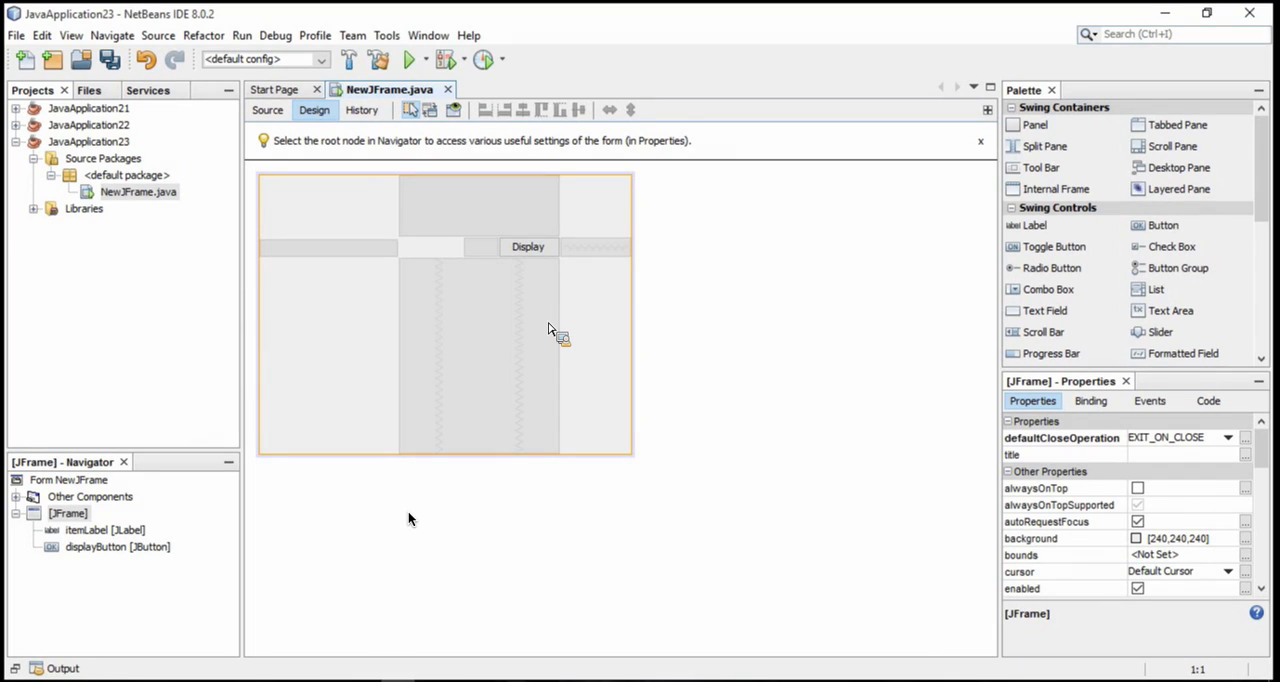
mouse_move(475, 290)
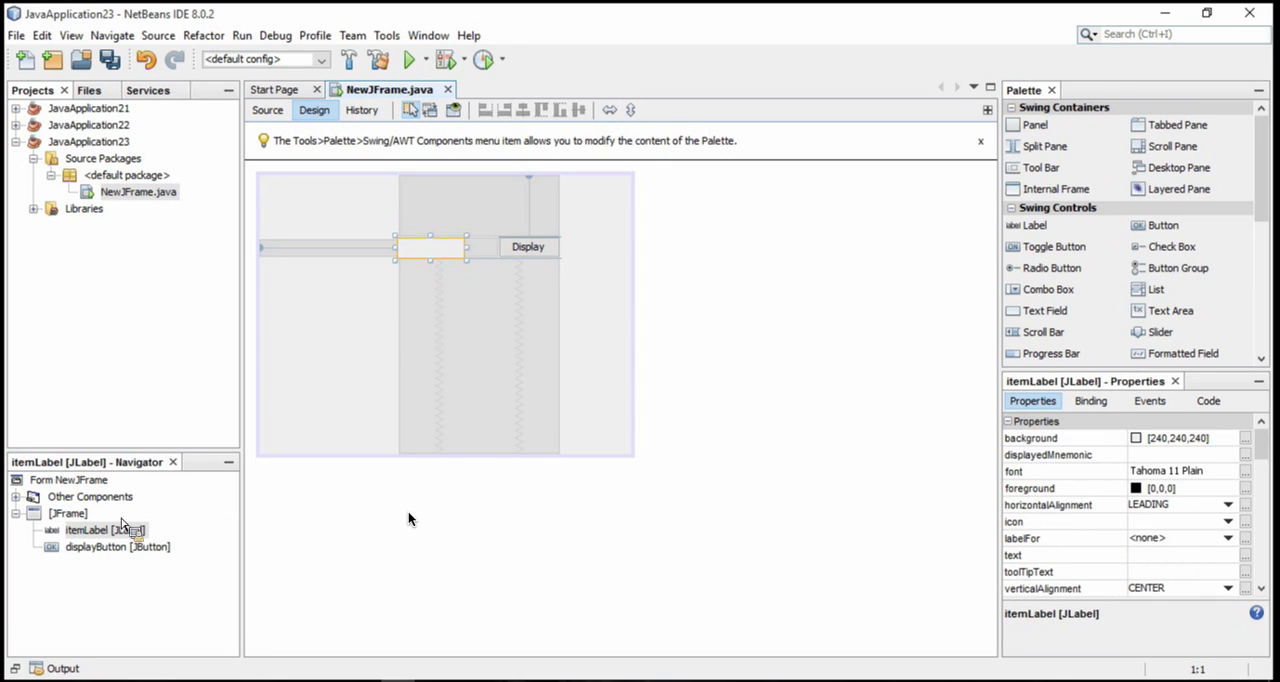
- Drop a combo box onto the form, left of the label and the Display button
click(117, 546)
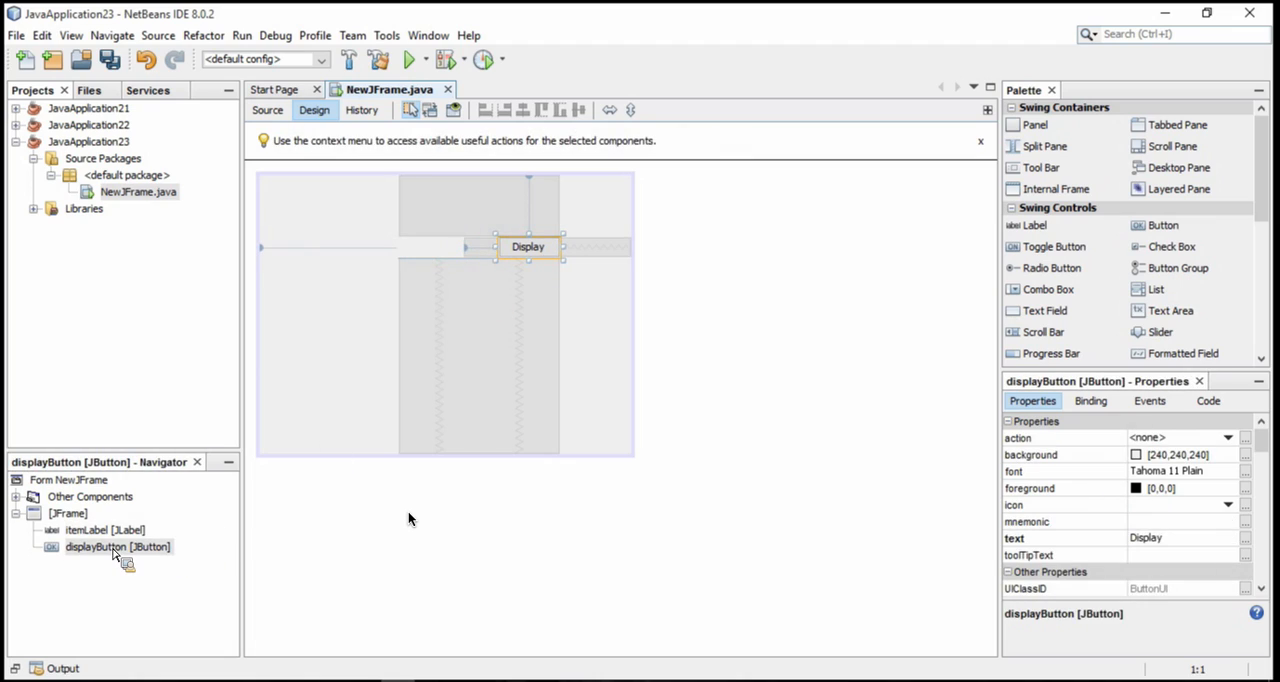
mouse_move(1048, 289)
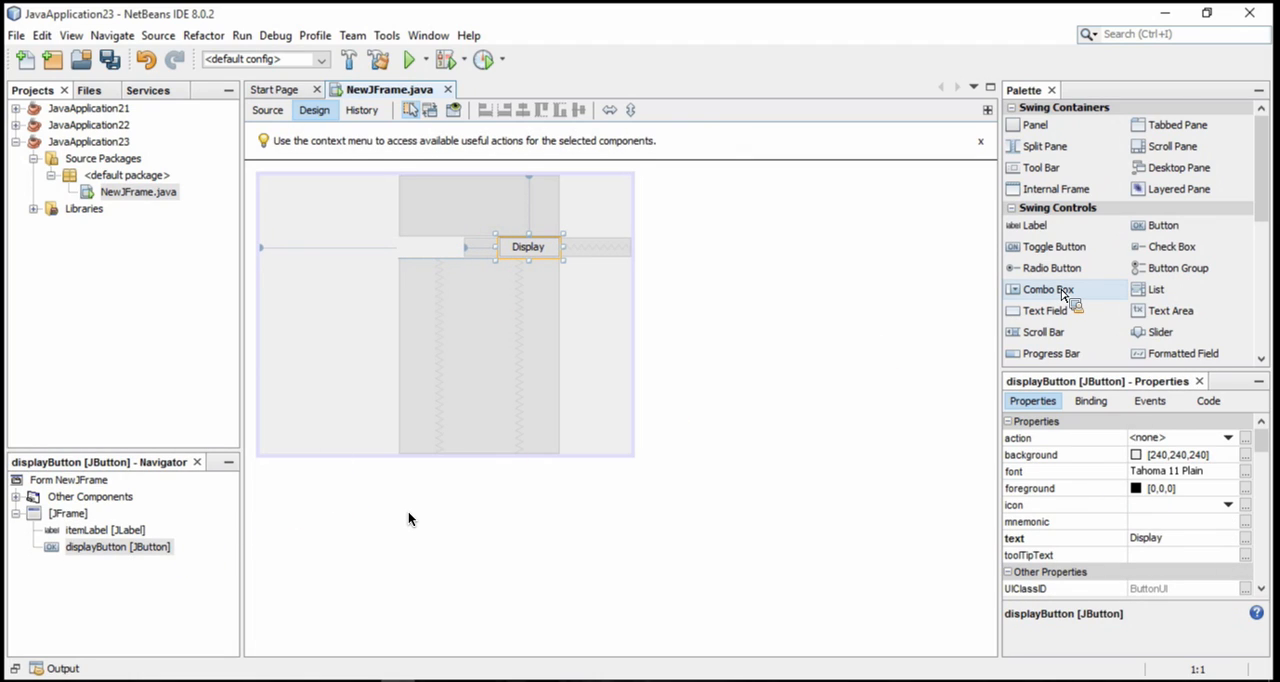
mouse_move(1048, 289)
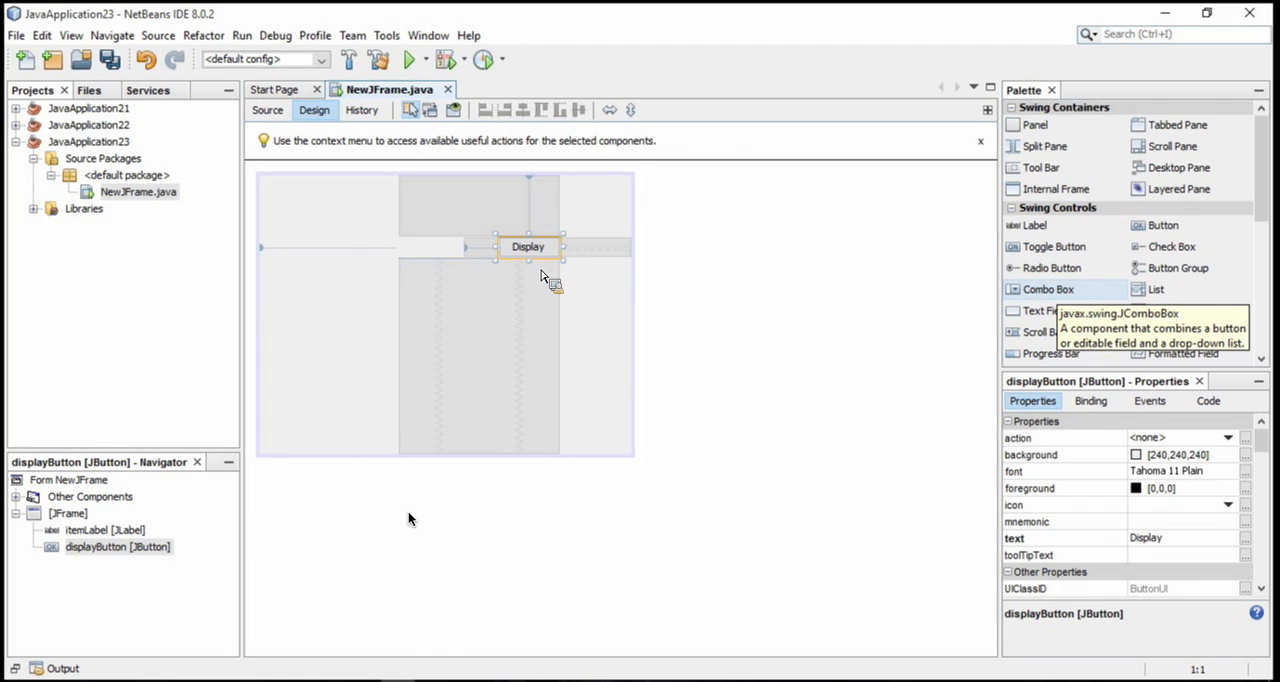
click(315, 247)
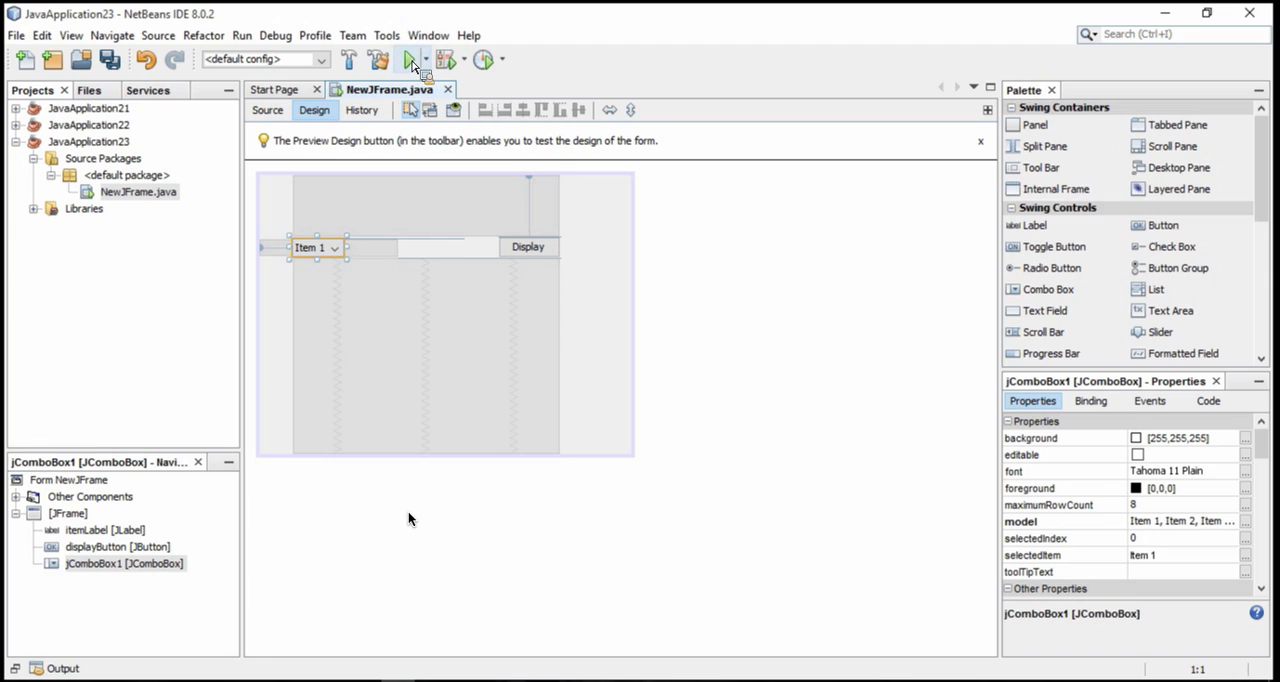
- Run the project with NewJFrame as the main class, switch the combo box to Item 3, then close it
click(411, 59)
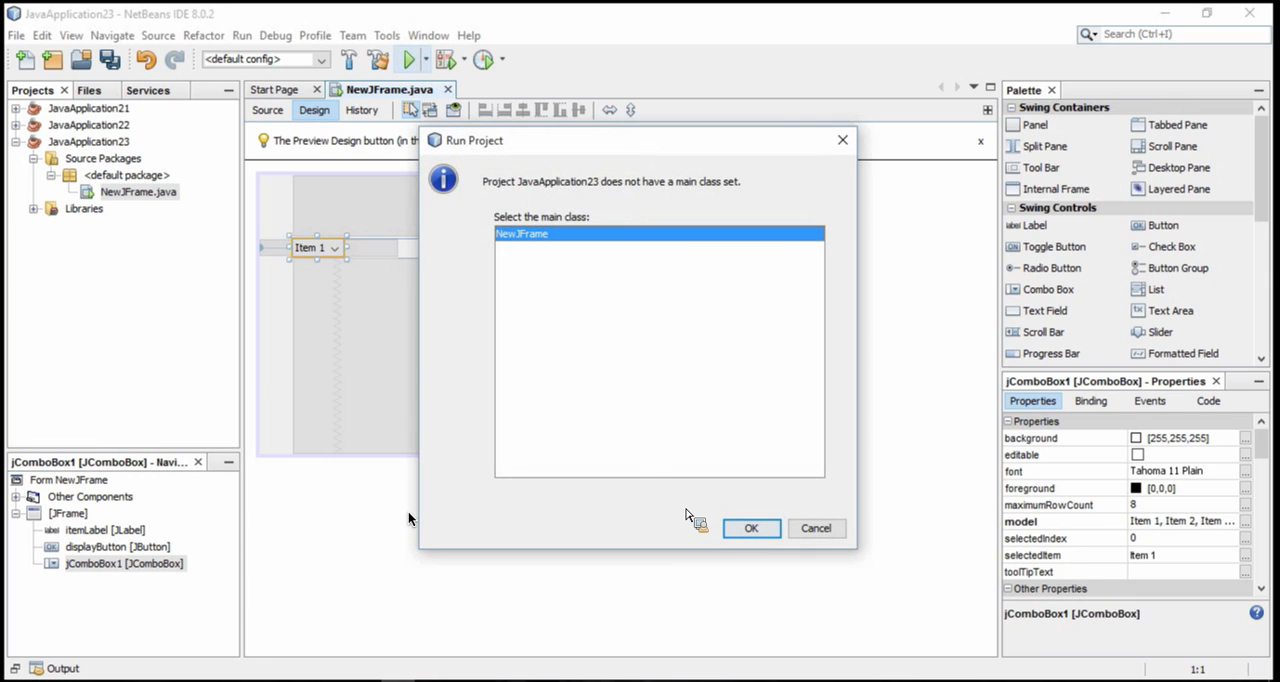
click(751, 528)
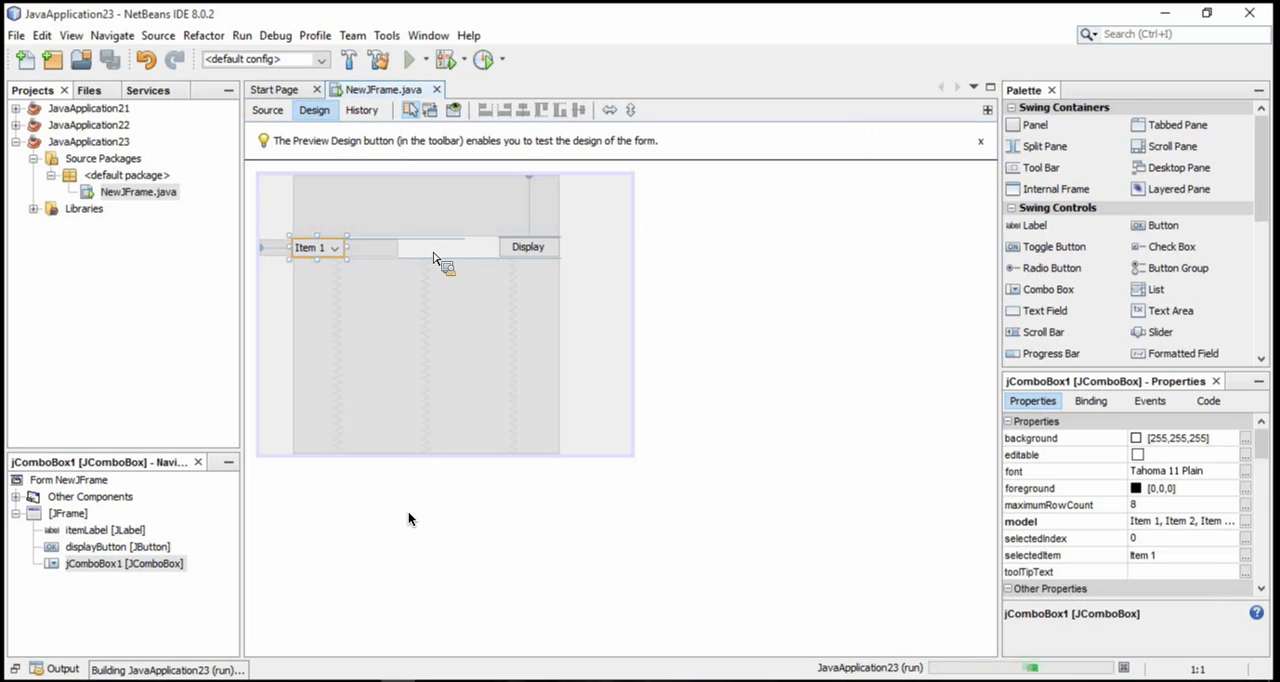
mouse_move(538, 256)
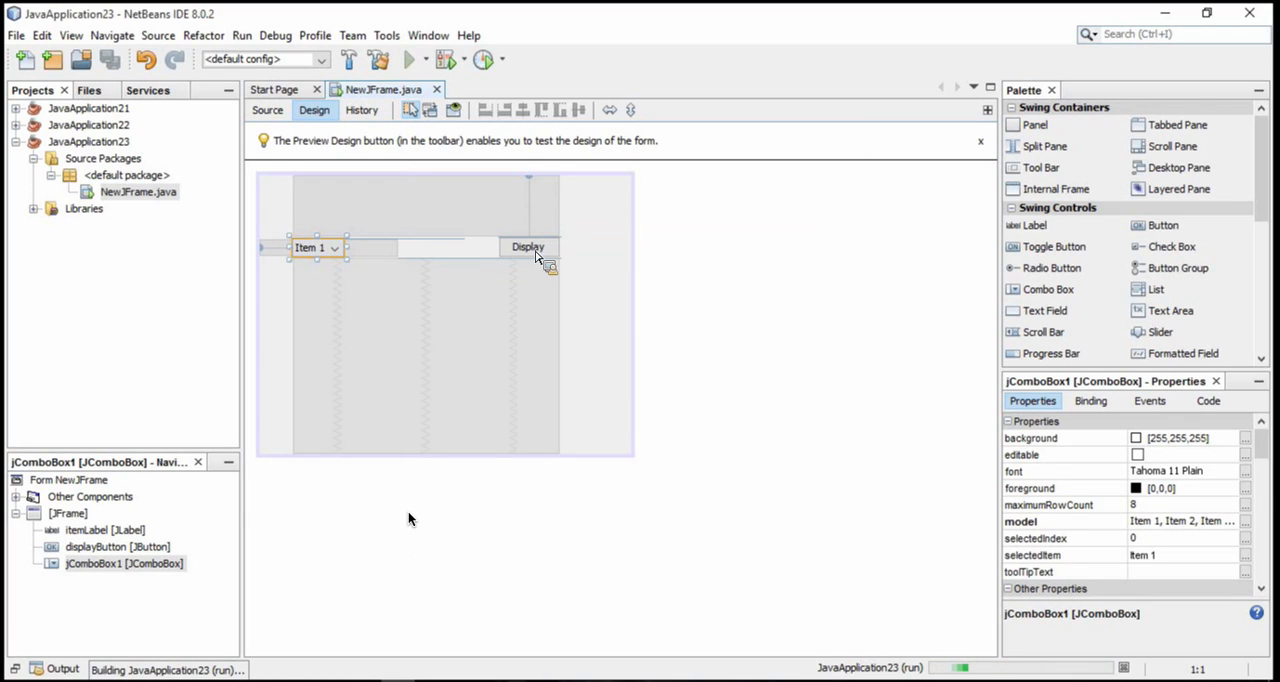
click(409, 59)
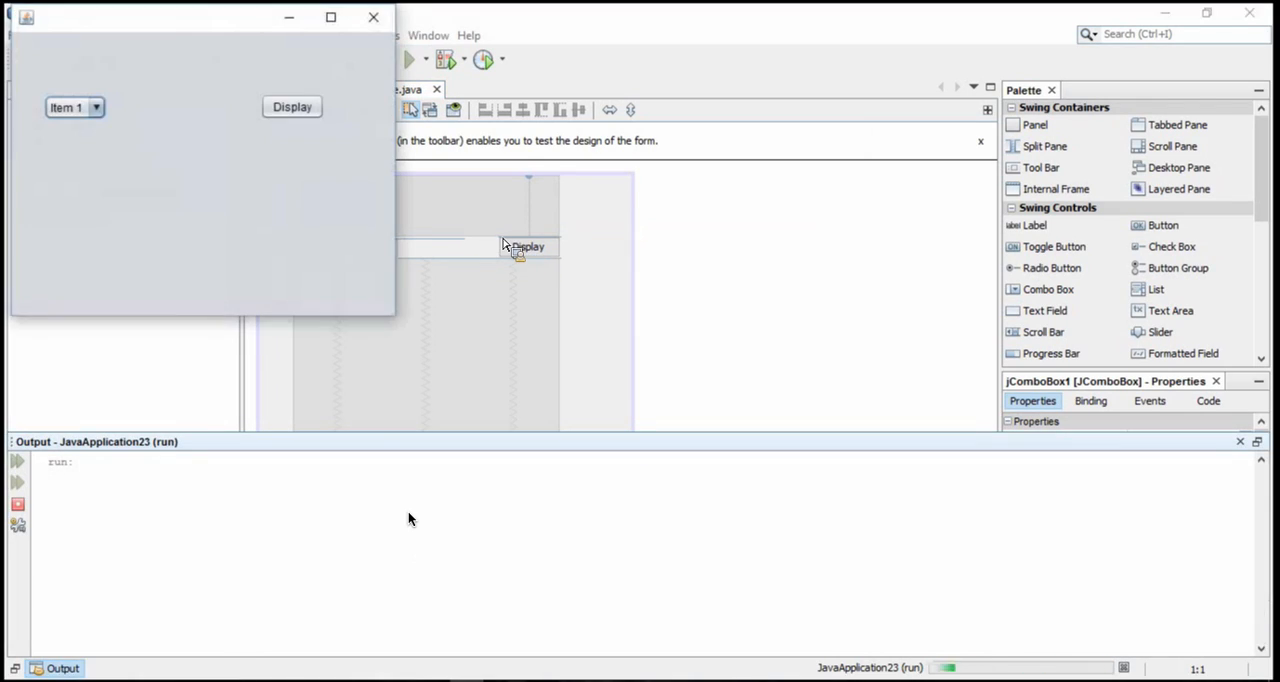
click(95, 107)
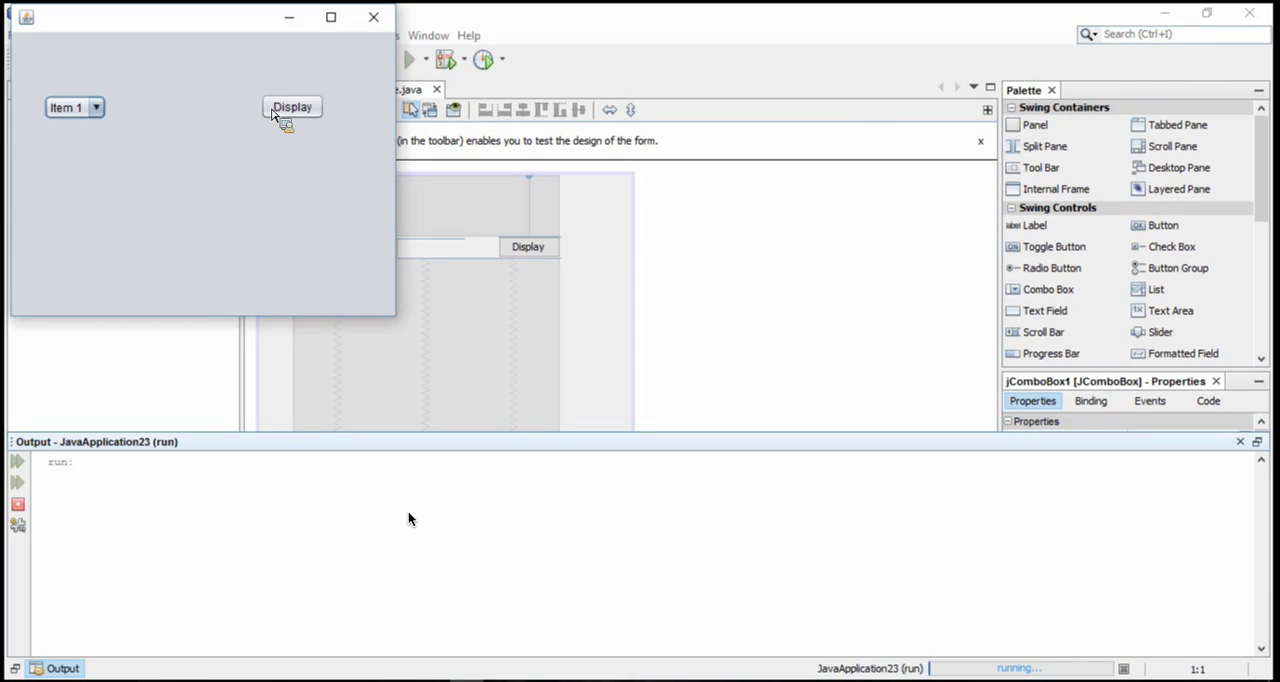
click(70, 107)
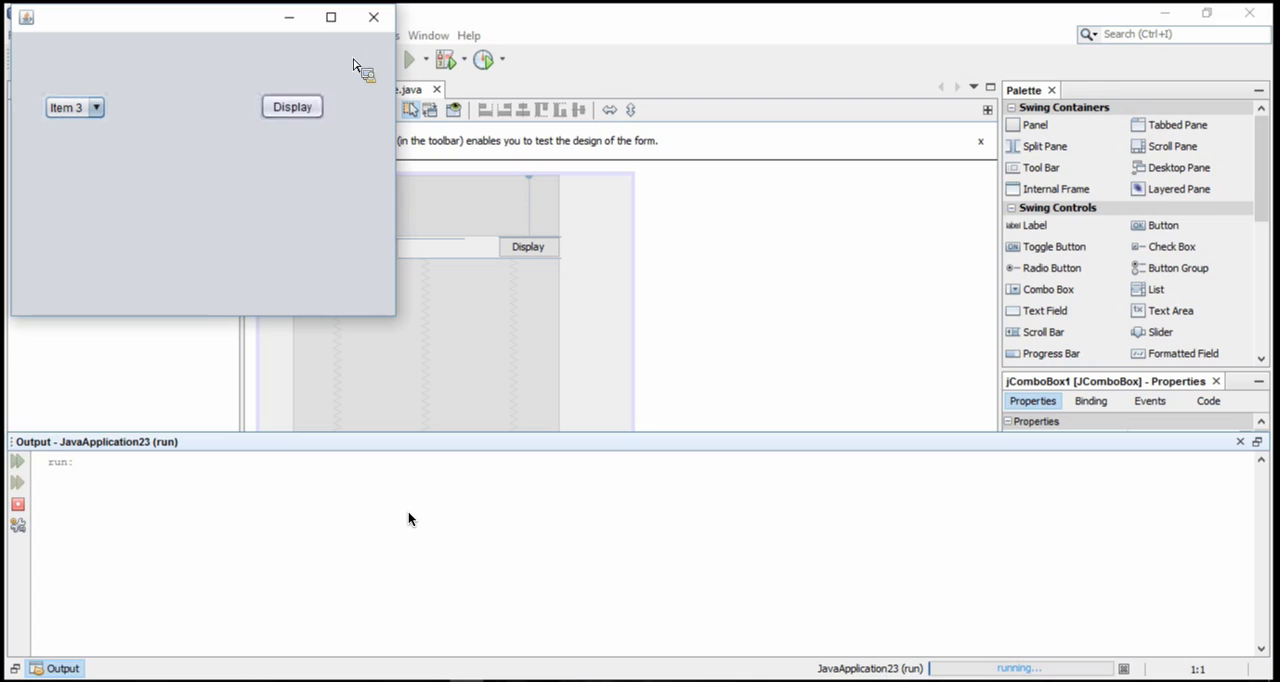
mouse_move(374, 18)
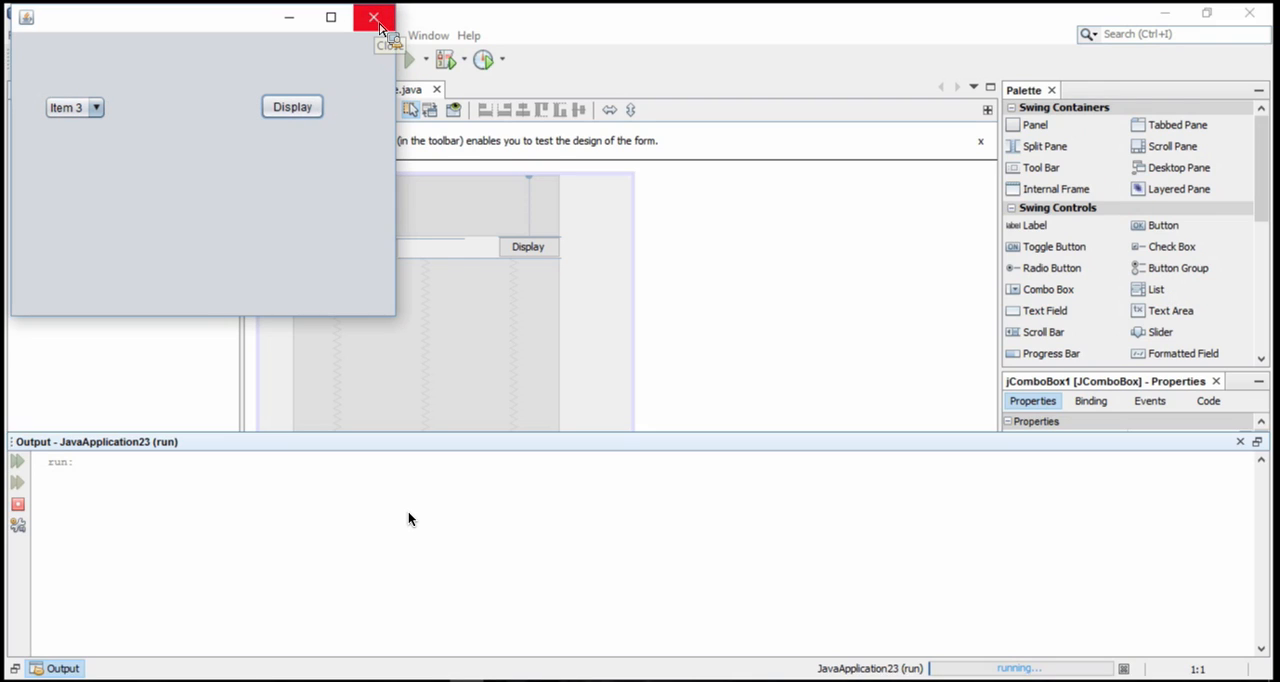
mouse_move(374, 18)
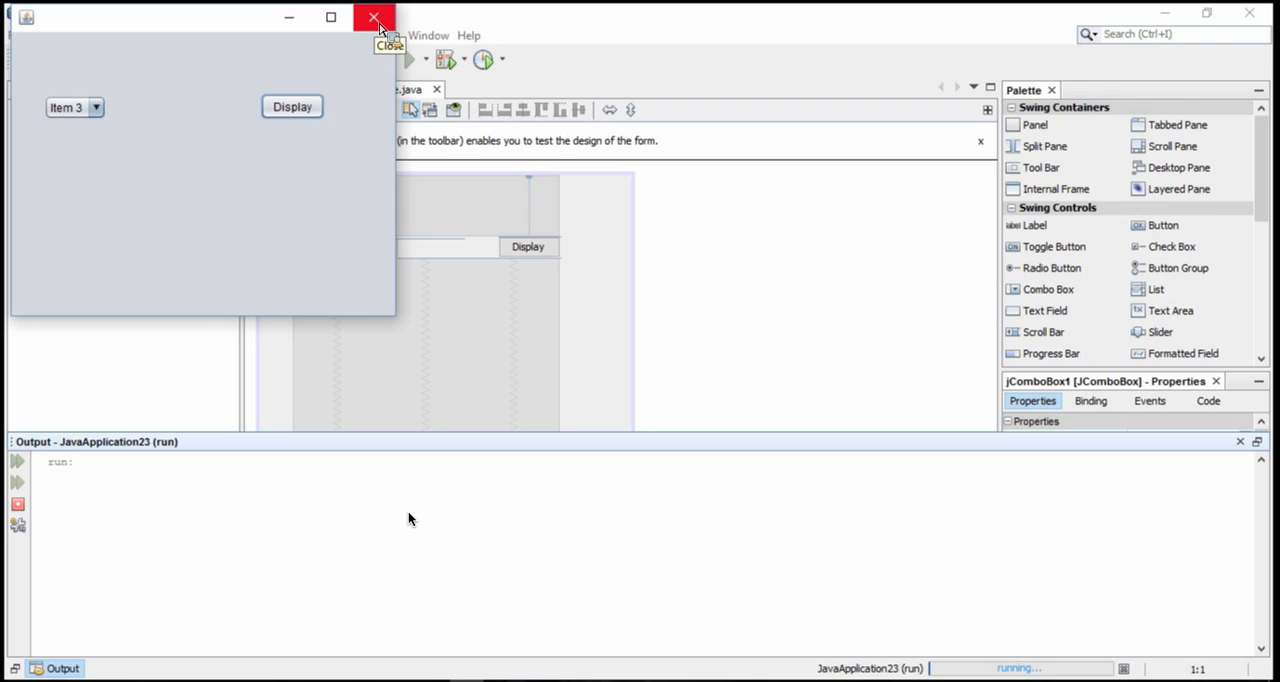
click(373, 18)
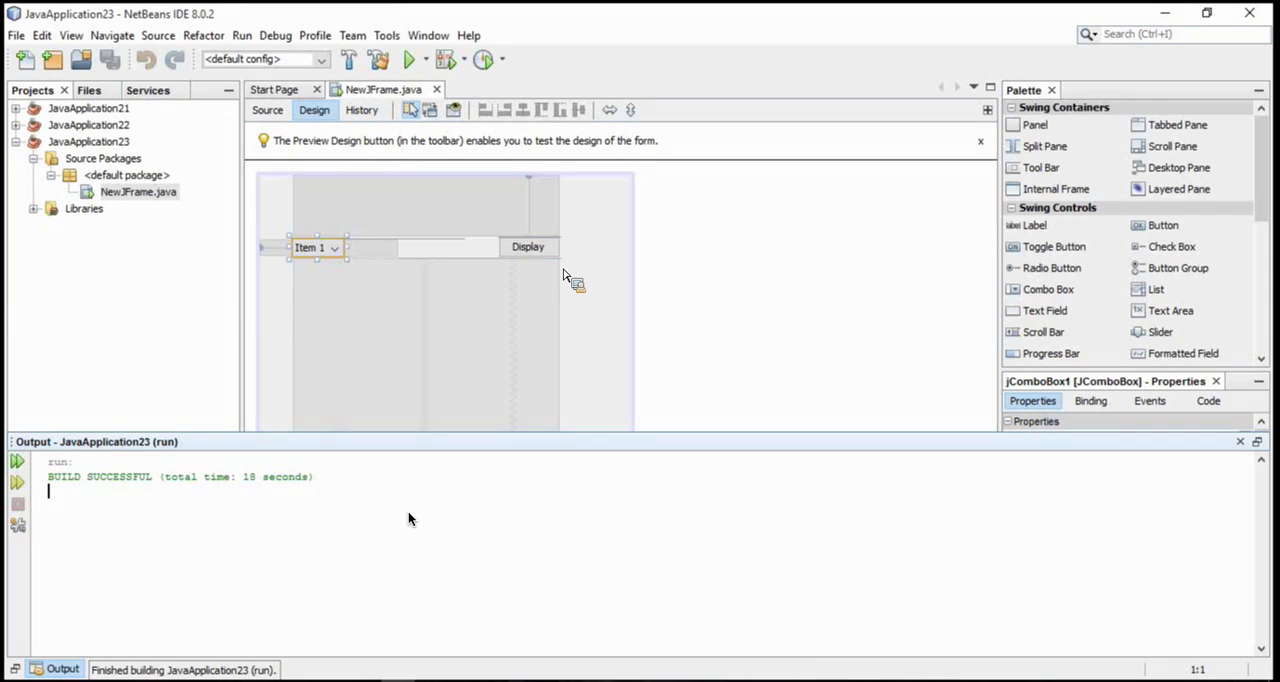
mouse_move(565, 267)
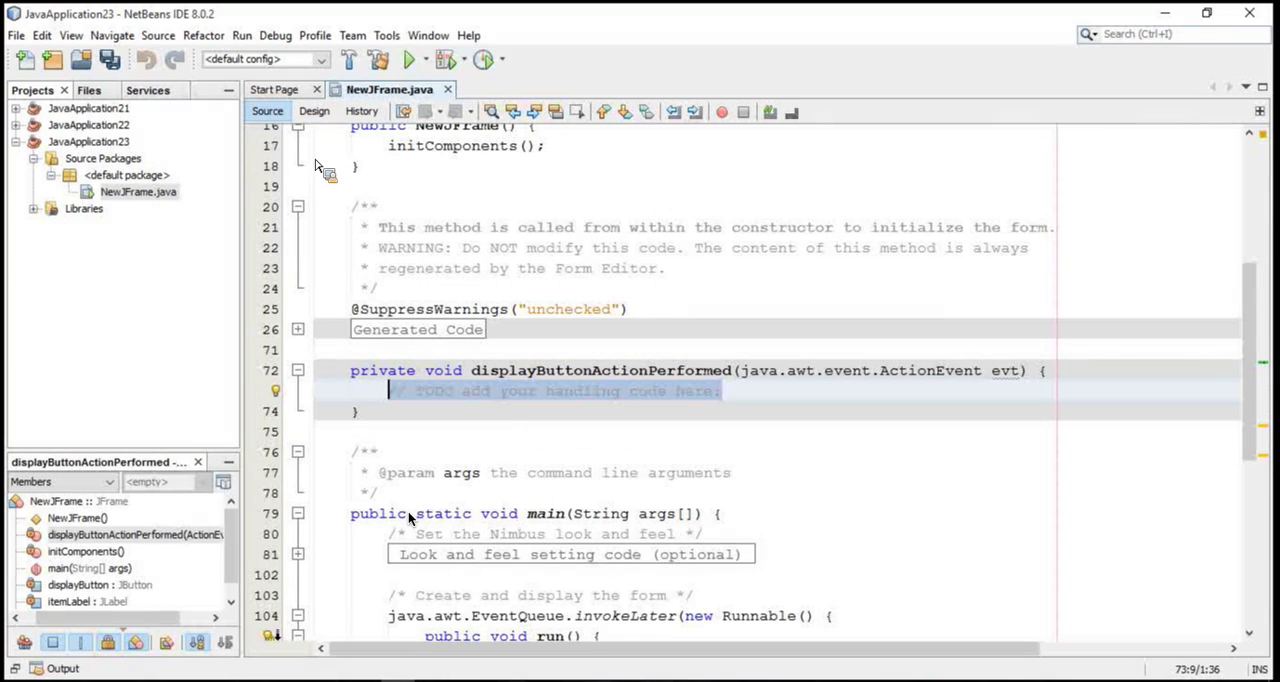
mouse_move(314, 111)
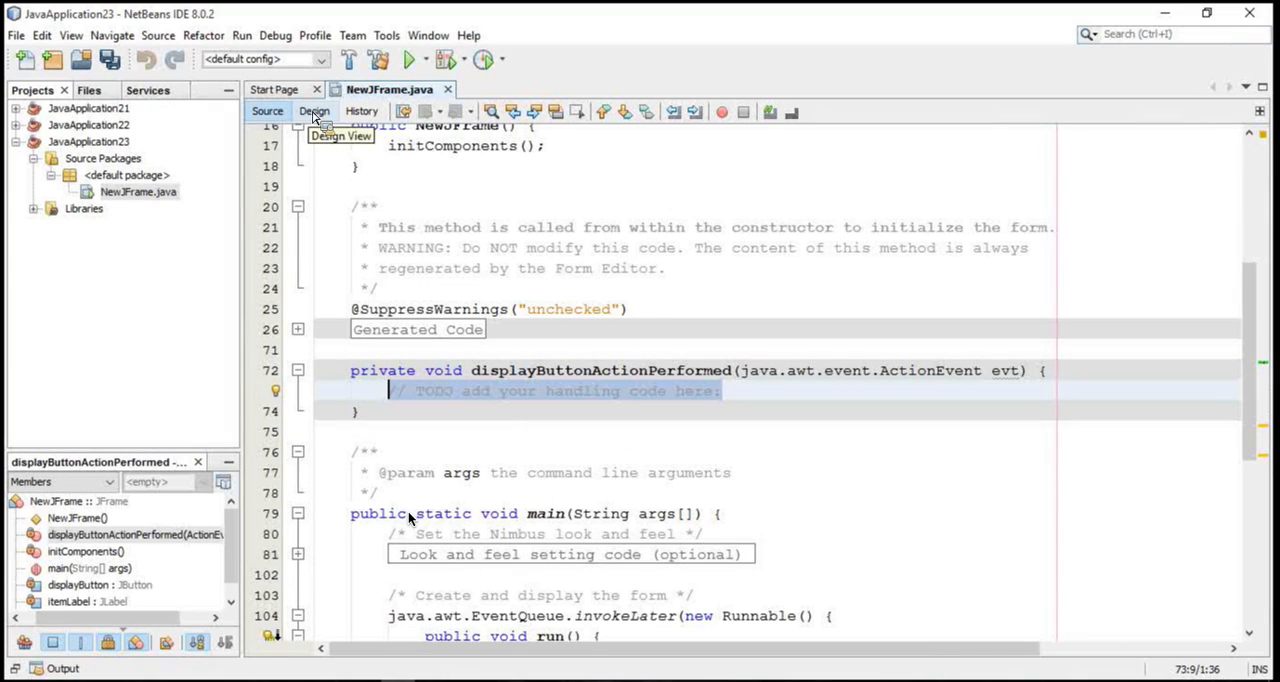
- Open the displayButtonActionPerformed handler from the Display button in Design view
click(314, 110)
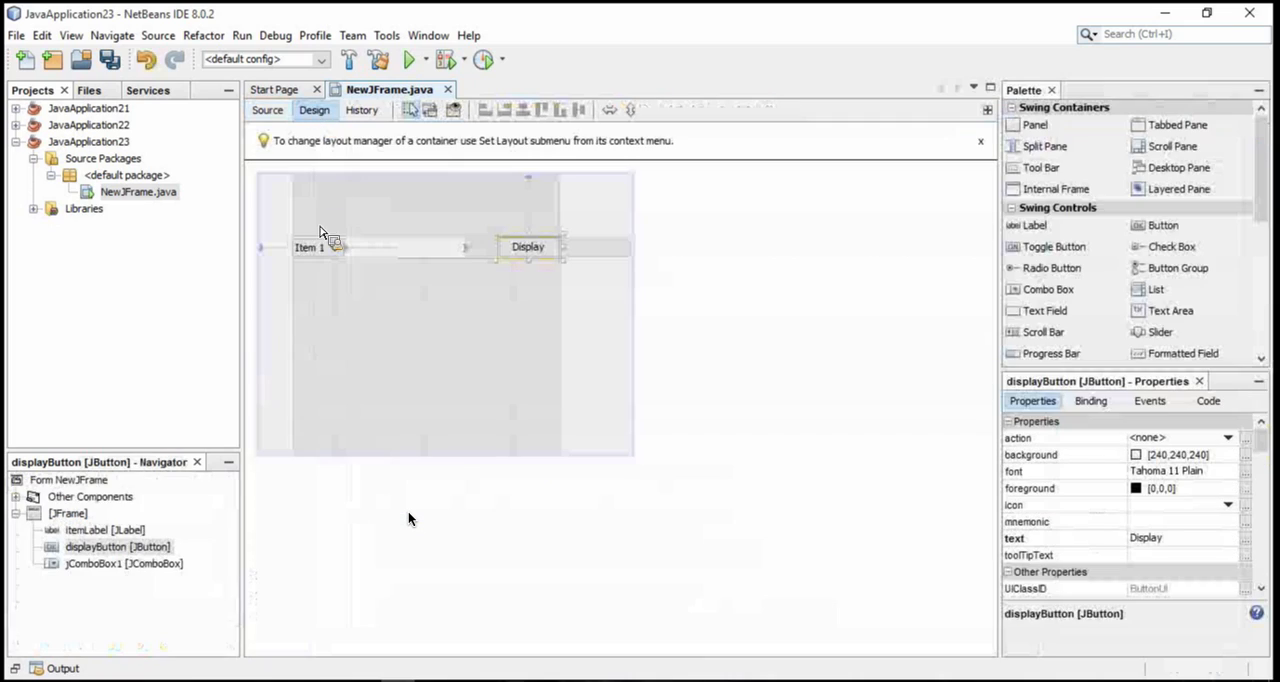
click(315, 247)
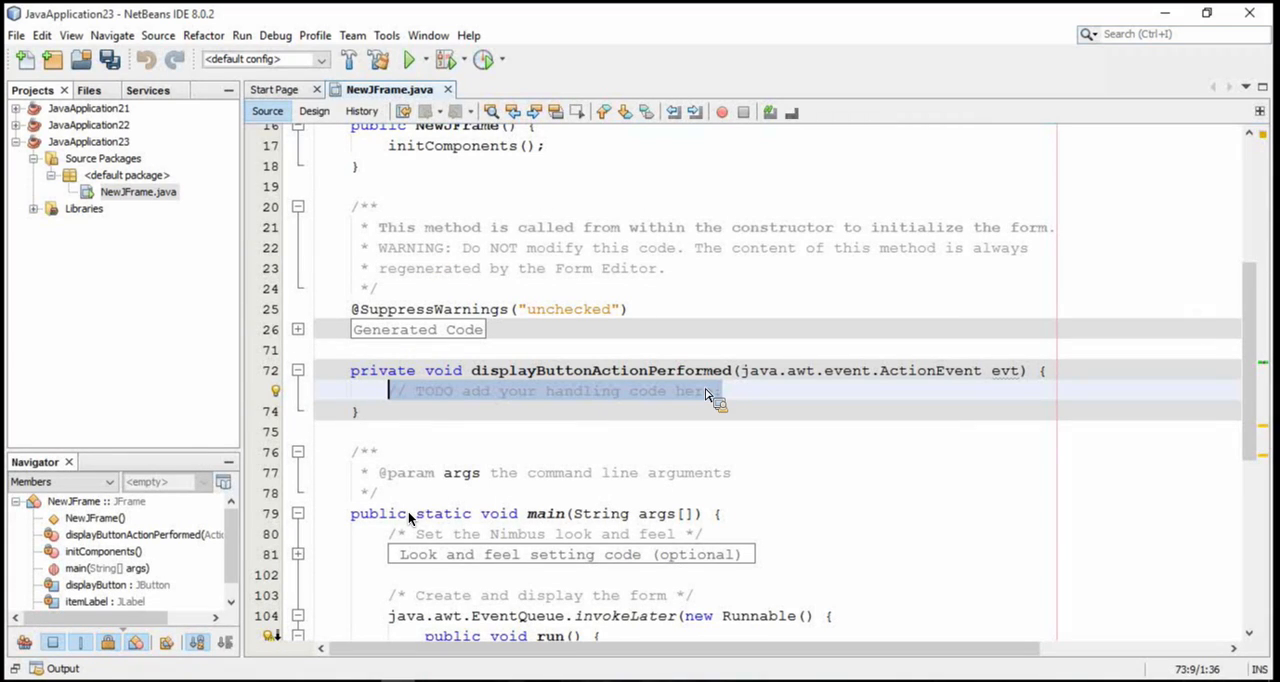
- Replace the TODO line with itemLabel.setText(jComboBox1.getSelectedItem() + "");
text(jc)
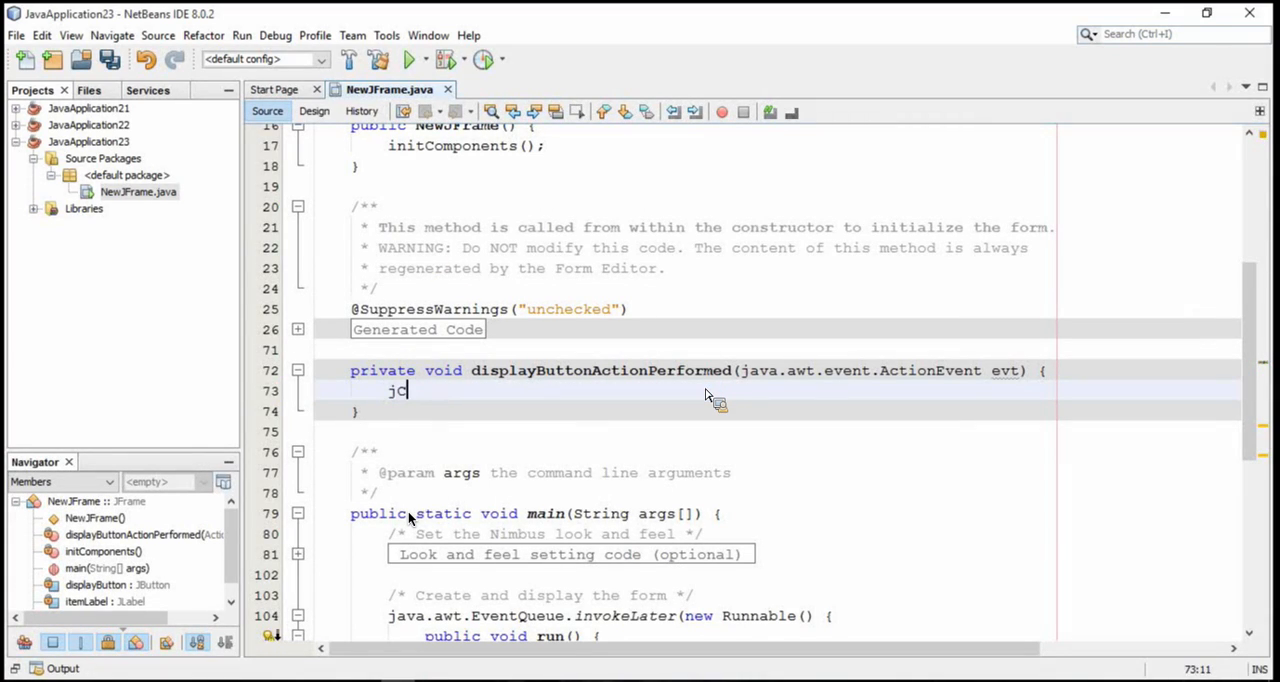
text(ComboBox1.)
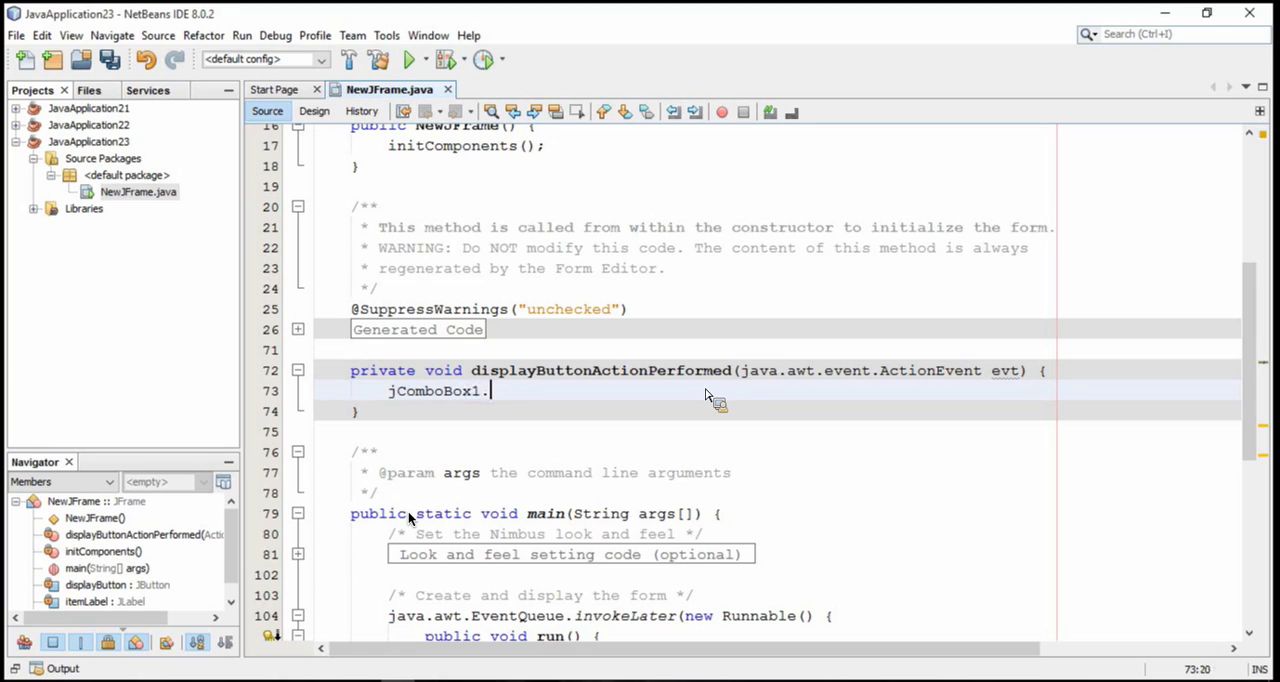
text(.)
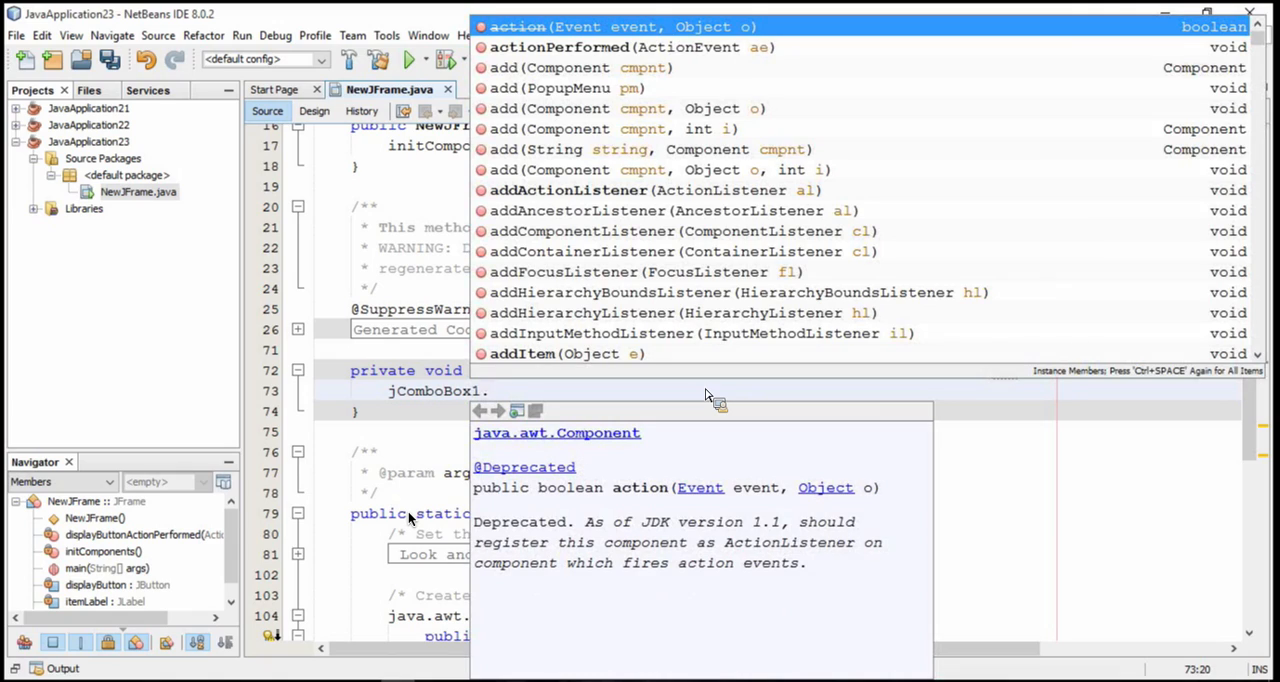
text(.getSelectedItem()
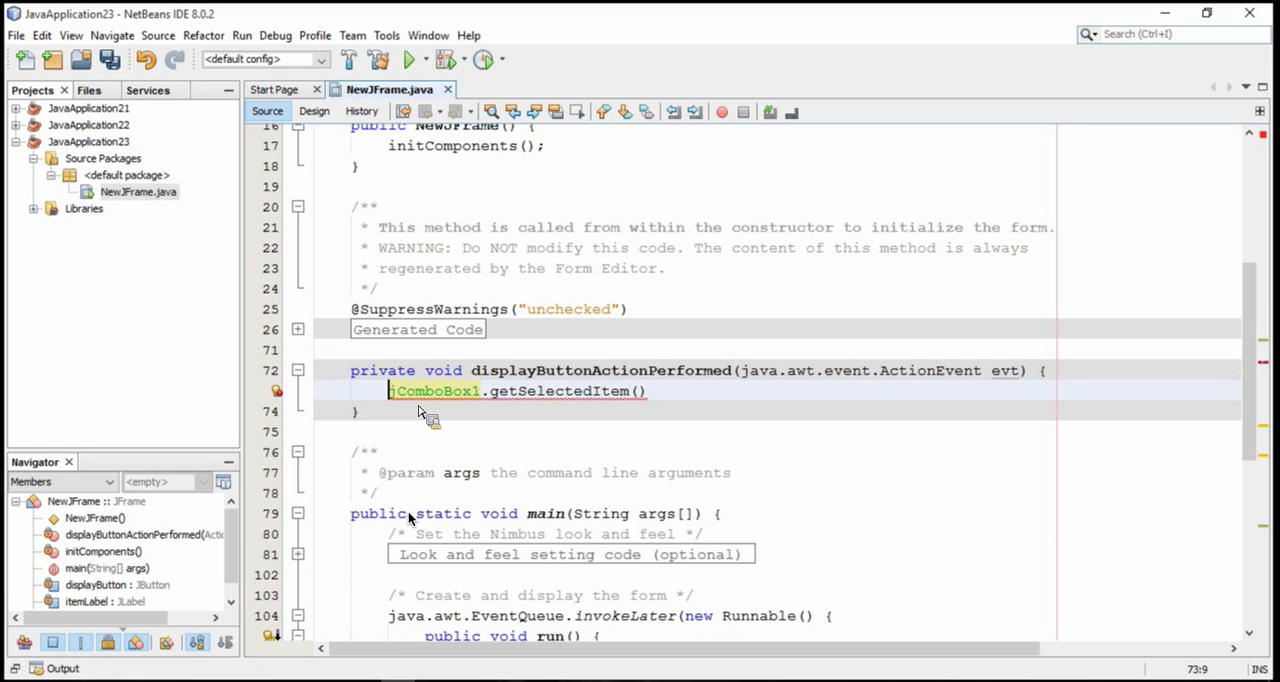
text(itemLabel.set)
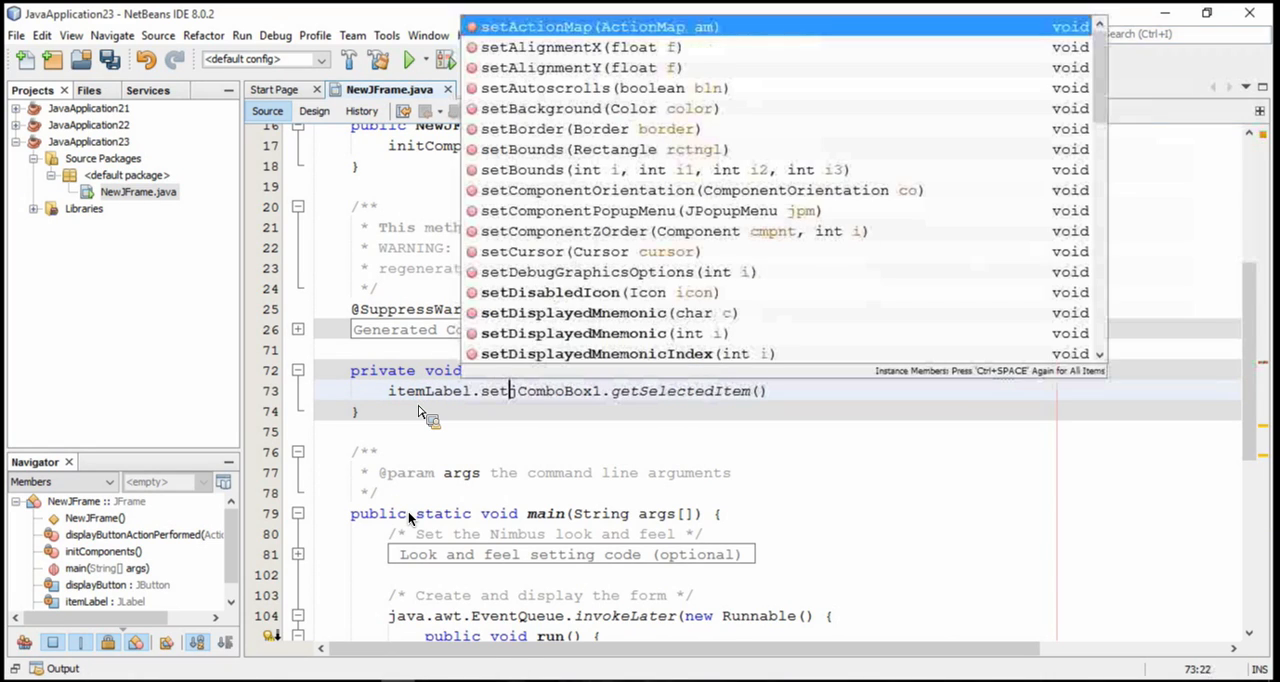
text(Text()
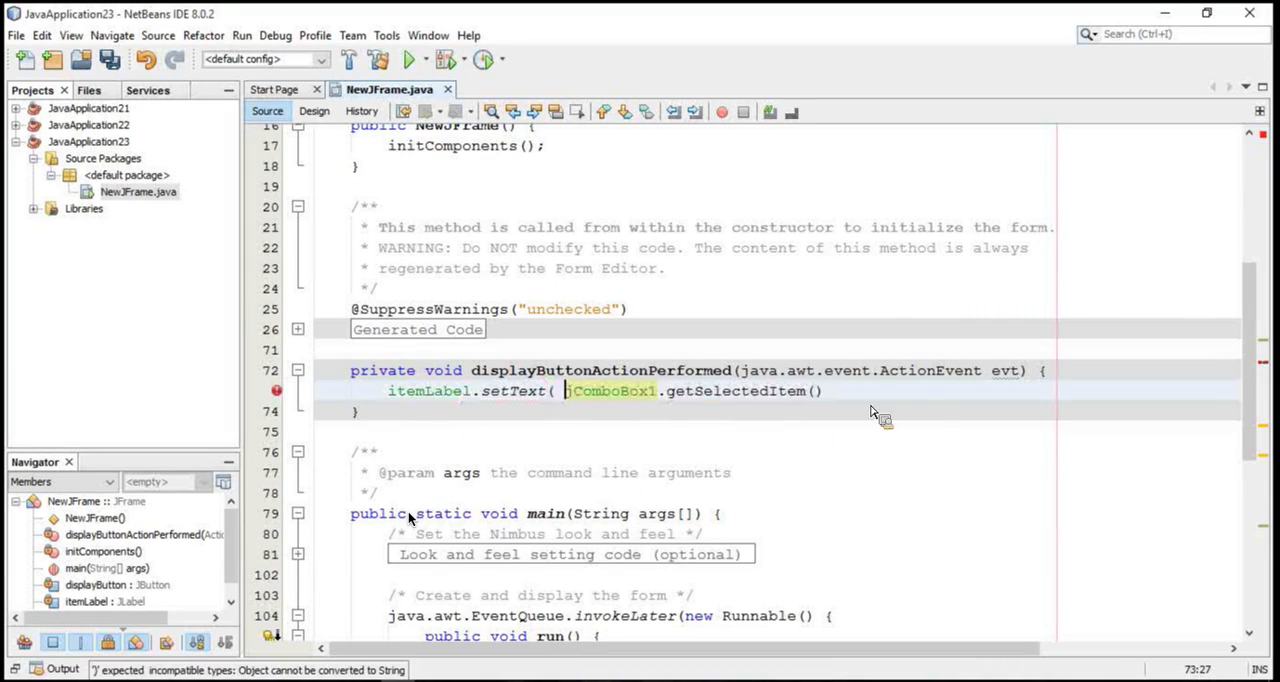
text();)
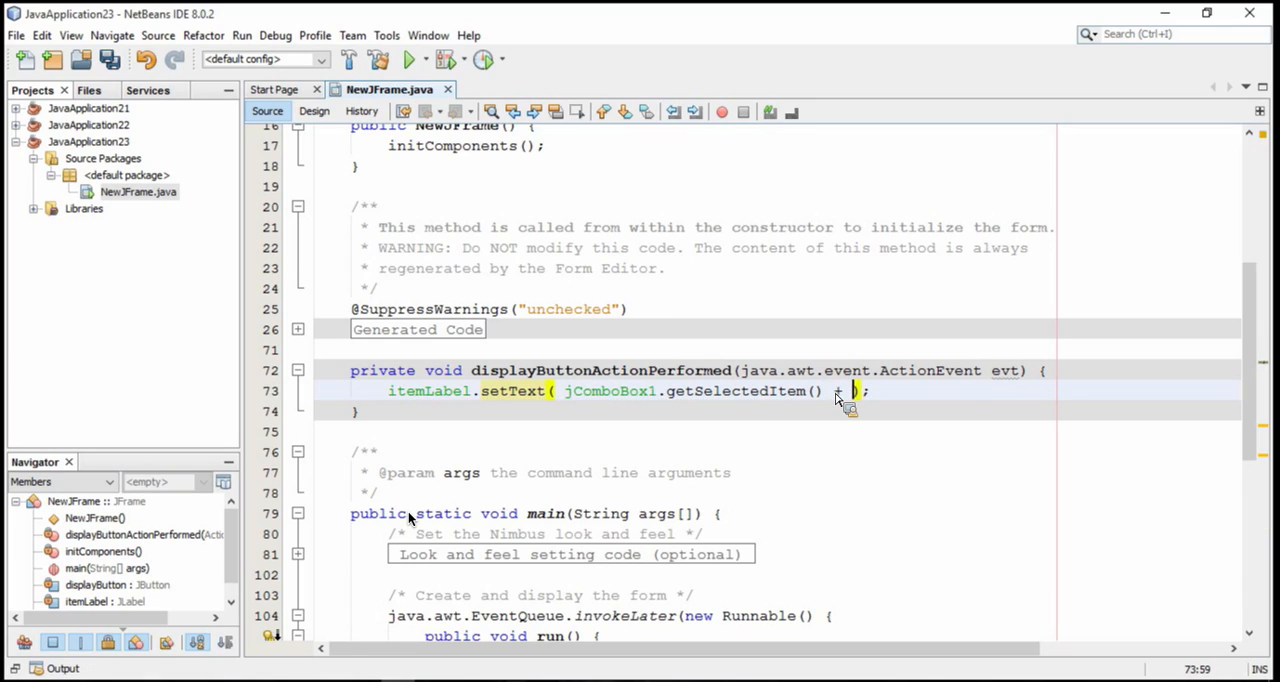
text("")
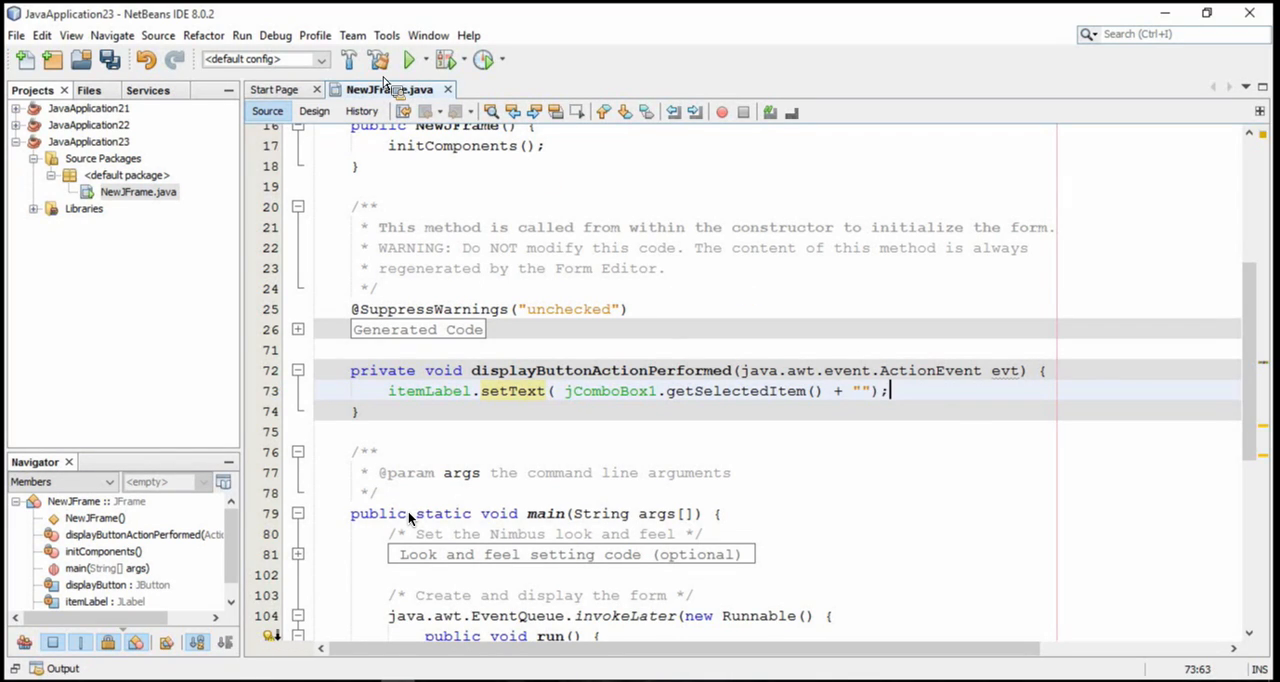
- Run the project, pick Item 4 and press Display to see it in the label, then close the form
click(409, 59)
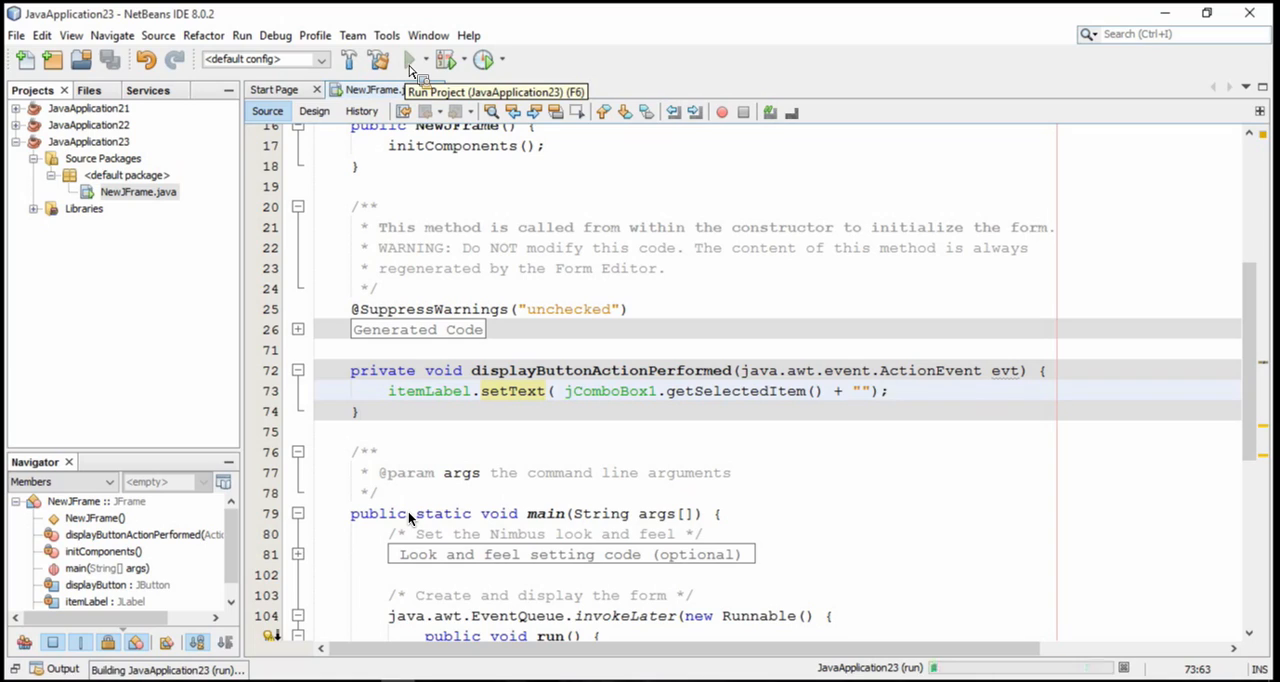
click(411, 60)
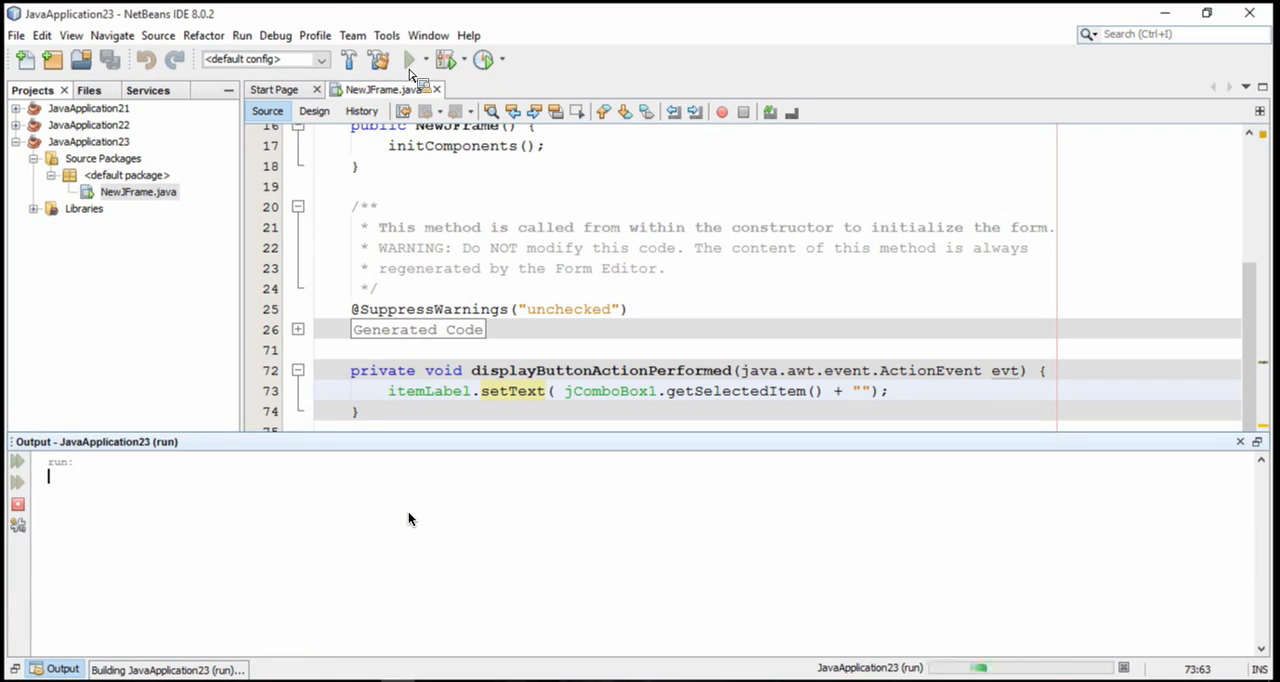
click(409, 59)
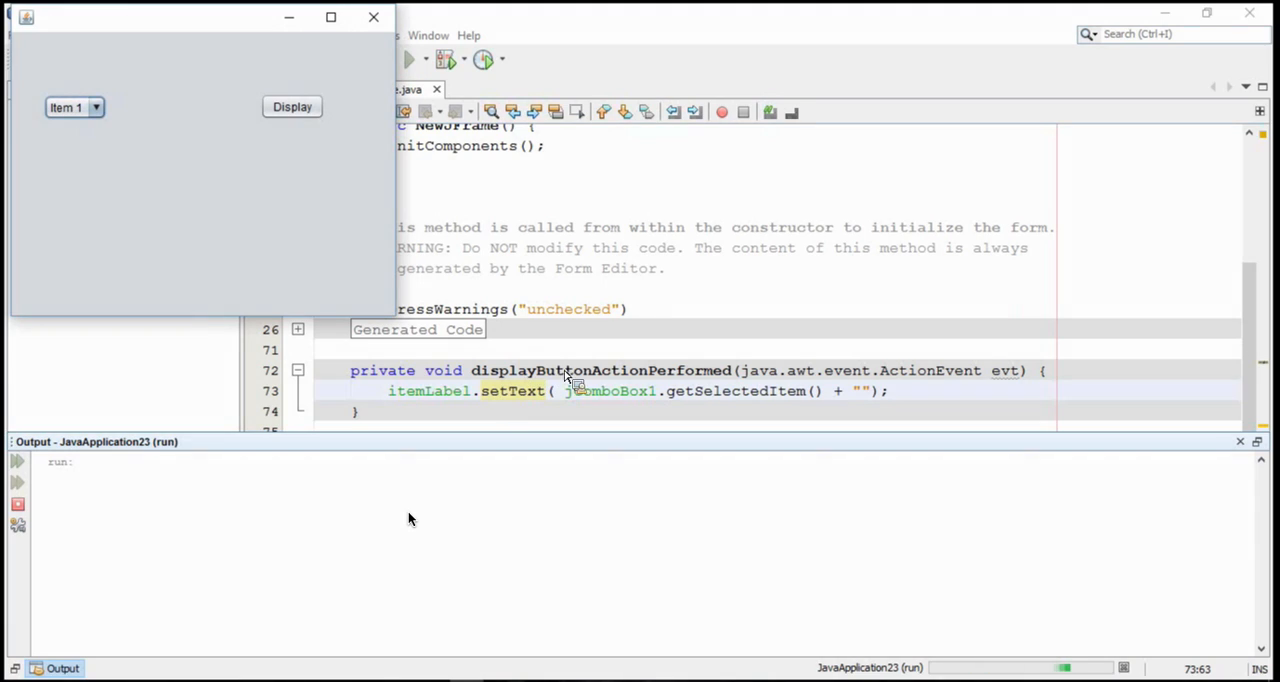
click(74, 107)
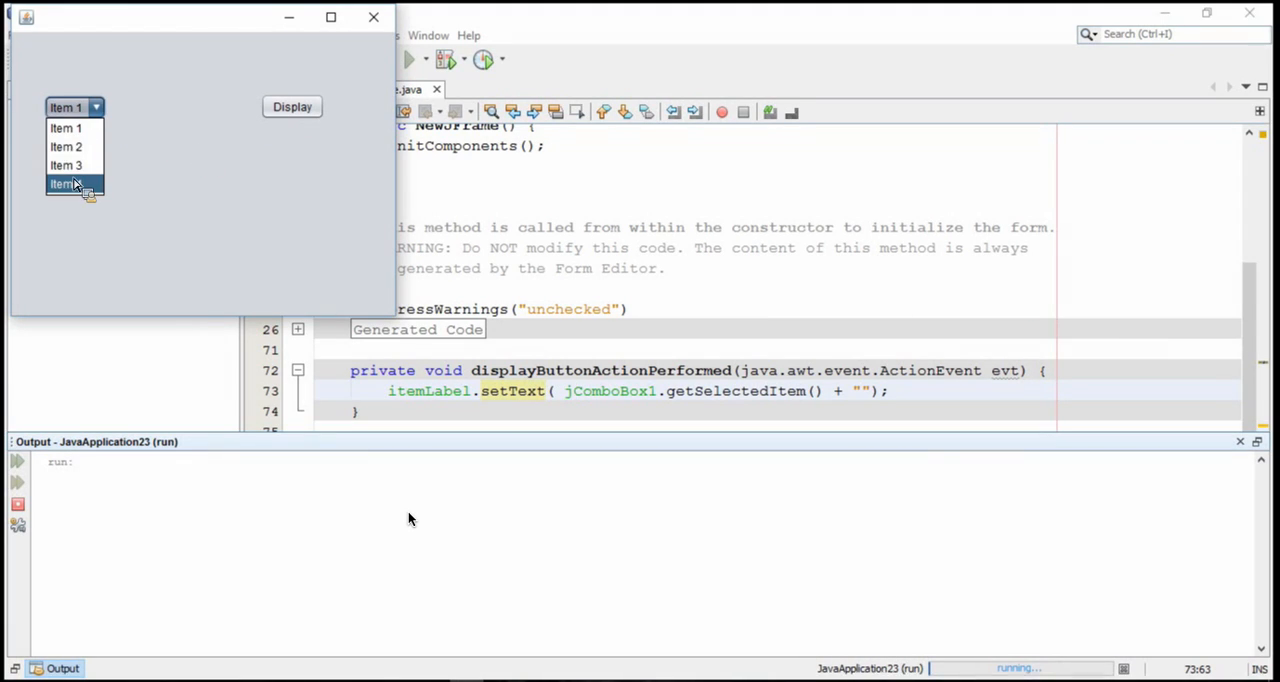
click(65, 184)
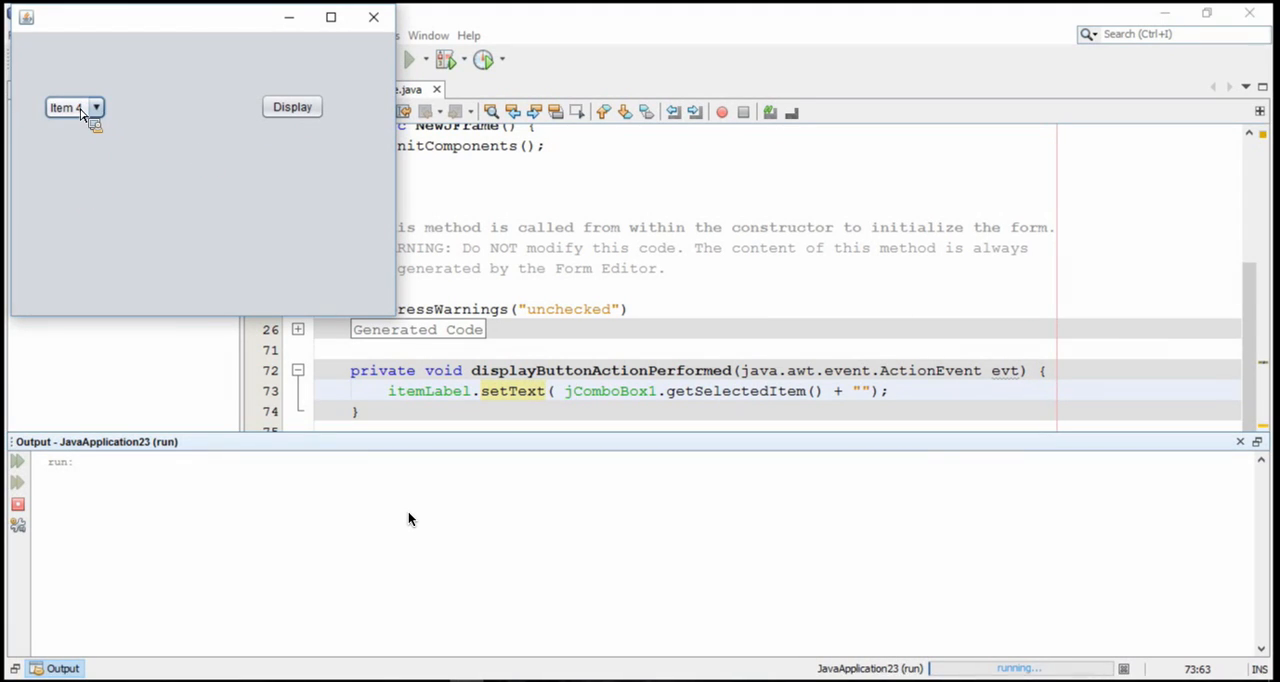
click(291, 106)
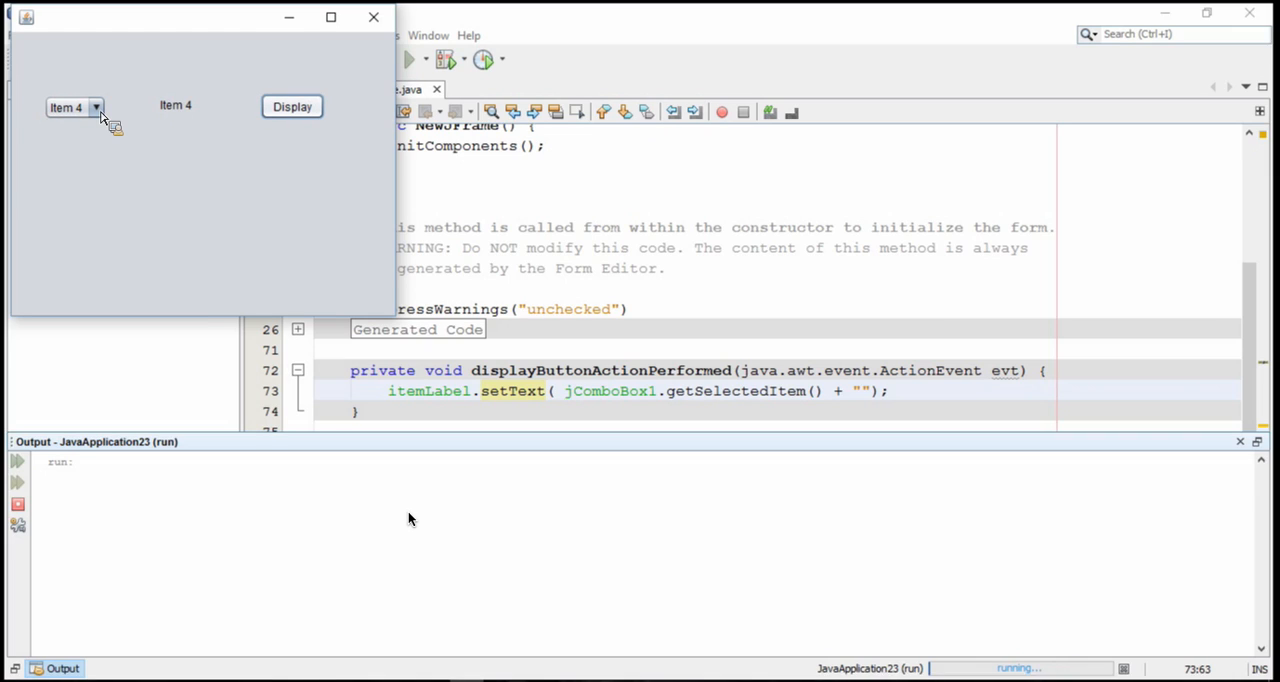
mouse_move(440, 95)
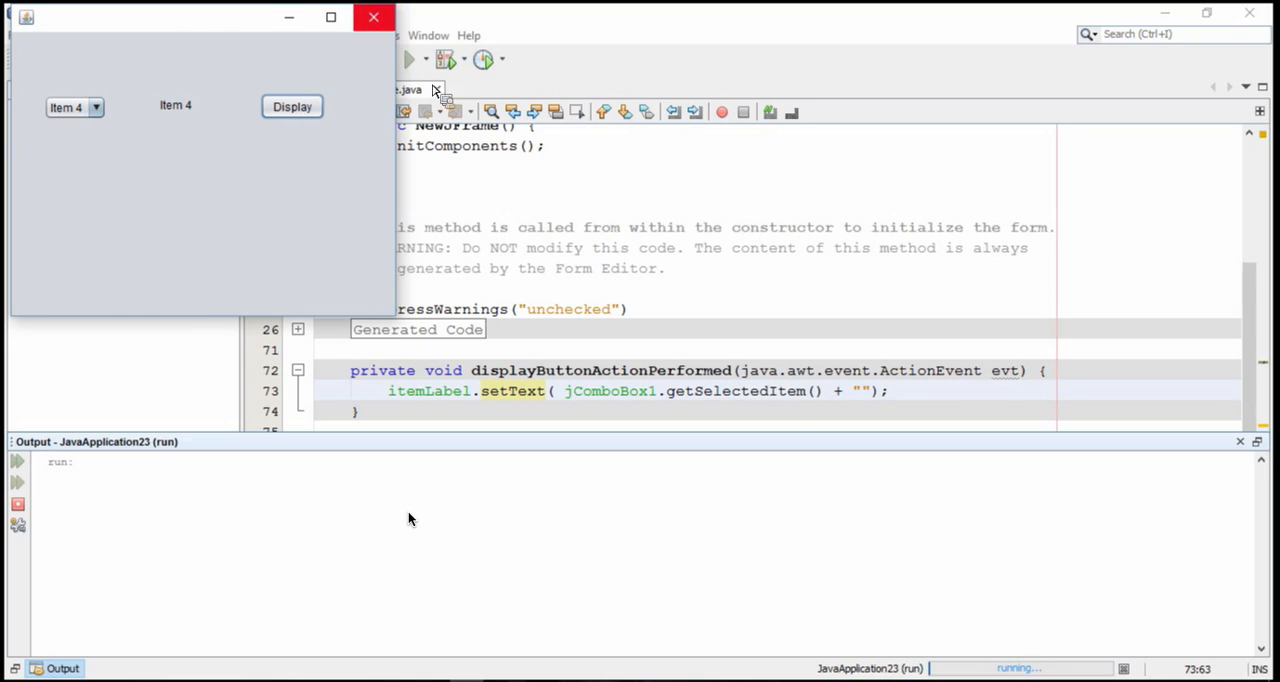
click(373, 17)
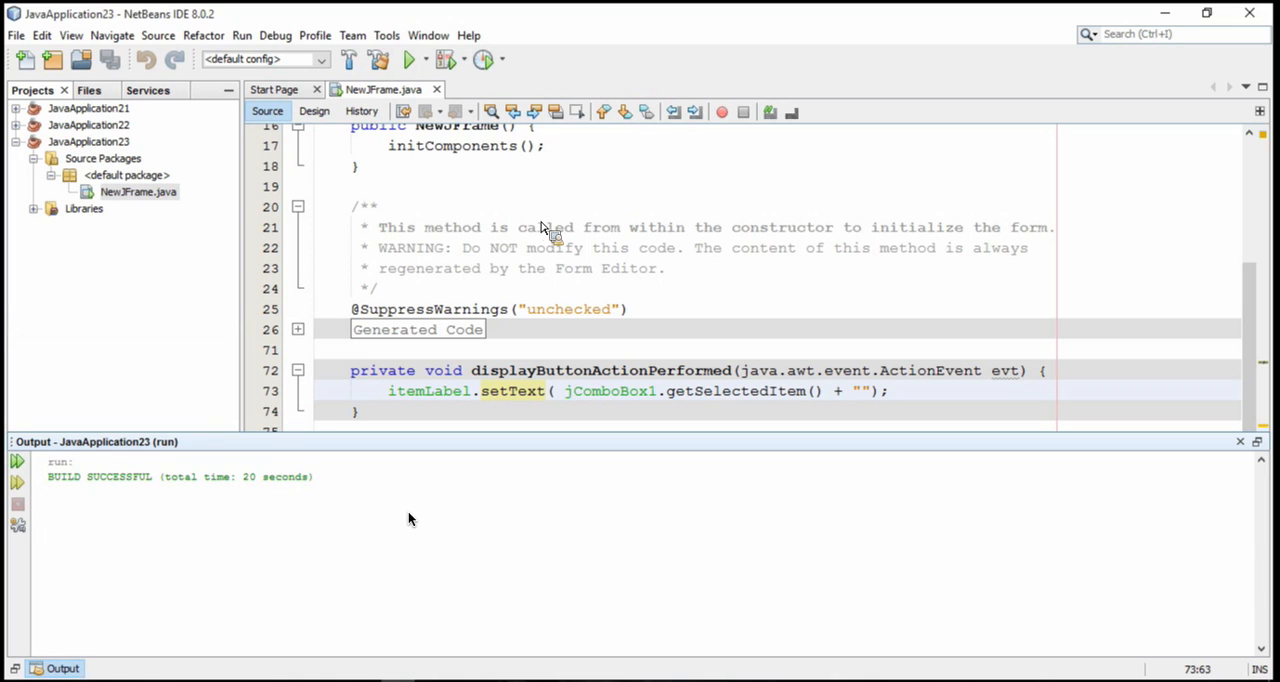
- Create jComboBox1ActionPerformed holding the setText line, and comment out the Display handler's copy
click(314, 110)
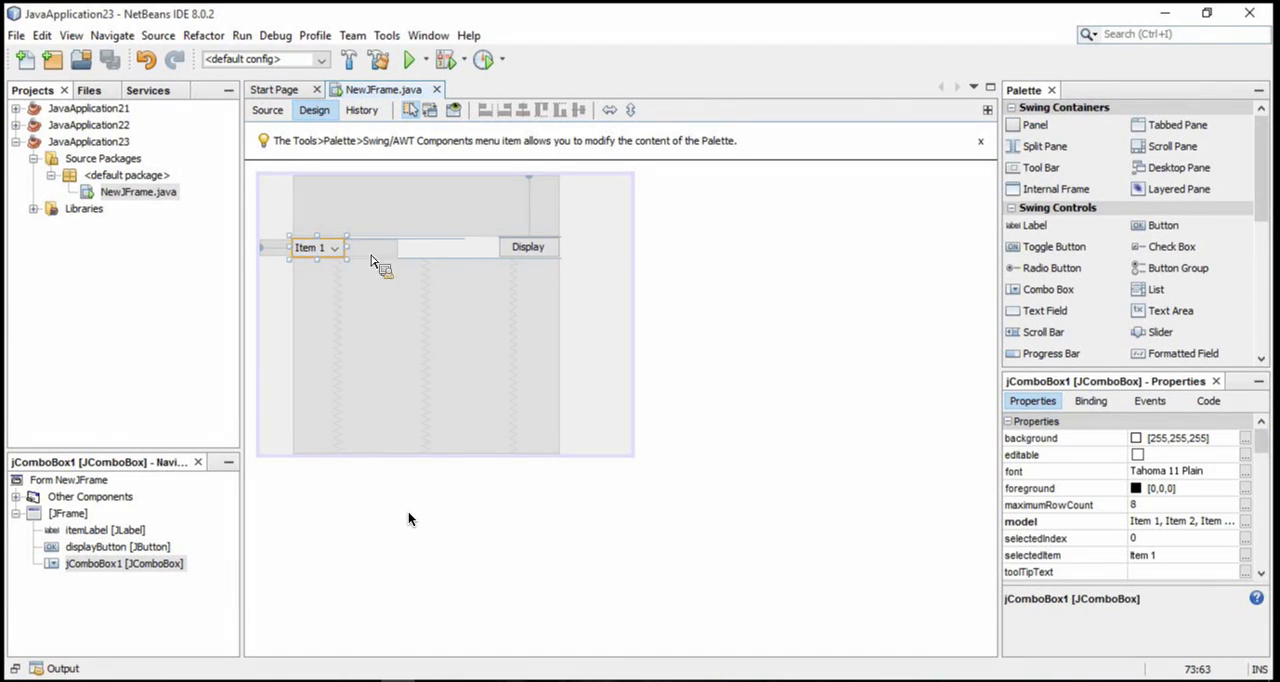
mouse_move(333, 258)
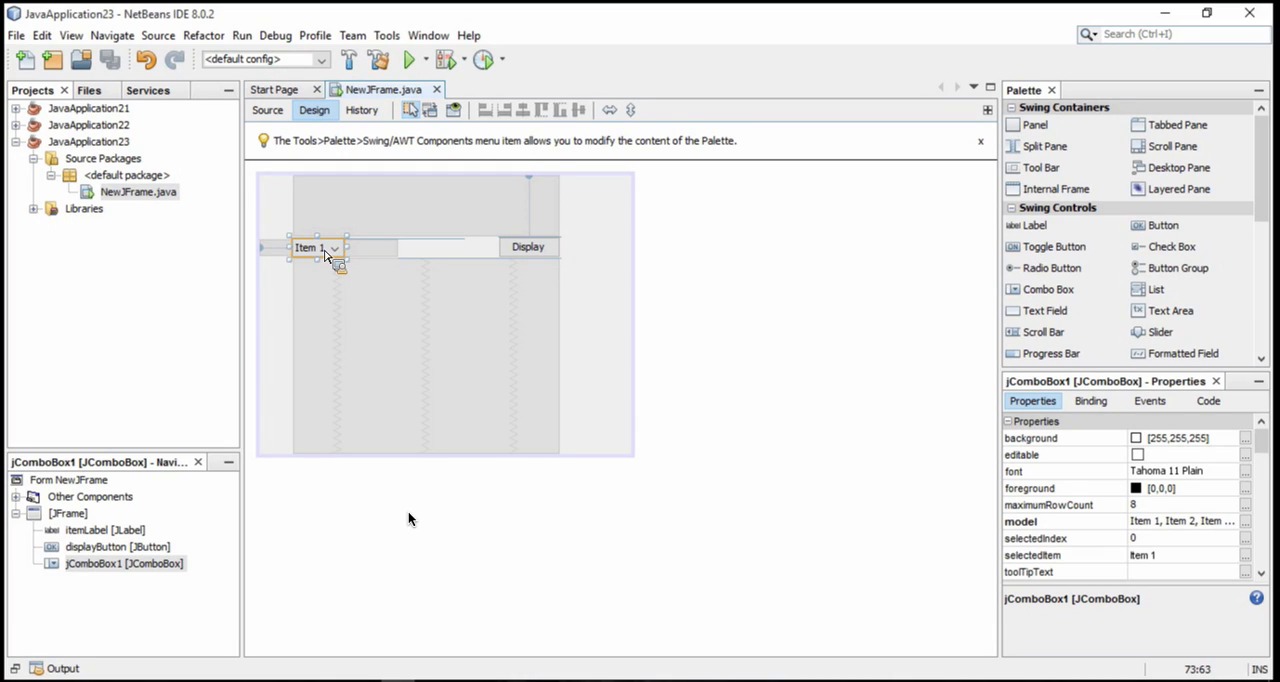
click(267, 110)
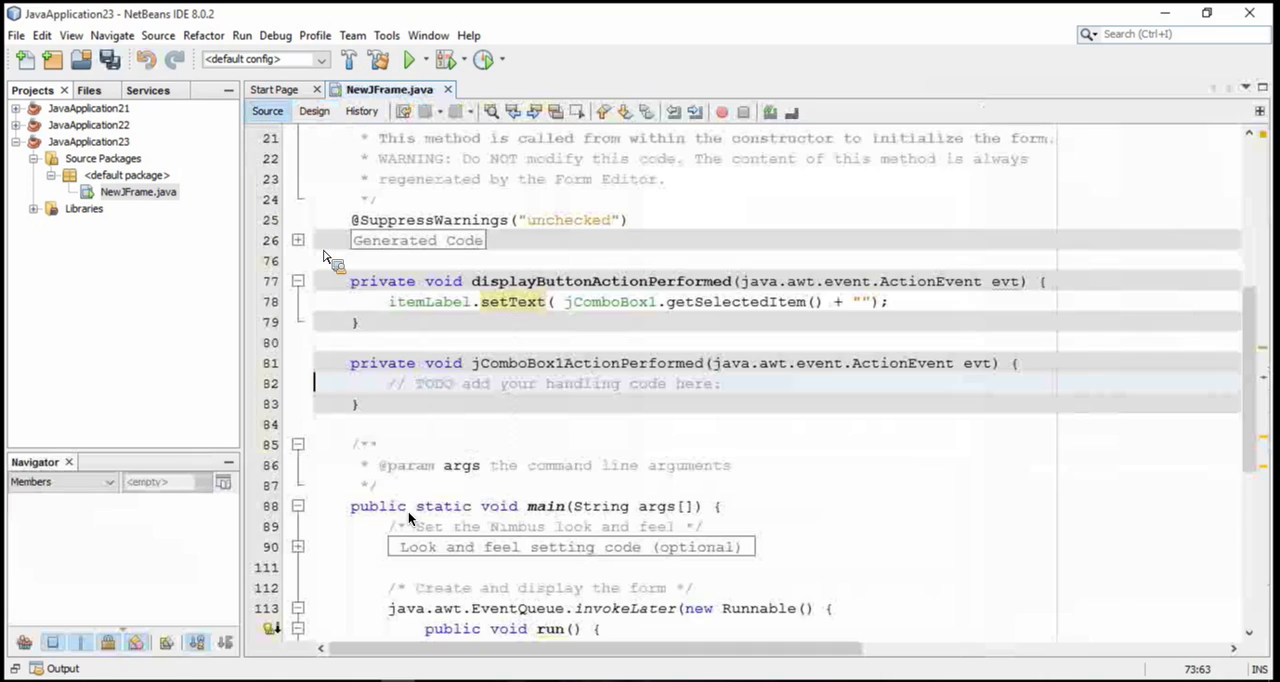
click(550, 363)
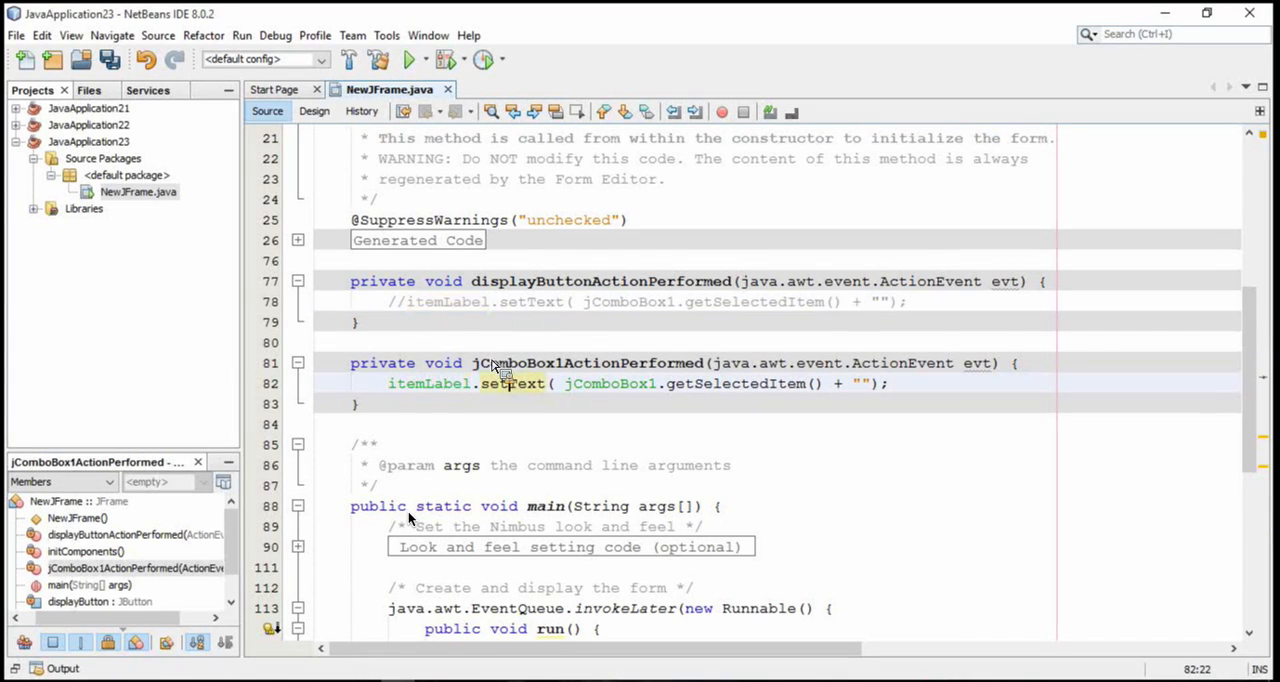
double_click(588, 363)
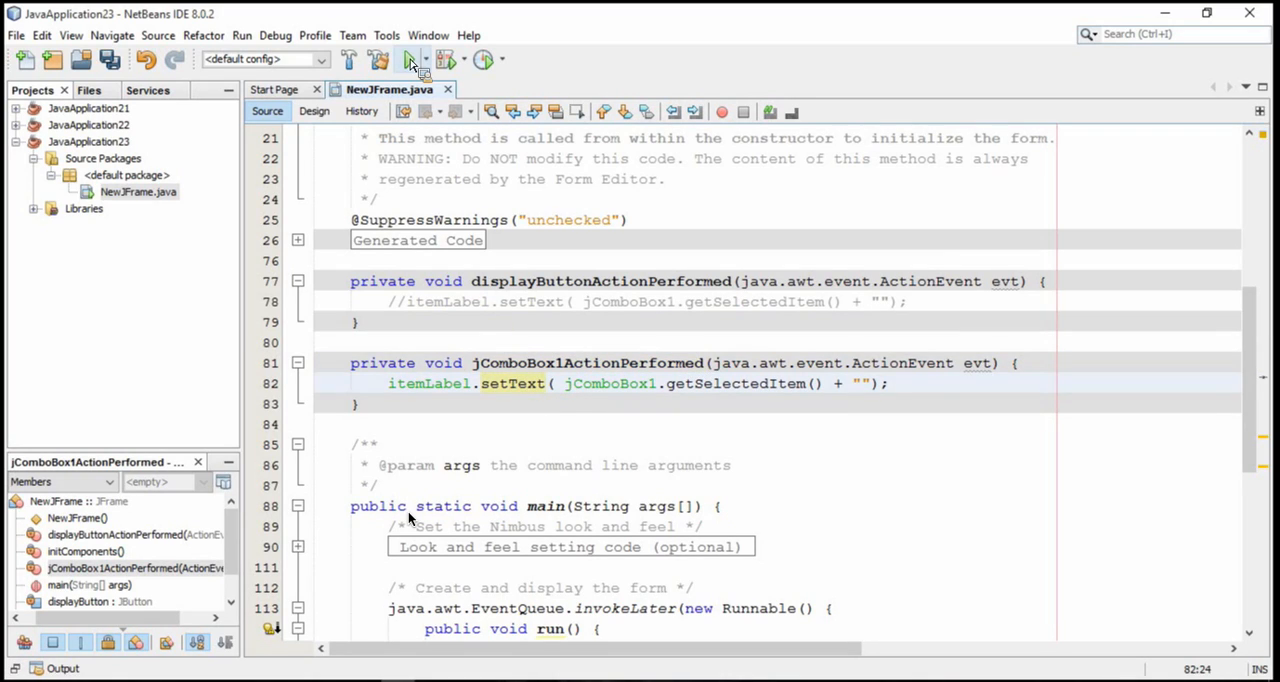
- Run the form, pick Item 2, Item 4 and Item 1 to watch the label update, then close it
click(411, 59)
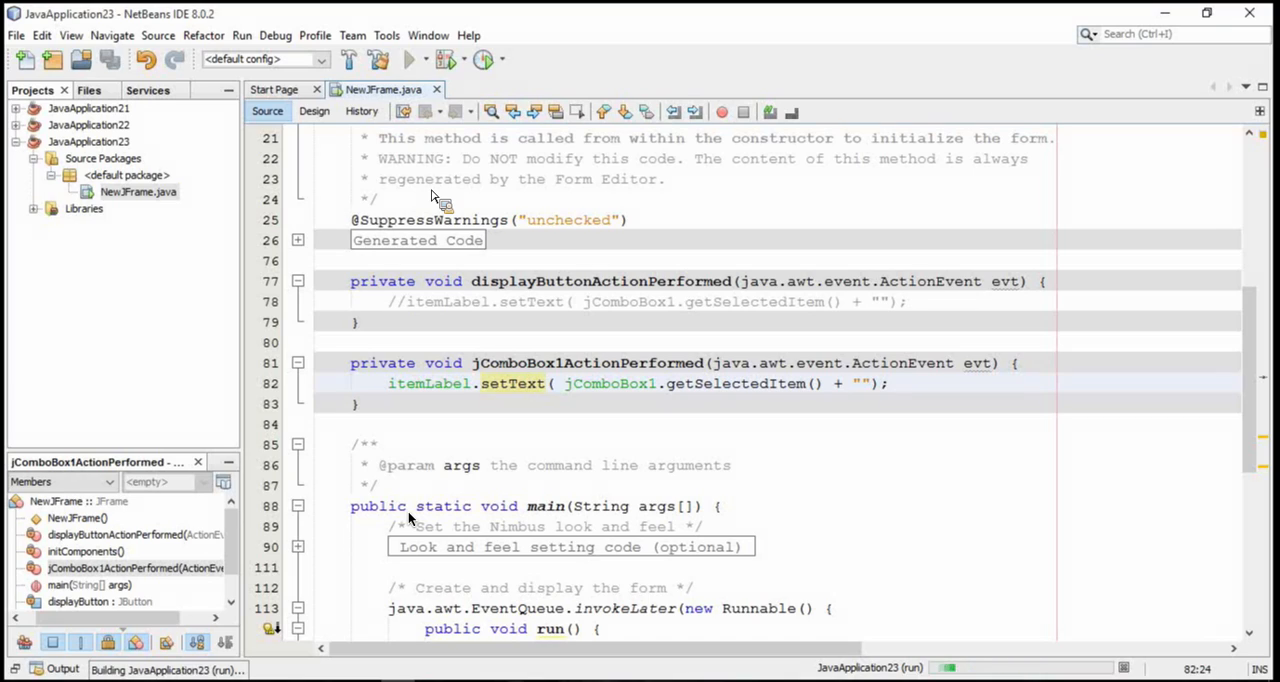
click(410, 59)
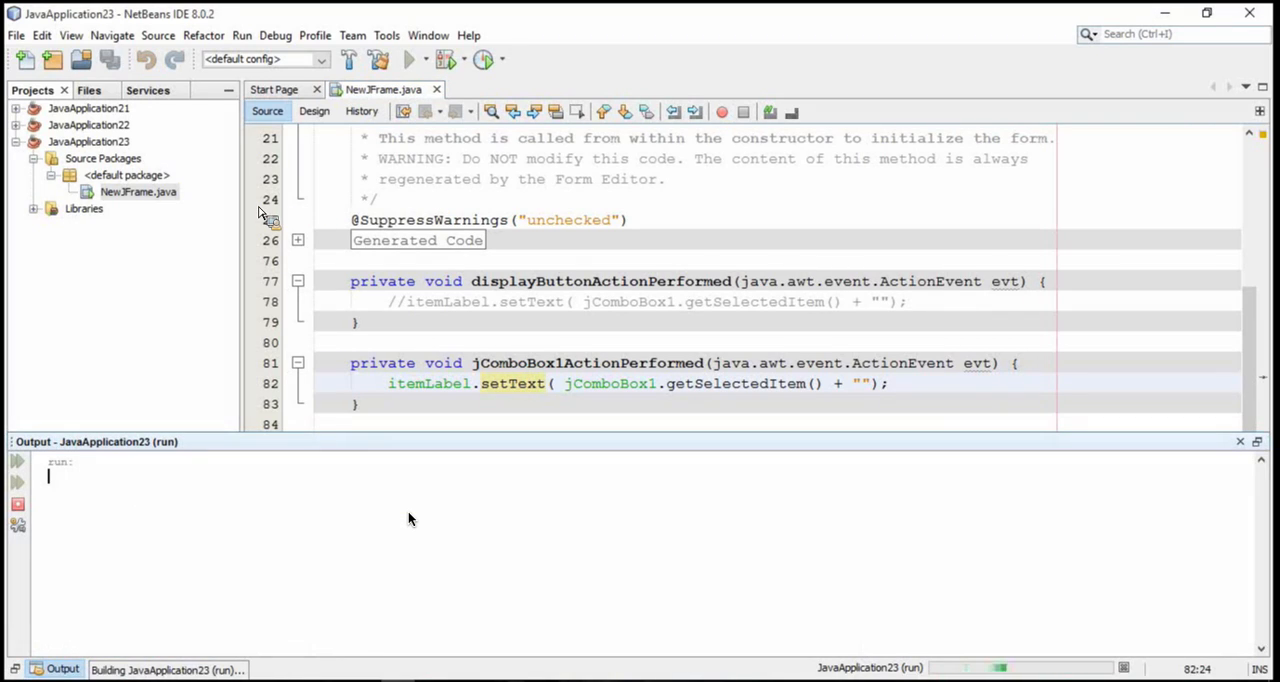
click(409, 59)
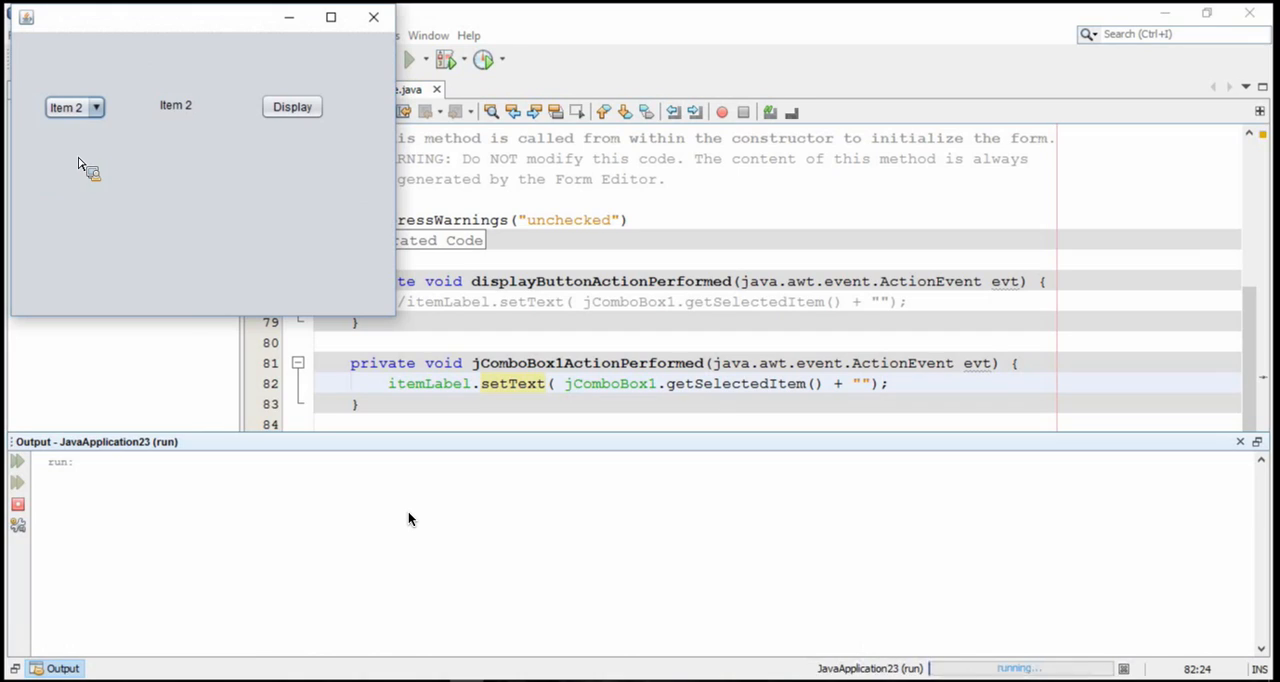
click(95, 107)
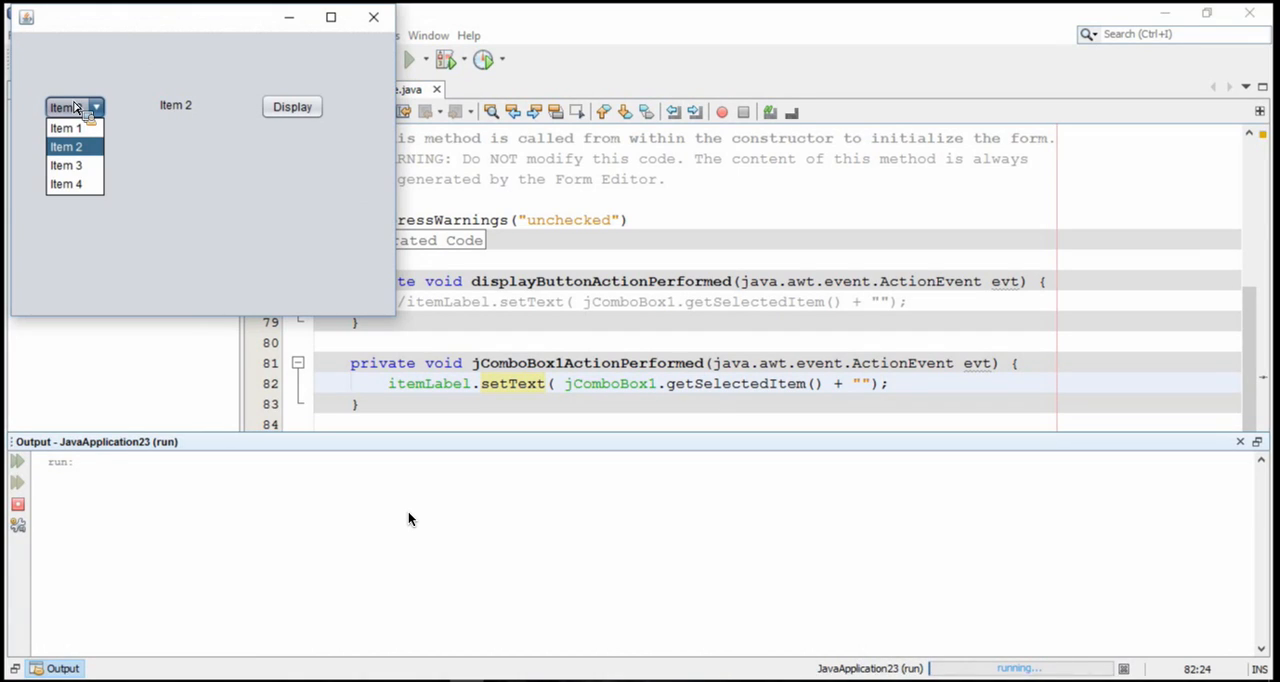
click(66, 184)
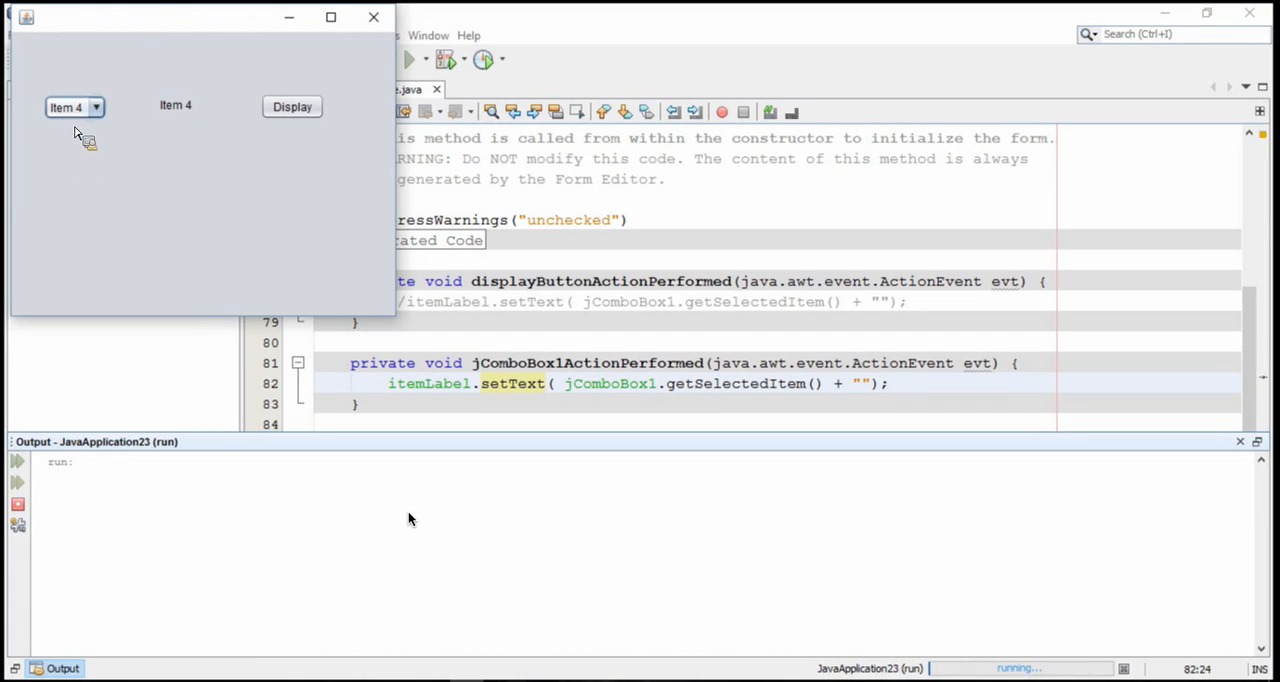
click(70, 107)
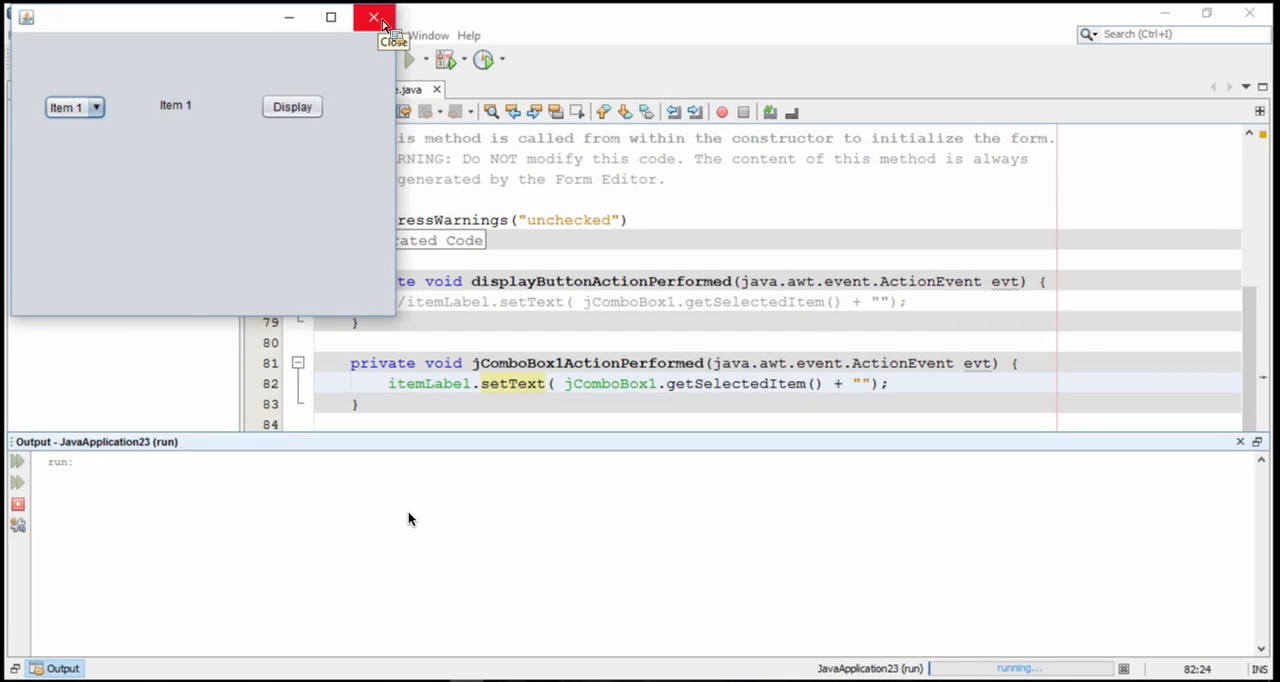
click(373, 17)
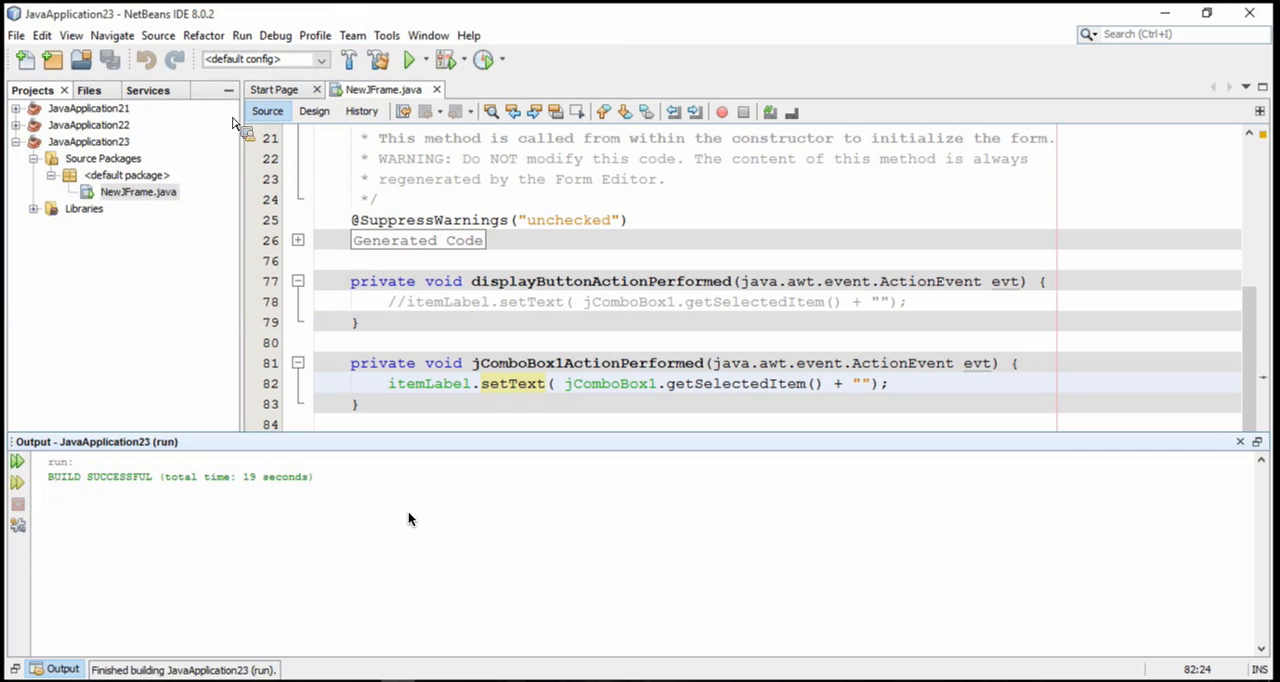
- In Design view, set the combo box model items to Stick, Puck and Helmet
click(274, 89)
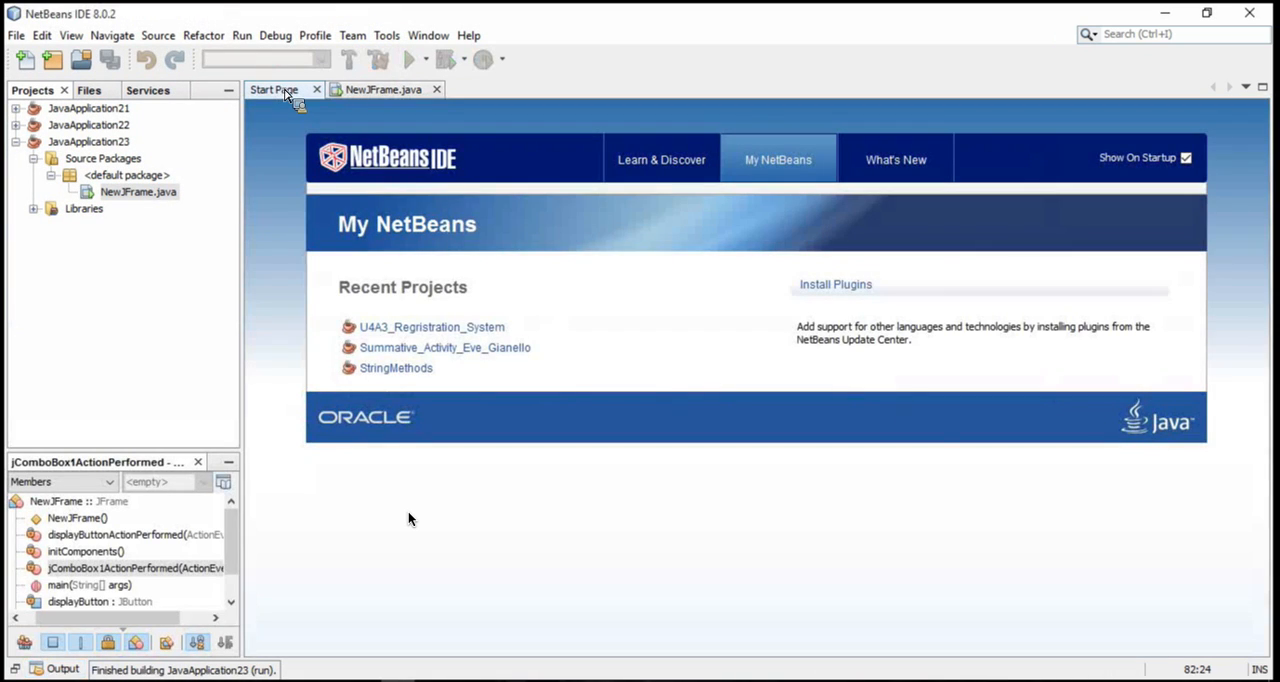
click(382, 89)
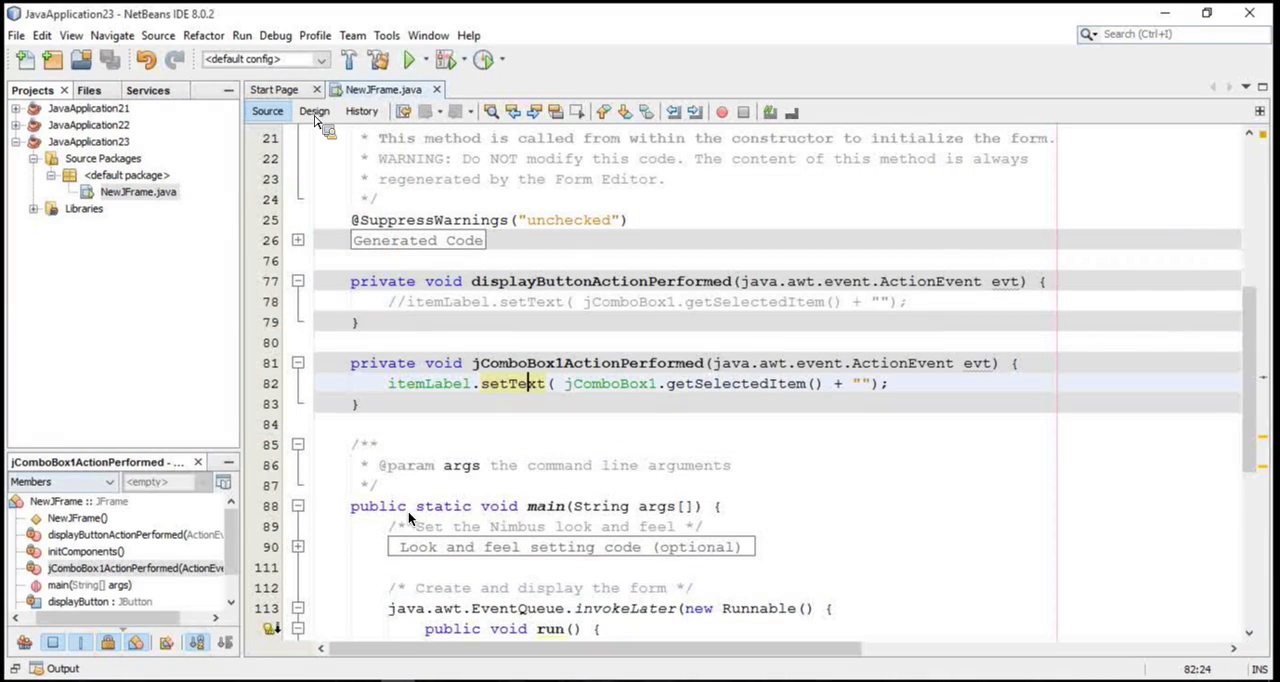
click(314, 110)
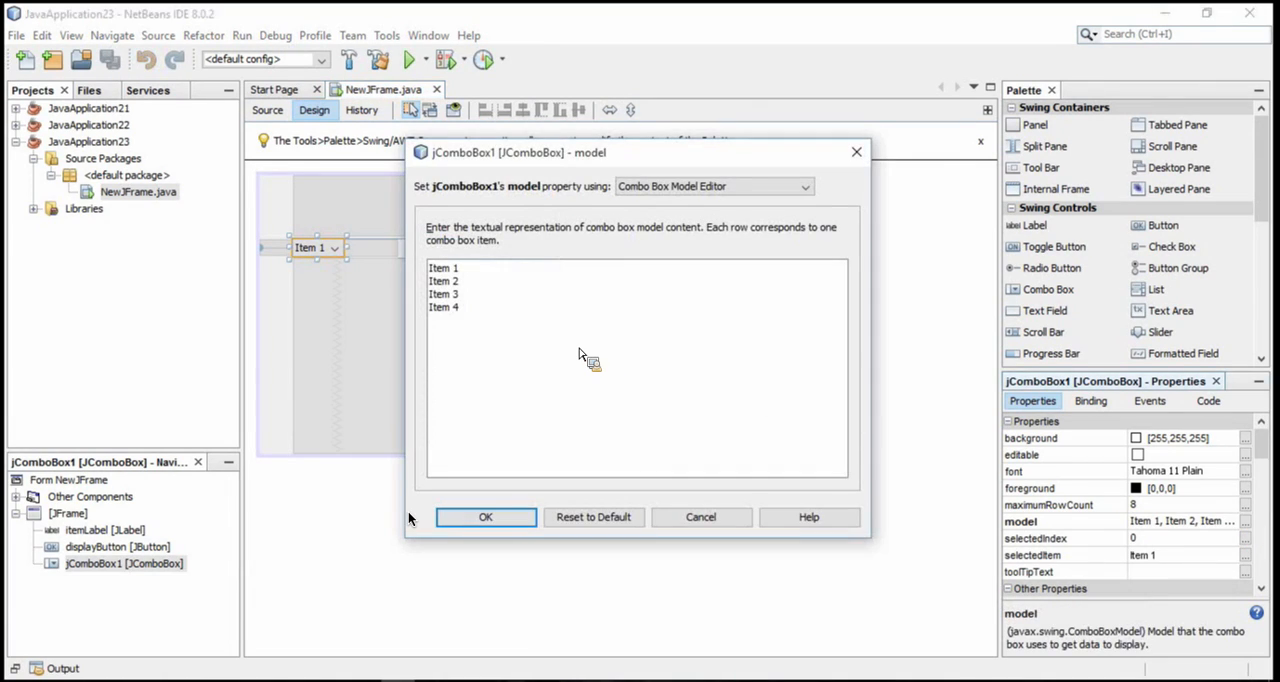
mouse_move(528, 318)
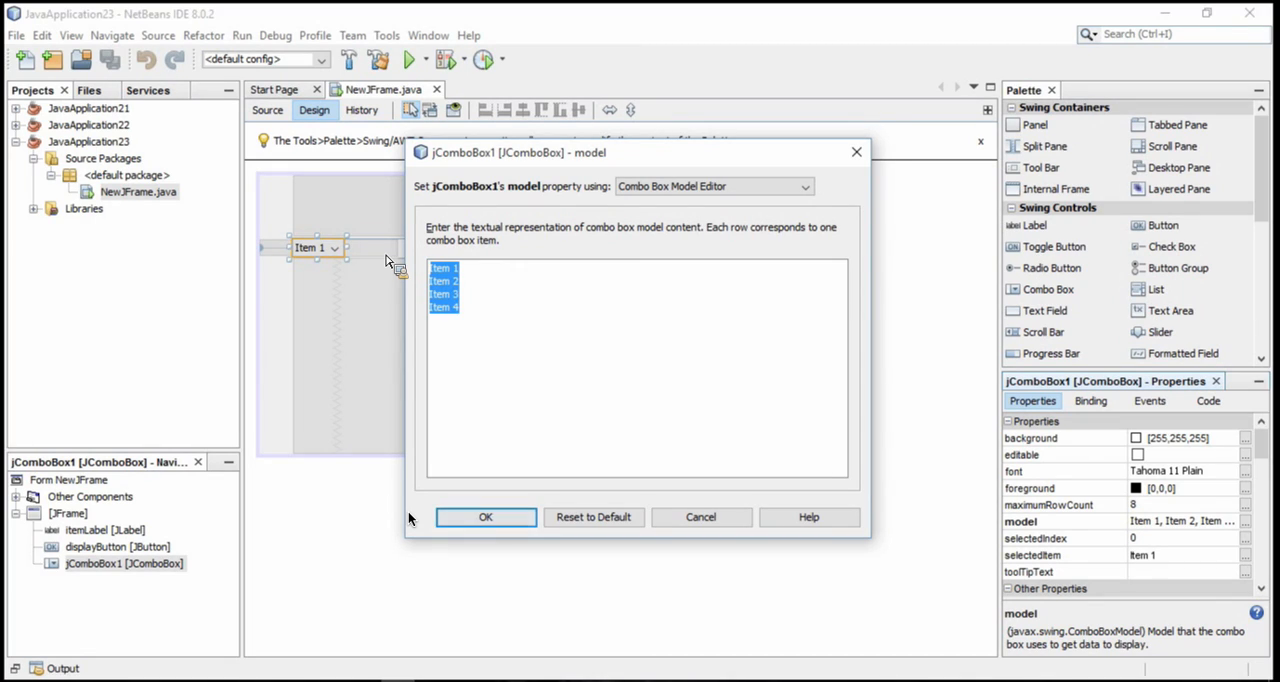
text(S)
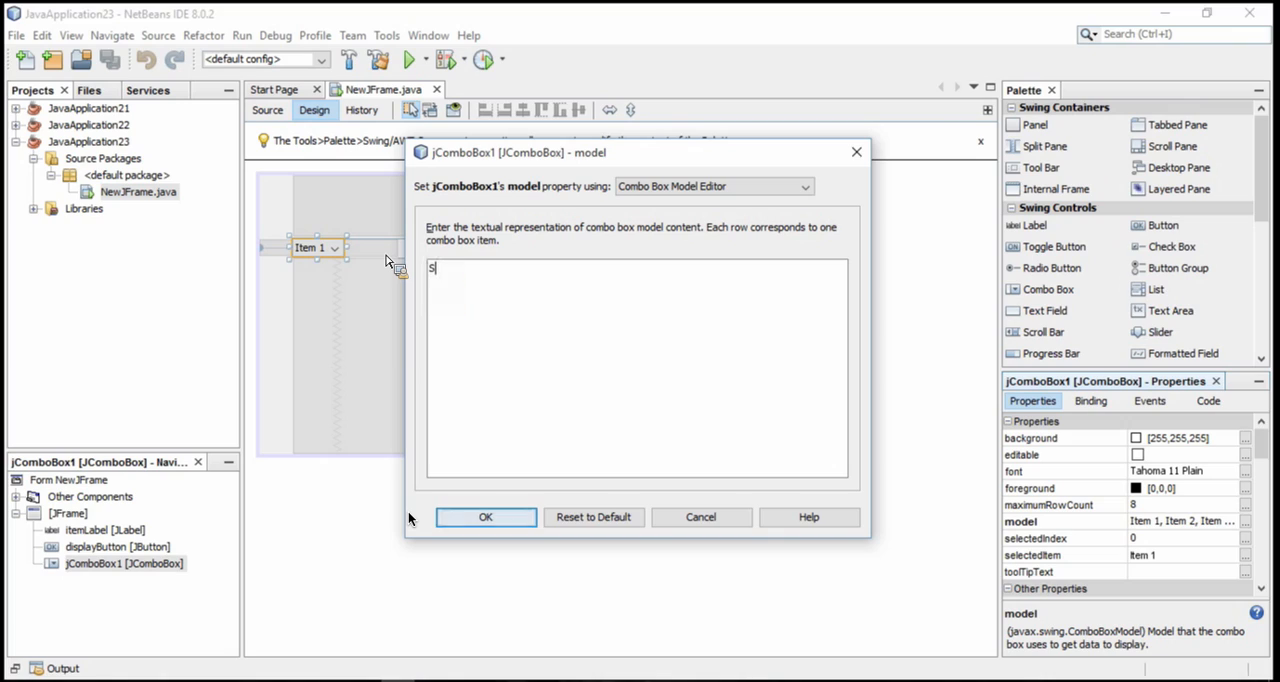
text(tick)
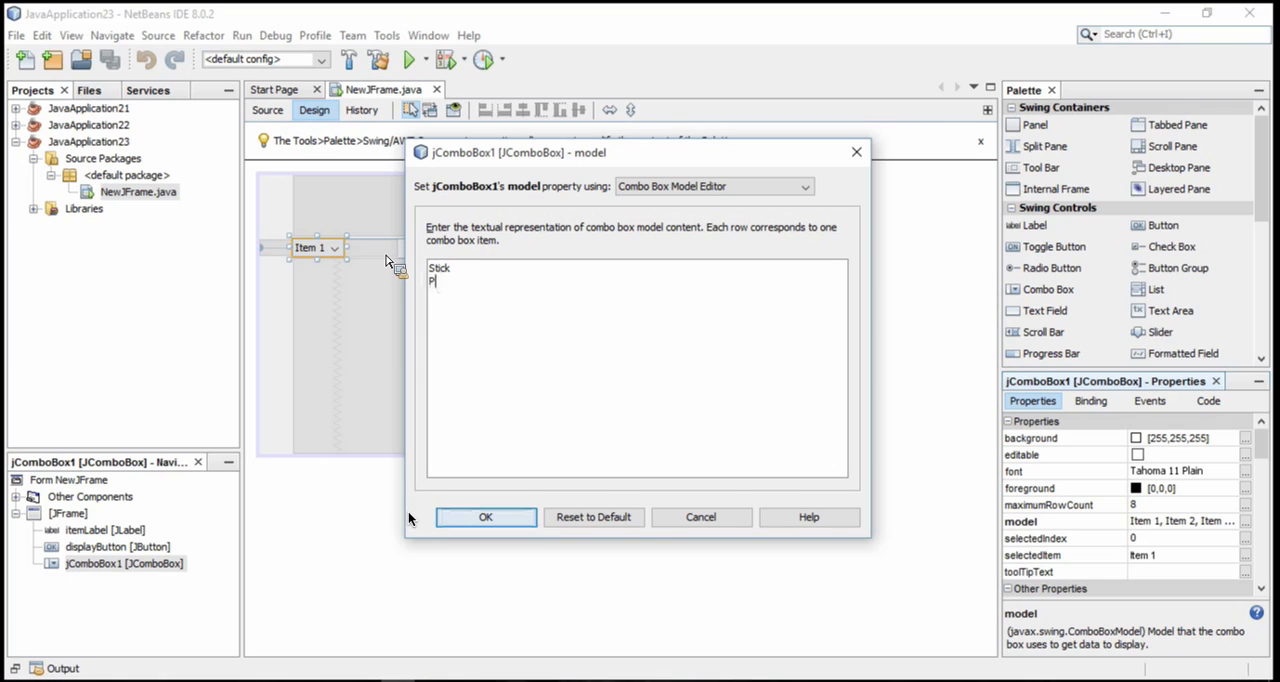
text(uck)
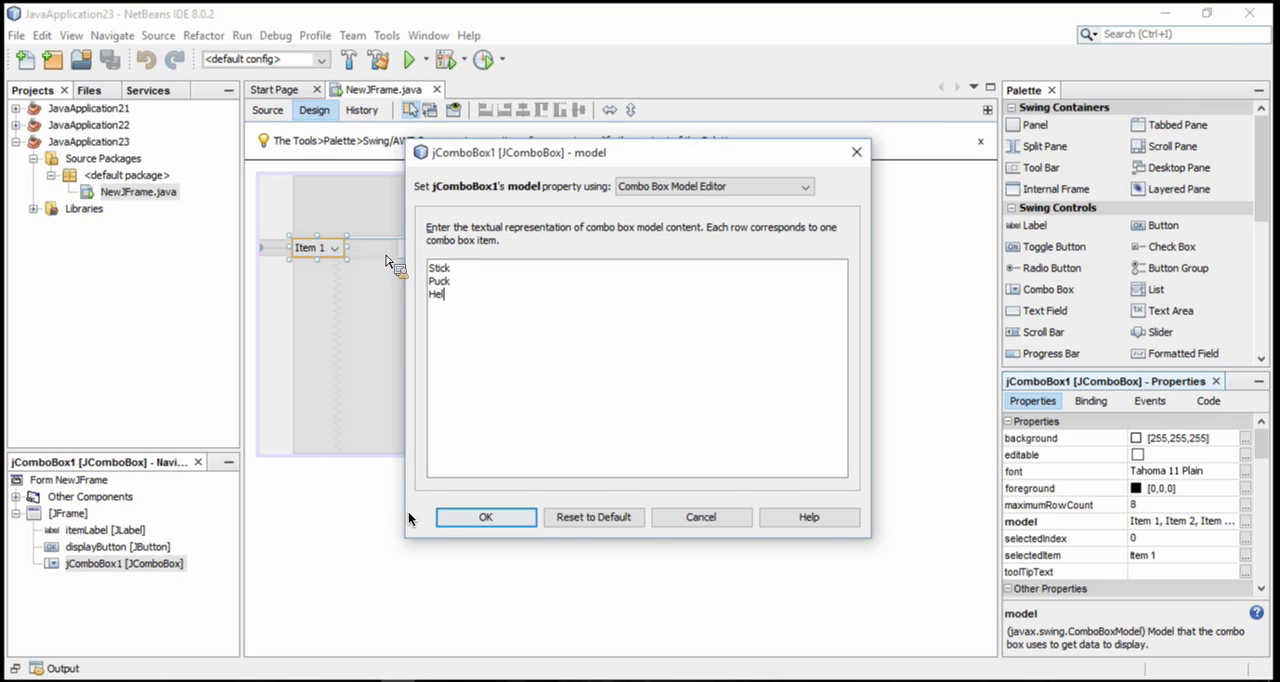
text(met)
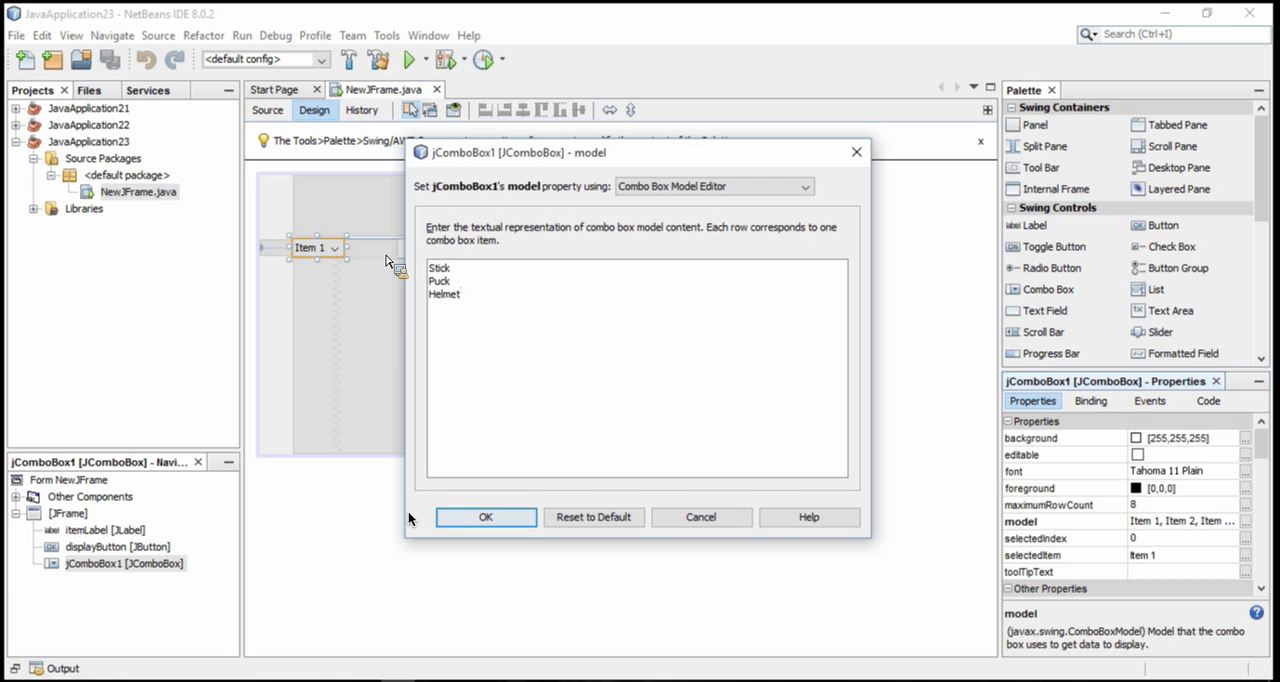
click(485, 517)
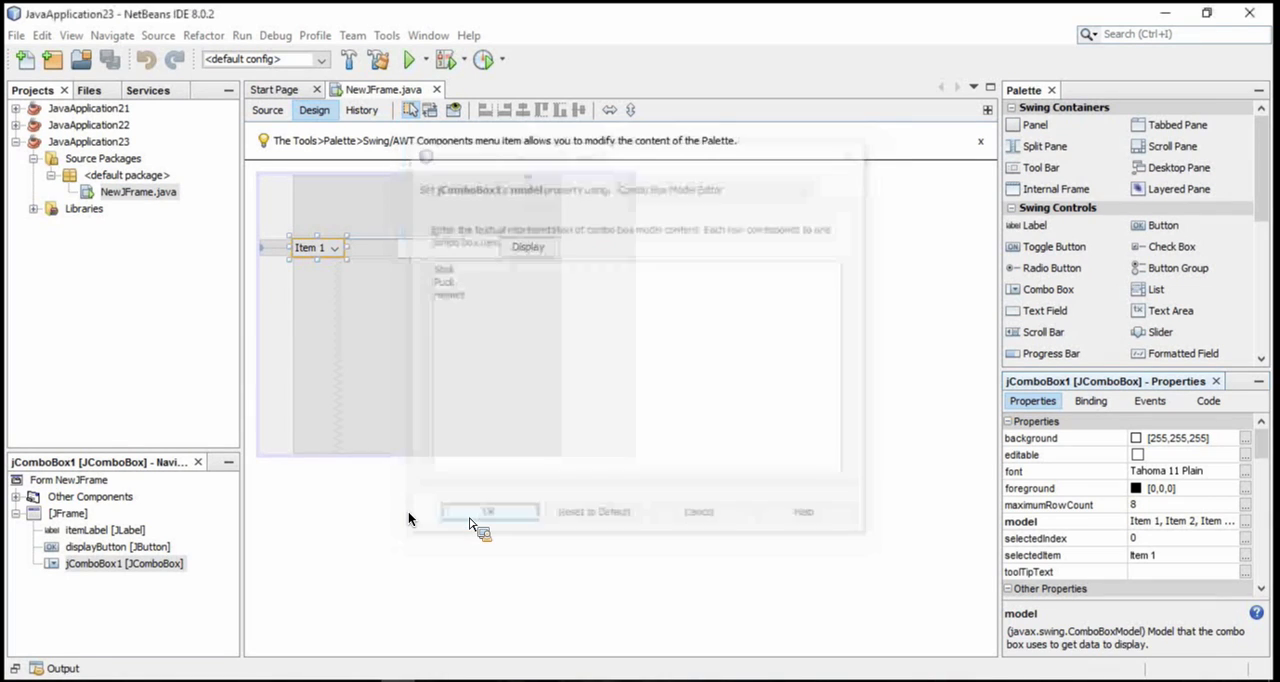
- Run the project, choose Puck from the new item list, then close the form window
click(487, 511)
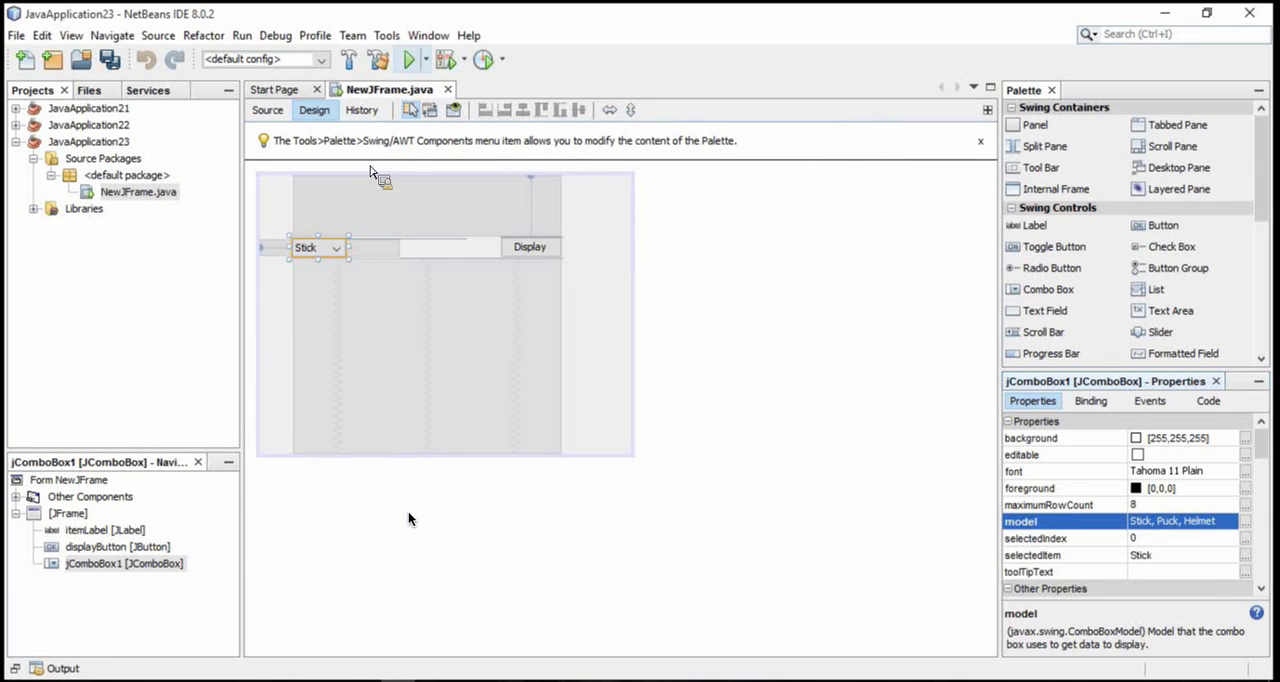
click(410, 59)
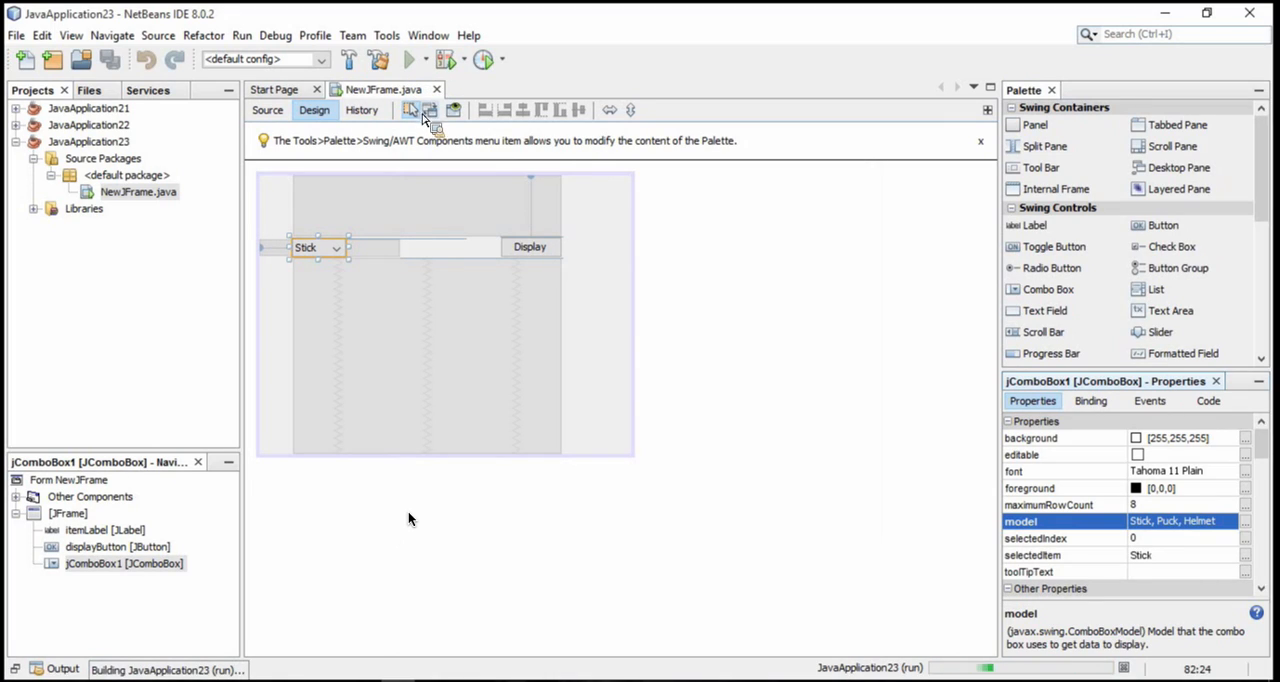
click(411, 59)
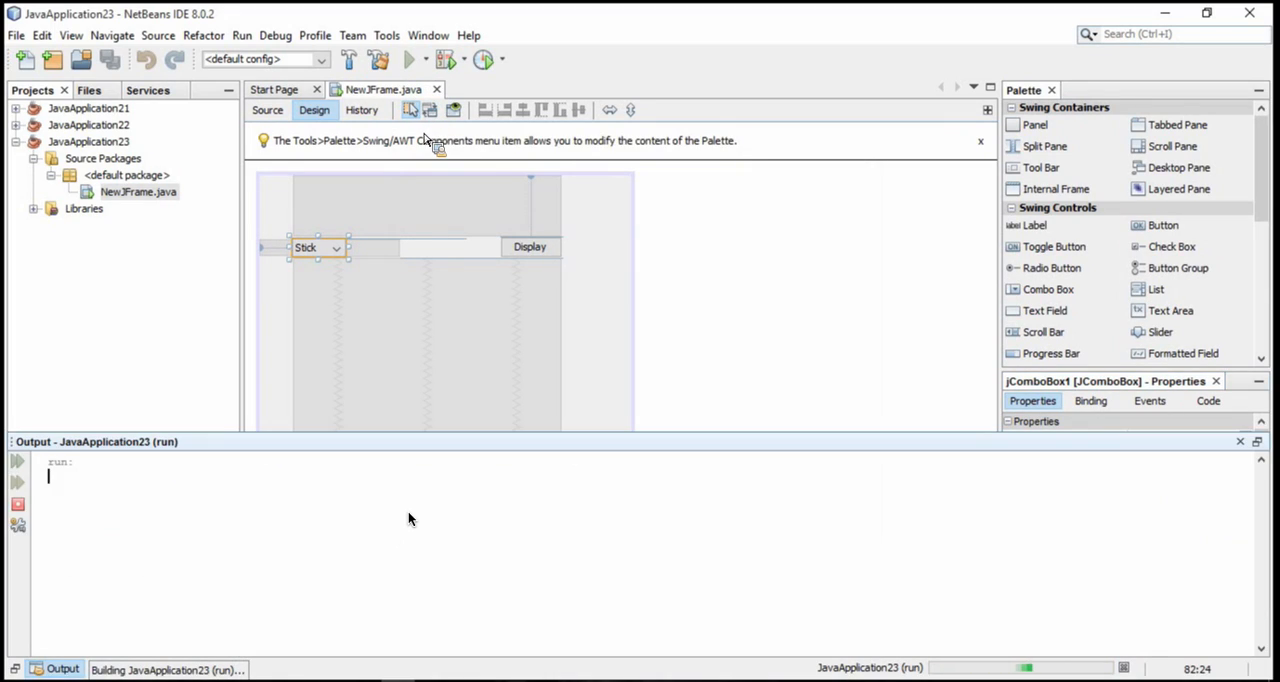
click(409, 59)
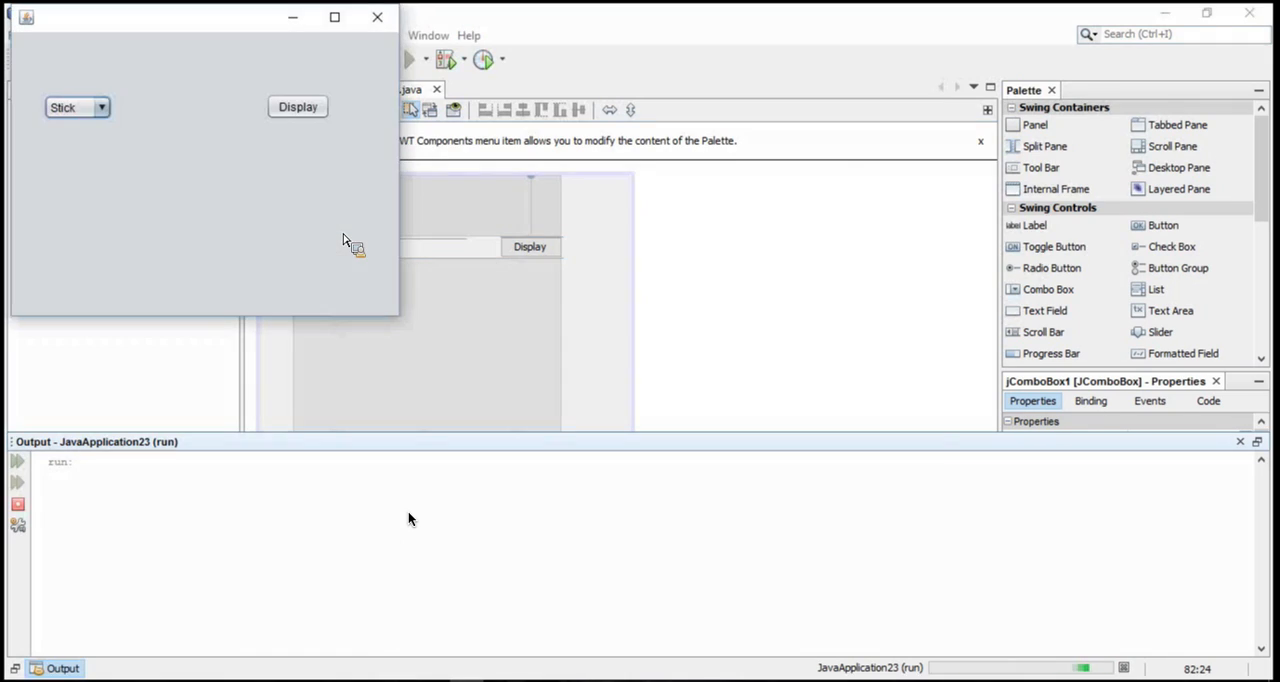
click(100, 107)
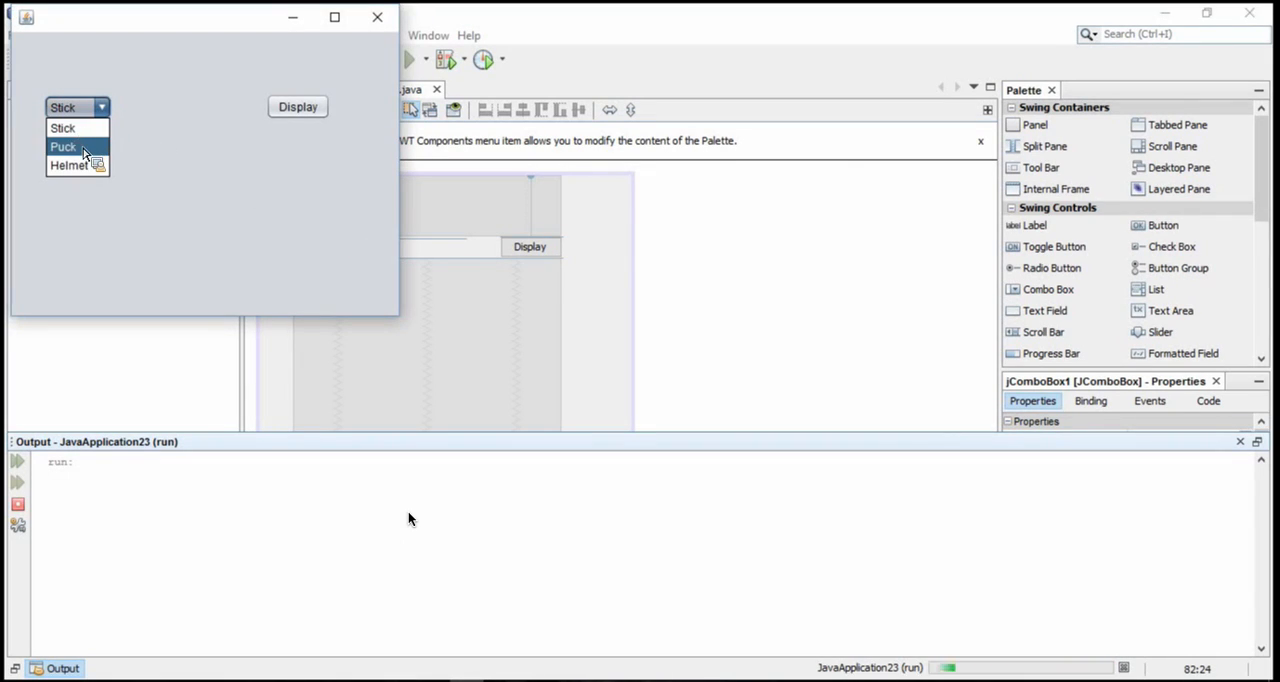
click(63, 146)
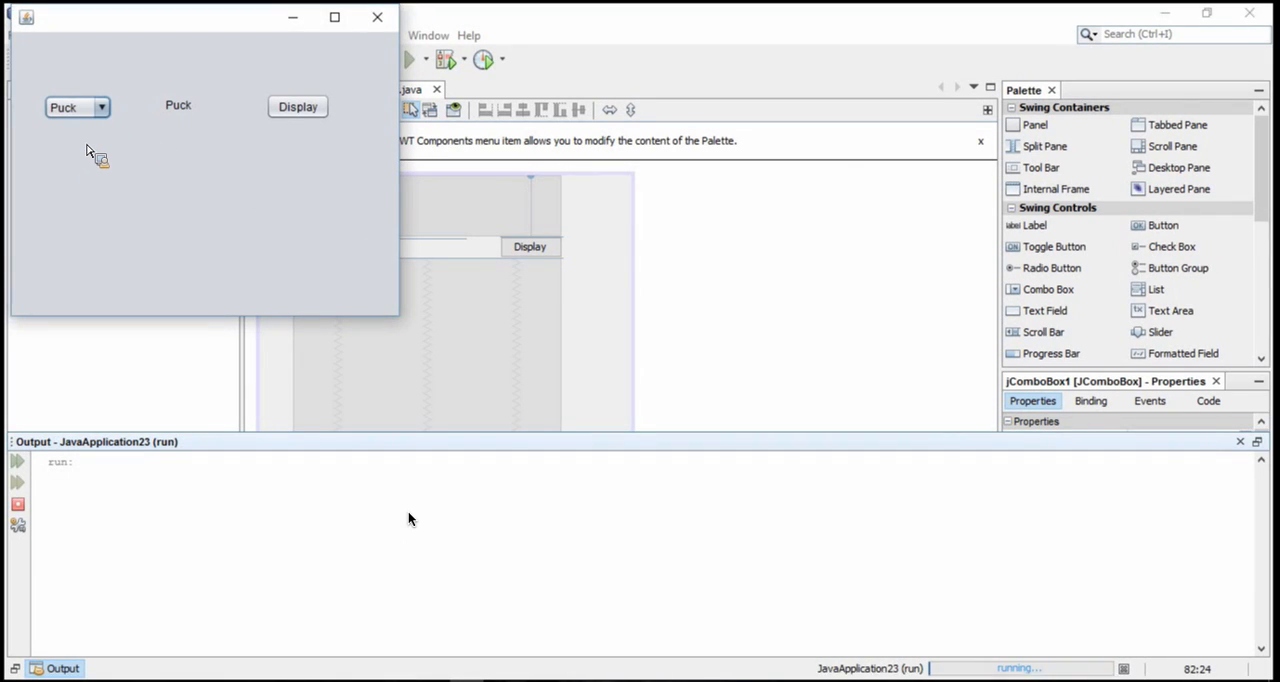
mouse_move(377, 17)
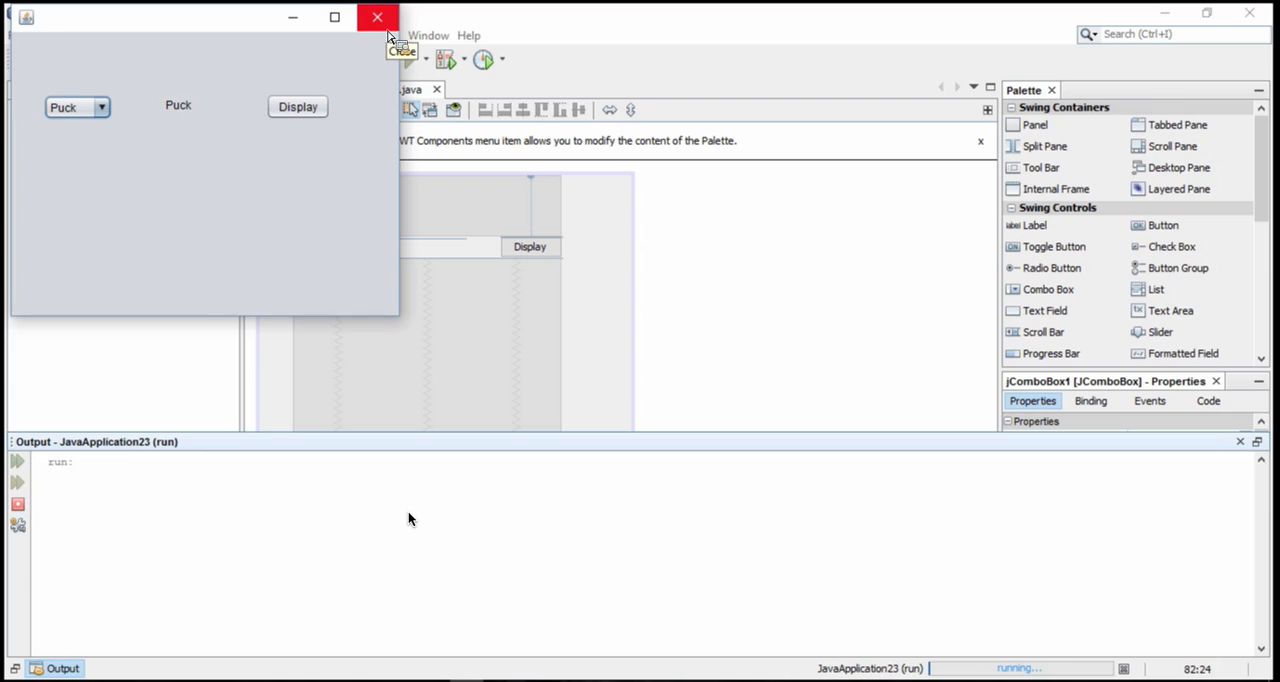
mouse_move(230, 120)
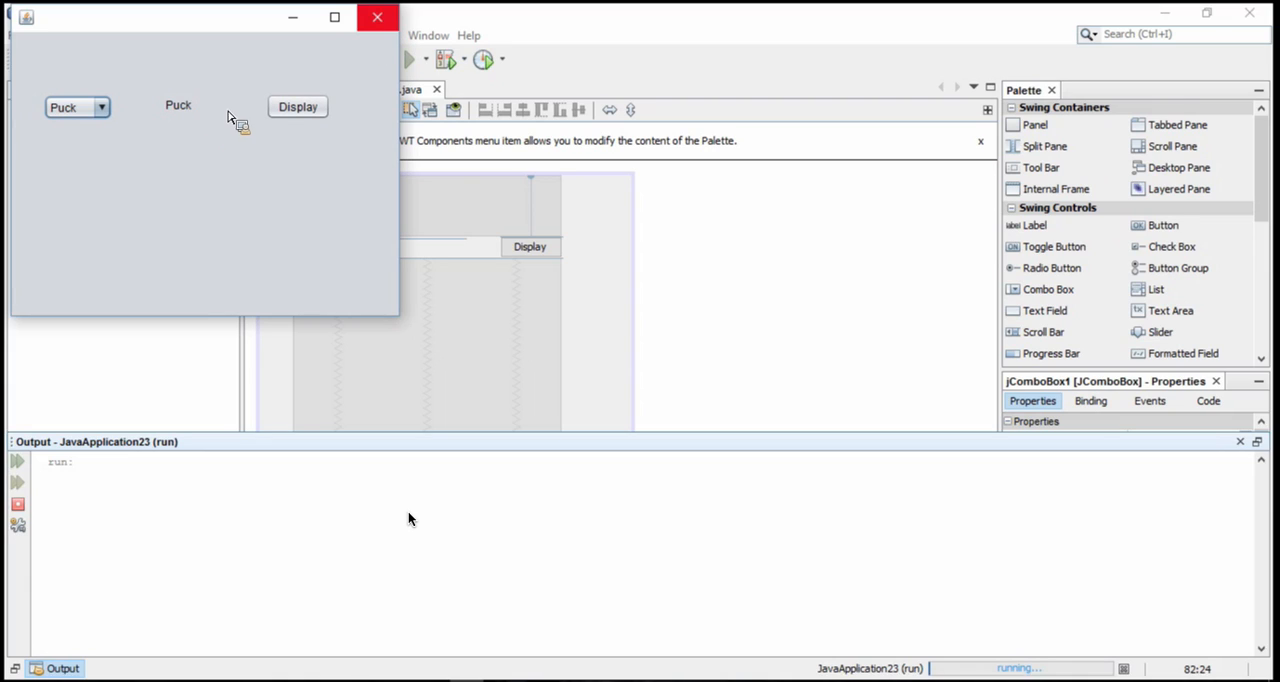
mouse_move(243, 115)
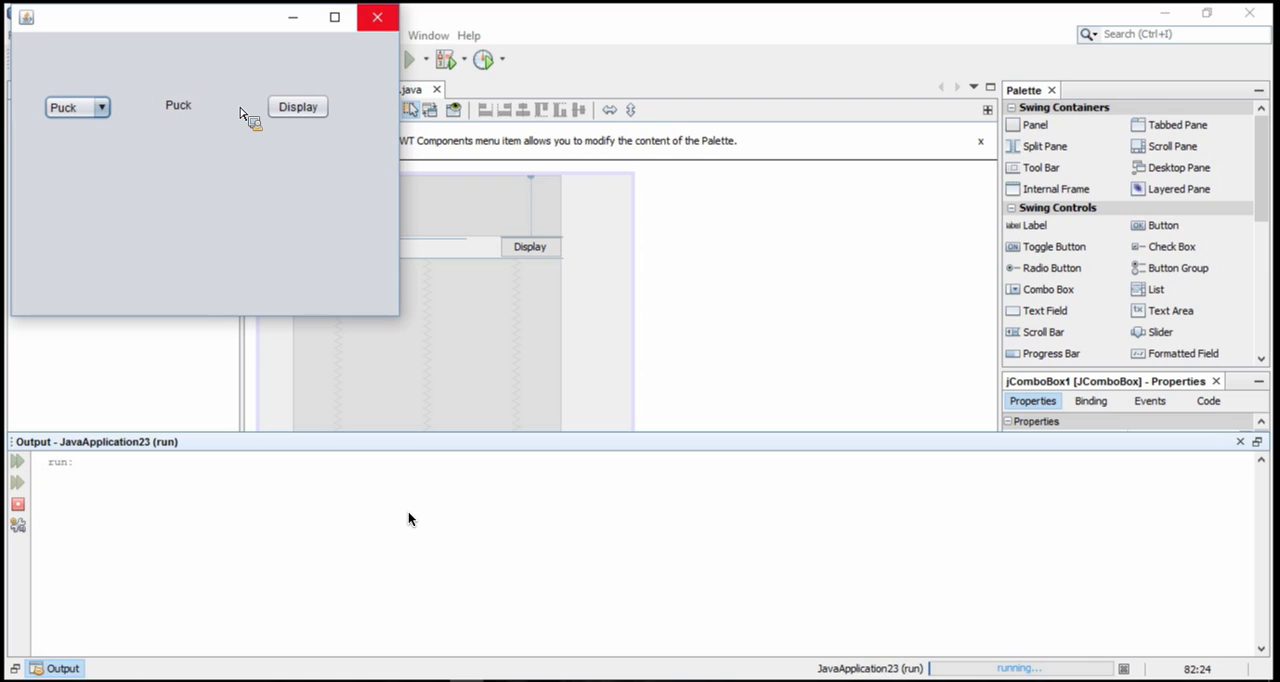
mouse_move(370, 37)
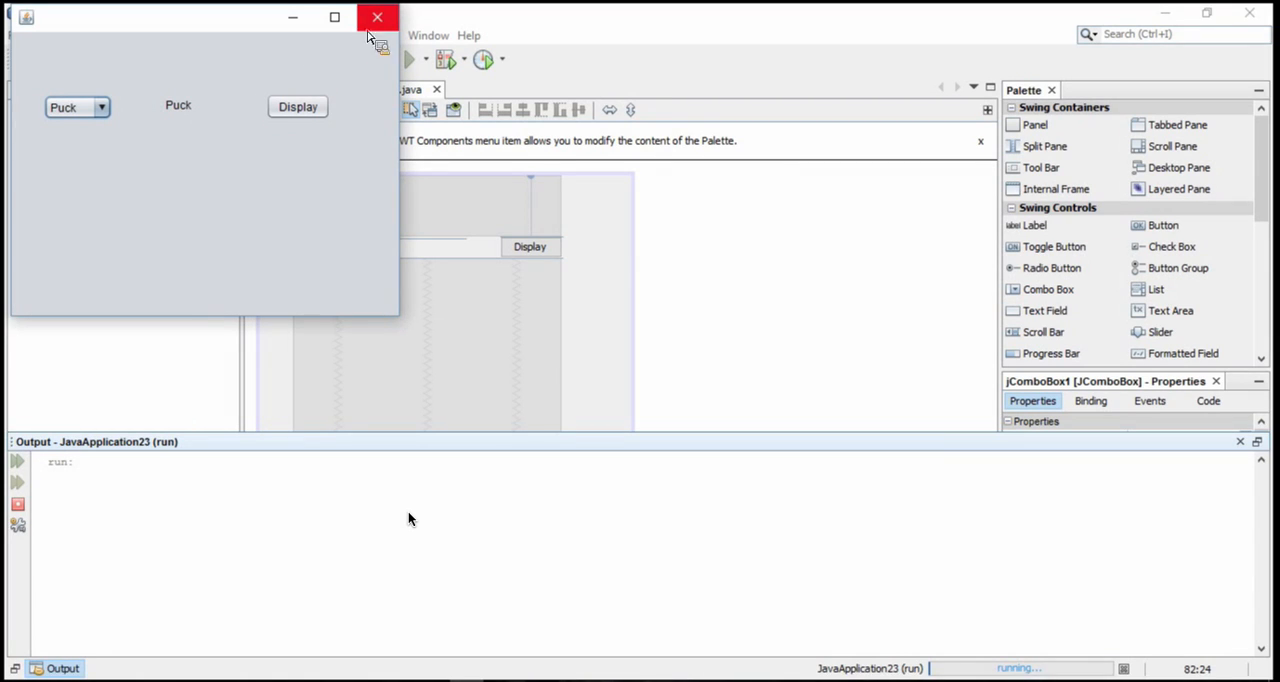
click(377, 17)
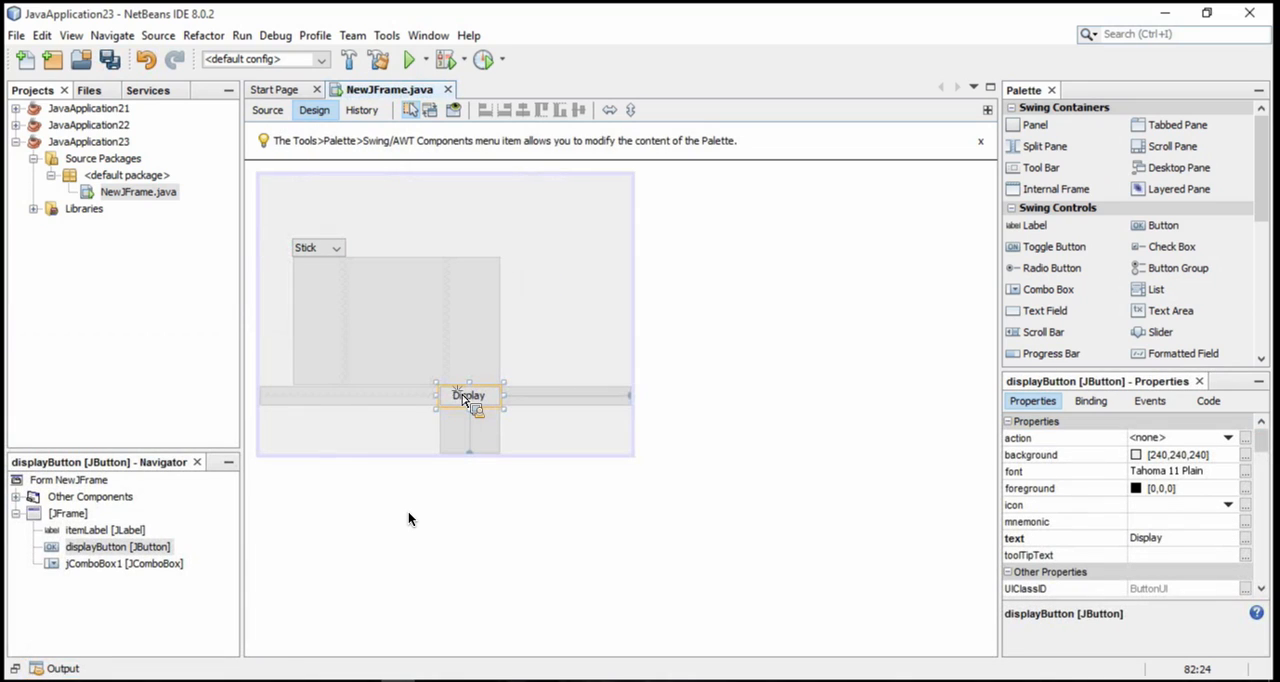
- Delete the Display button and change the first new label's text to 'Item Selected:'
key(Delete)
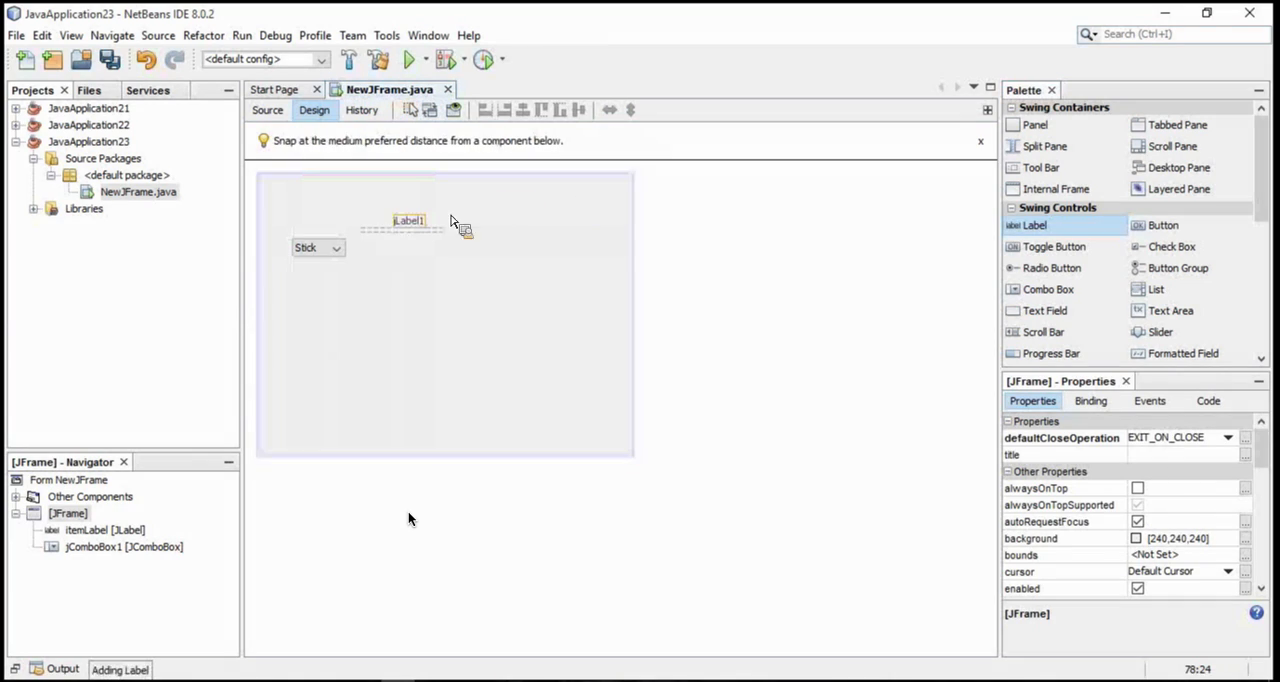
right_click(408, 213)
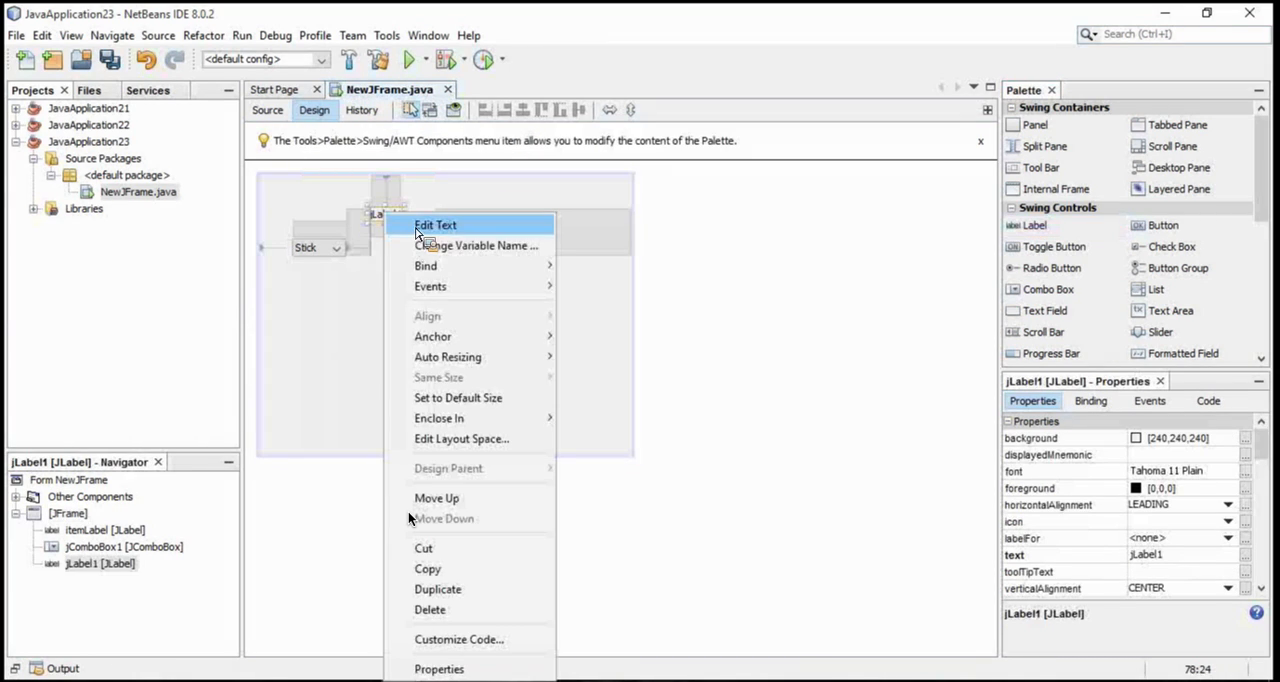
click(435, 224)
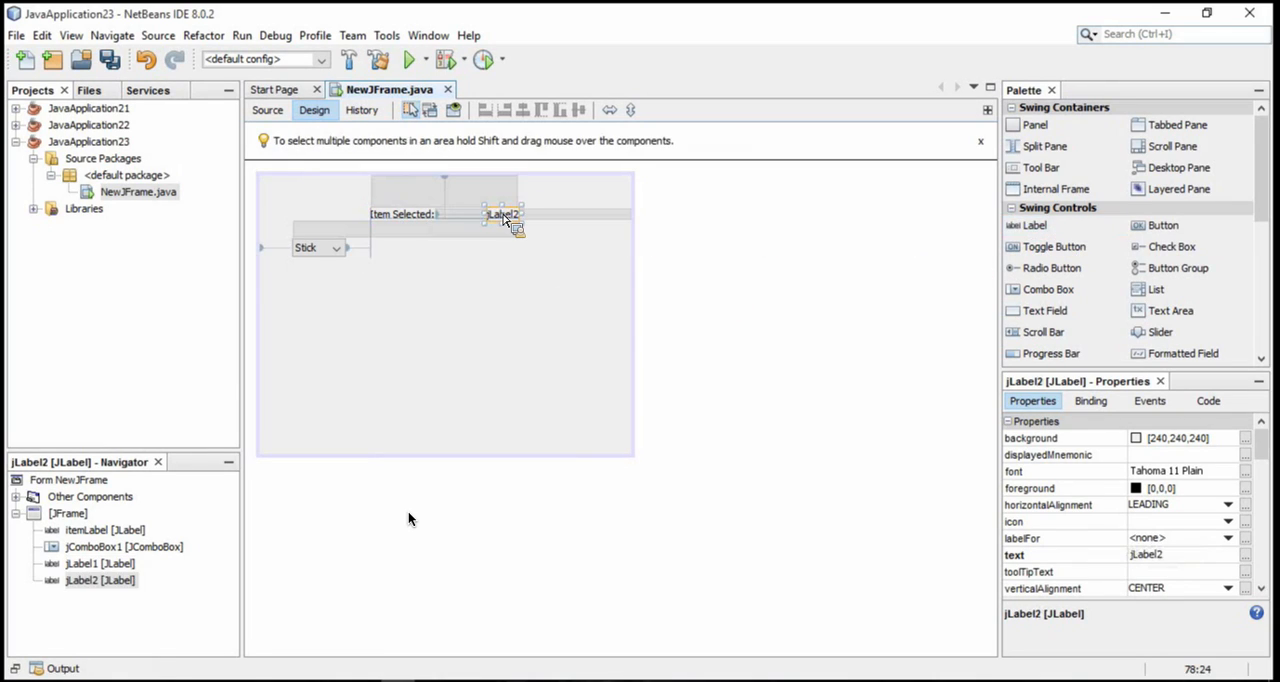
- Change the second label's text to 'Price:' and add an empty label below it
right_click(503, 214)
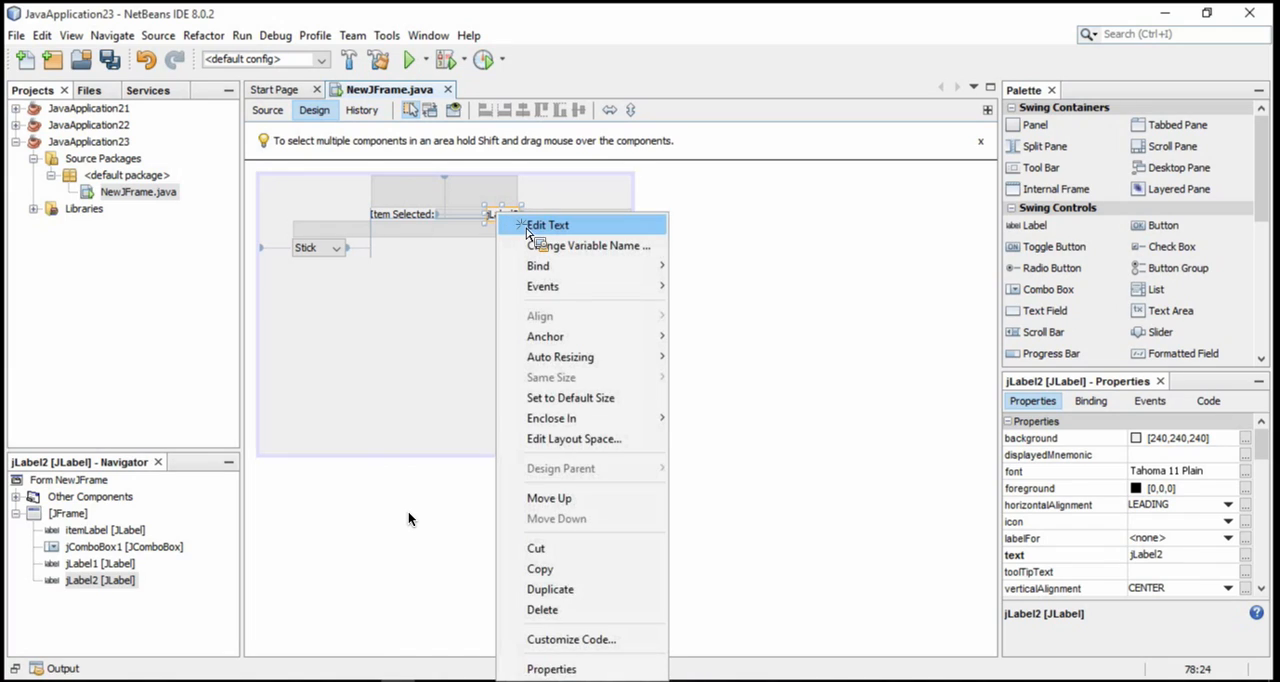
click(549, 224)
text(Price:)
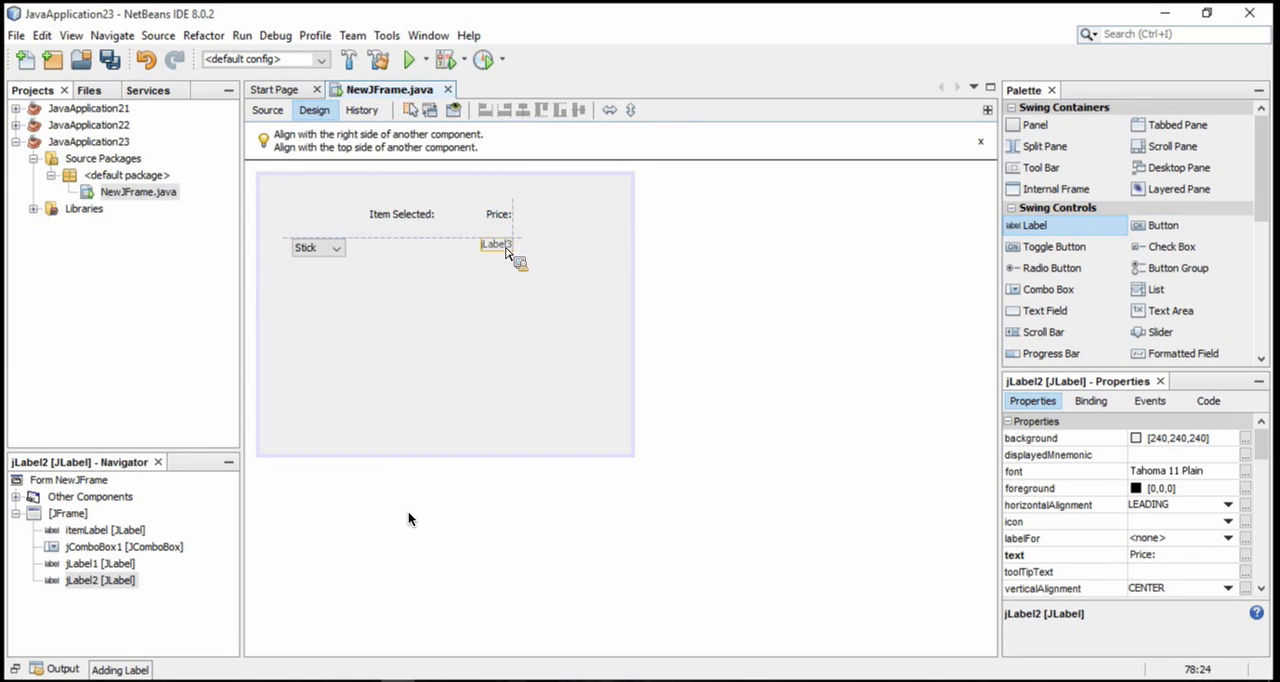
click(503, 244)
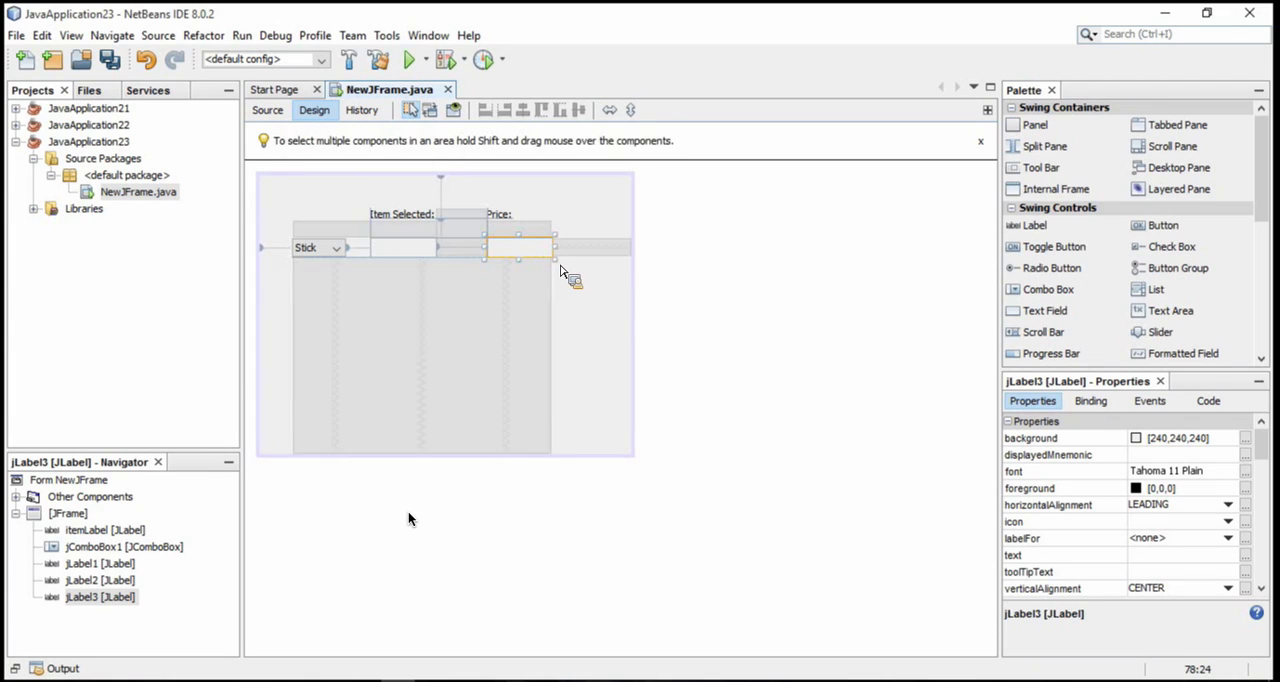
mouse_move(530, 325)
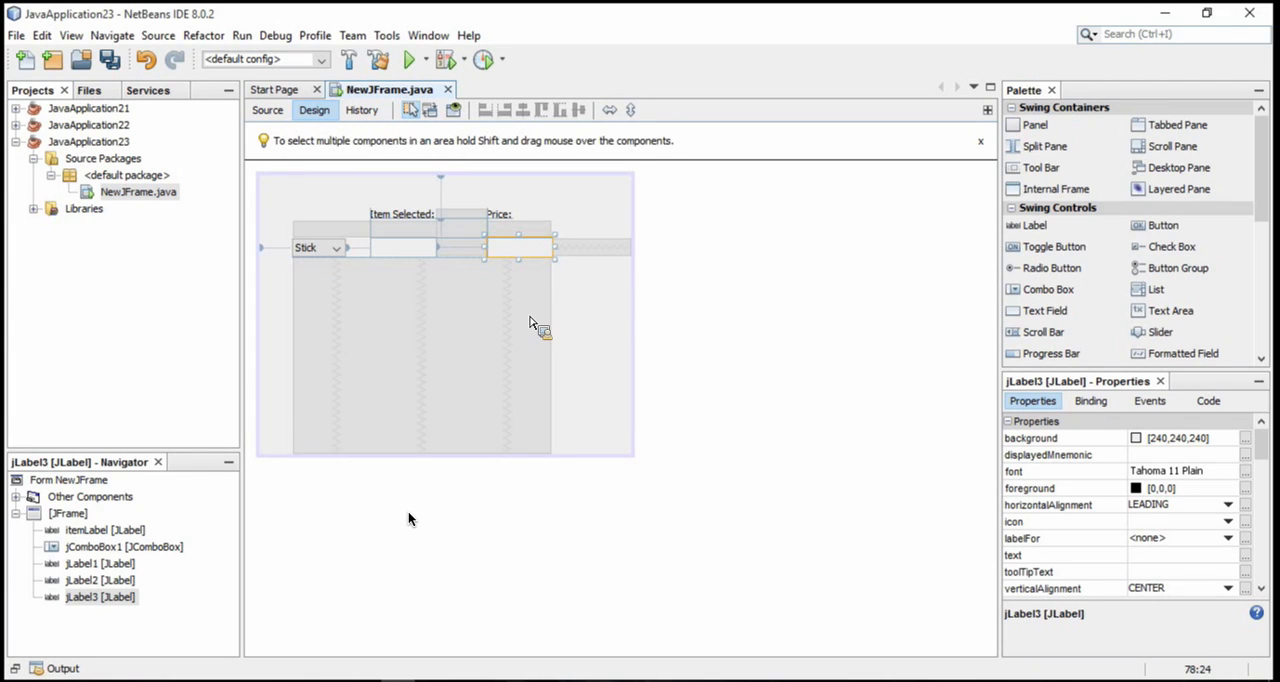
mouse_move(497, 234)
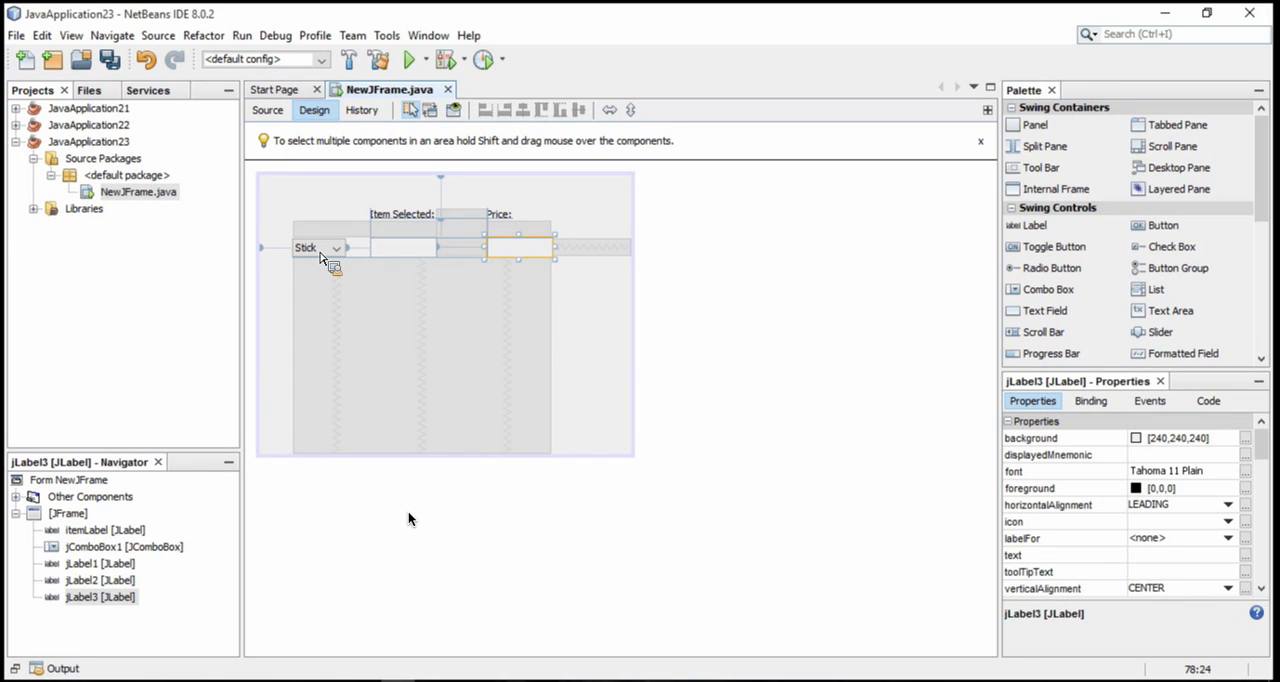
mouse_move(405, 262)
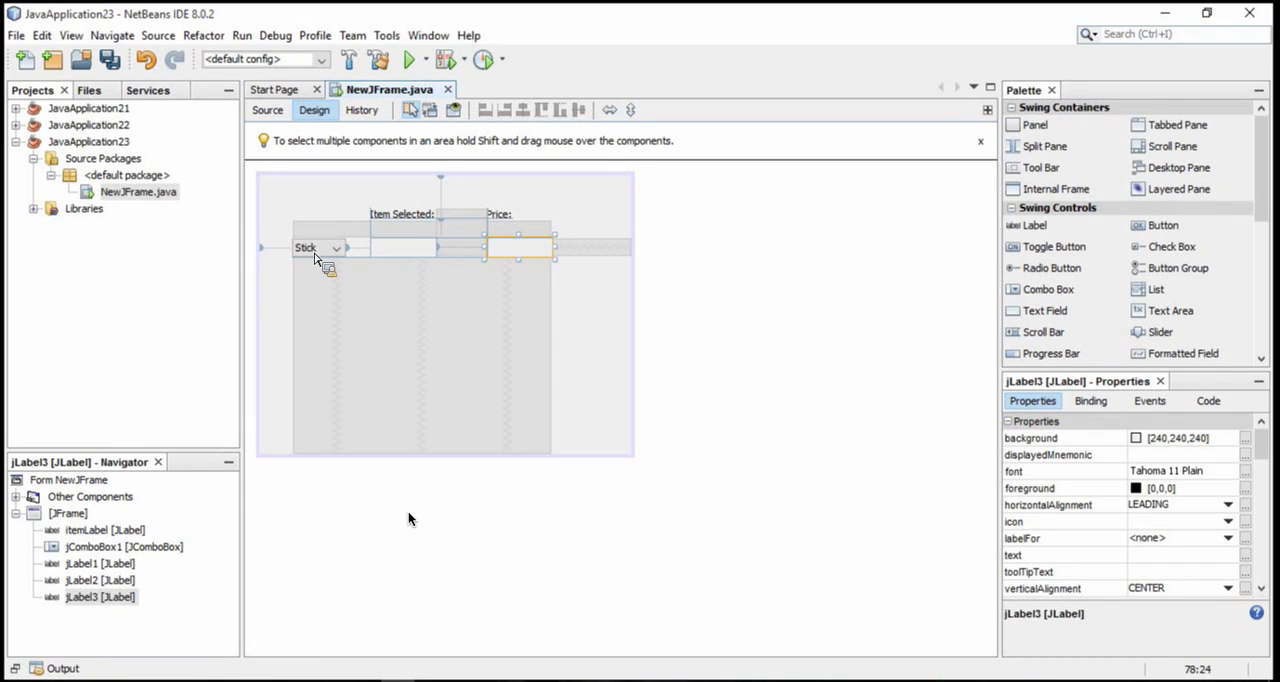
- In the handler source, store the combo box selection in String itemSelected and test for "Puck"
click(267, 110)
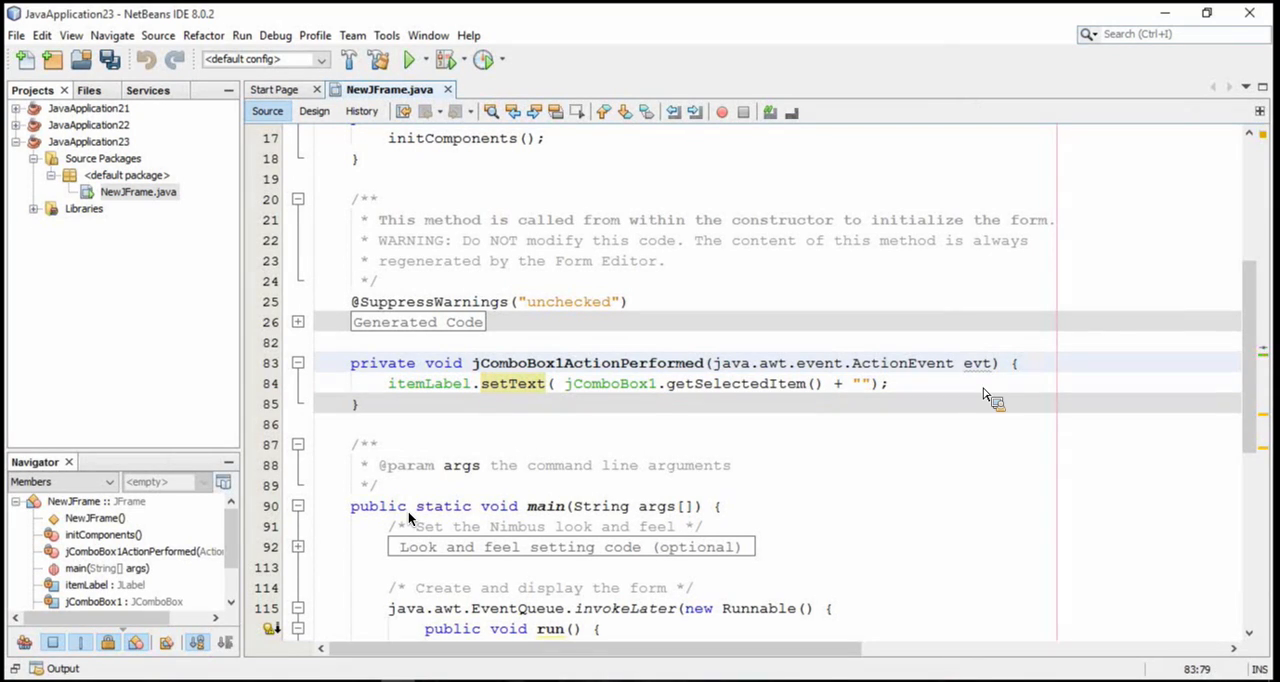
mouse_move(390, 388)
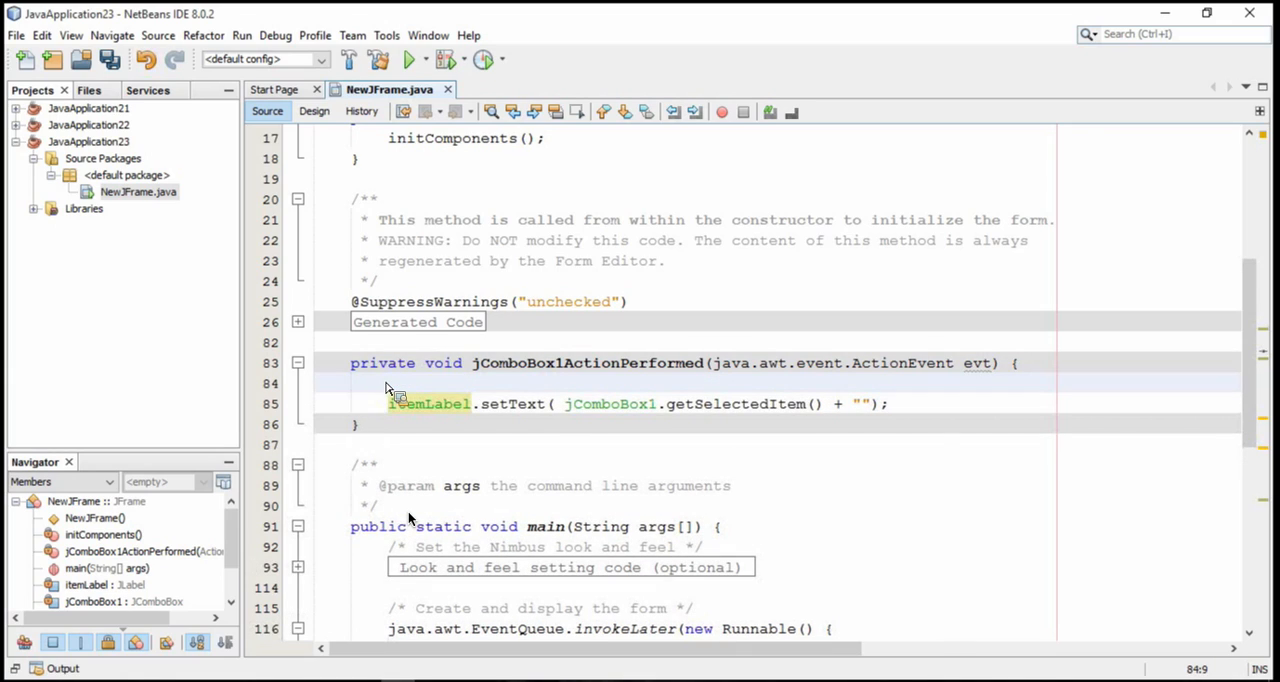
text(String)
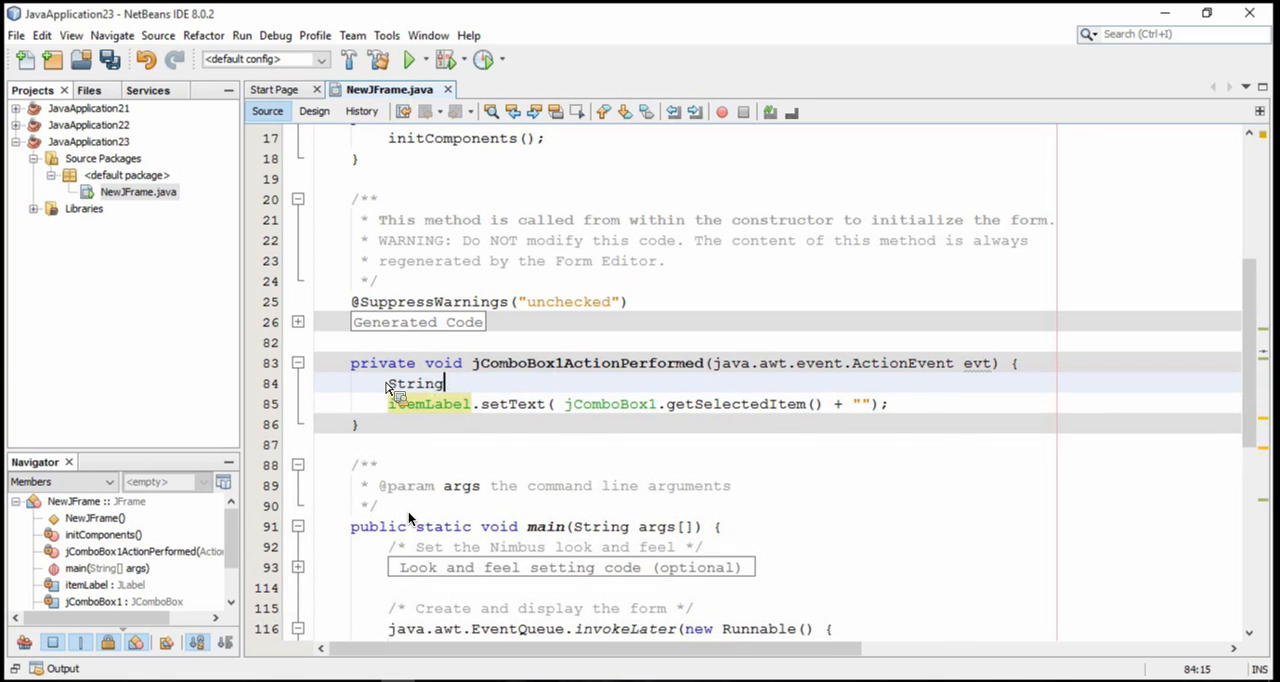
text(item =)
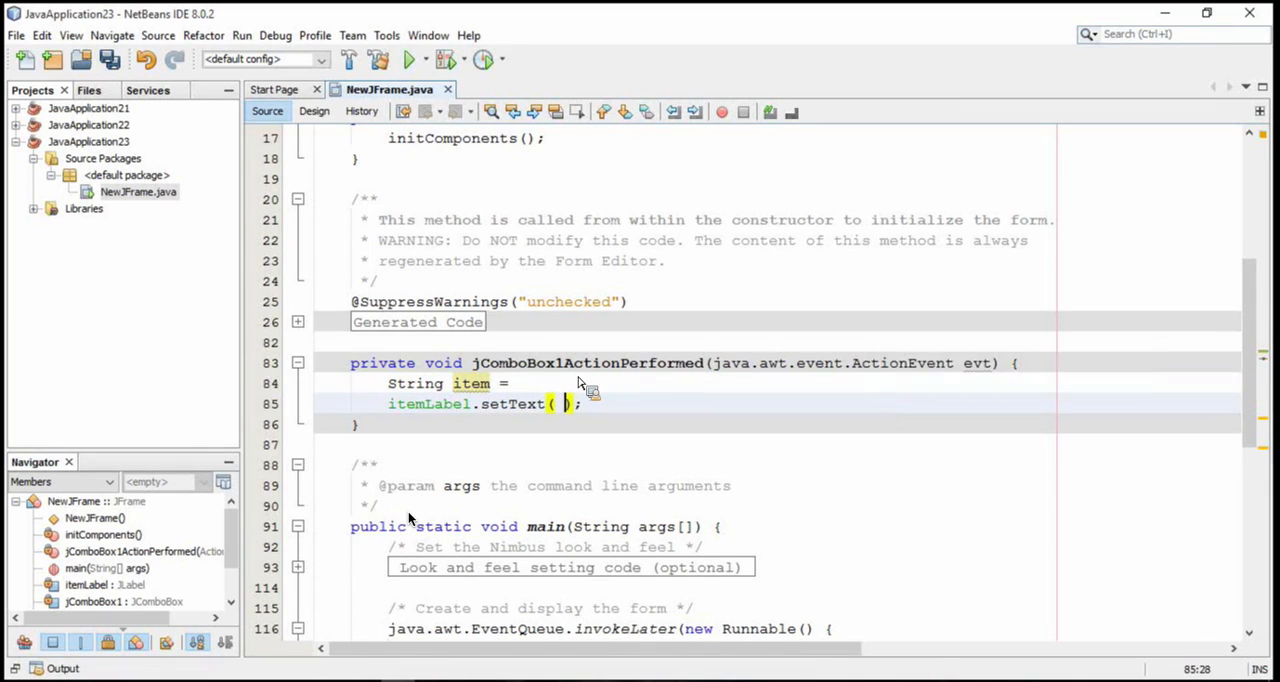
text(jComboBox1.getSelectedItem() + "";)
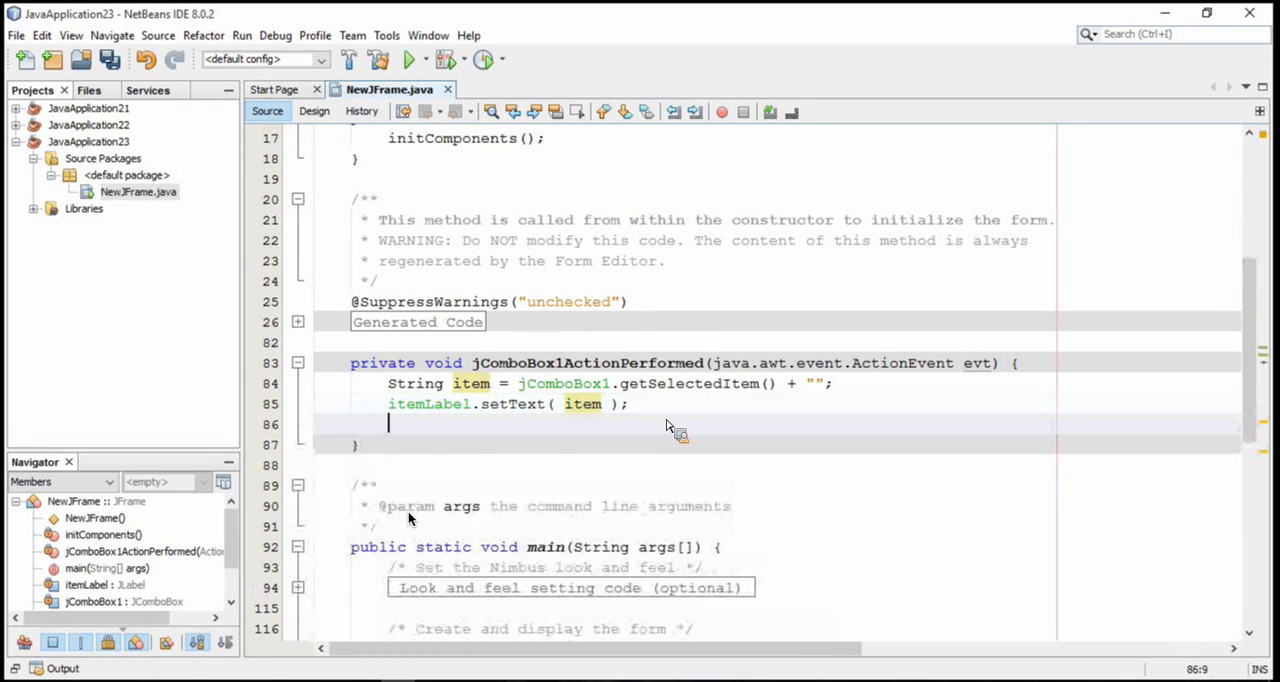
text(if ()
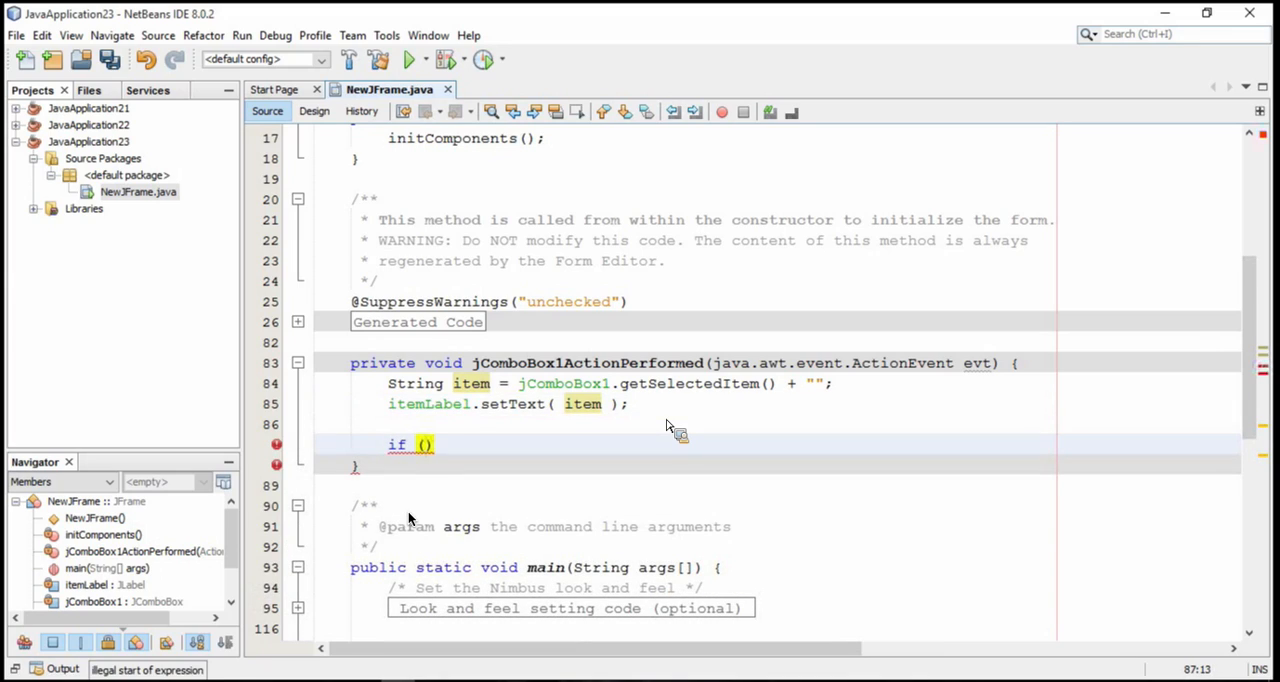
text(item)
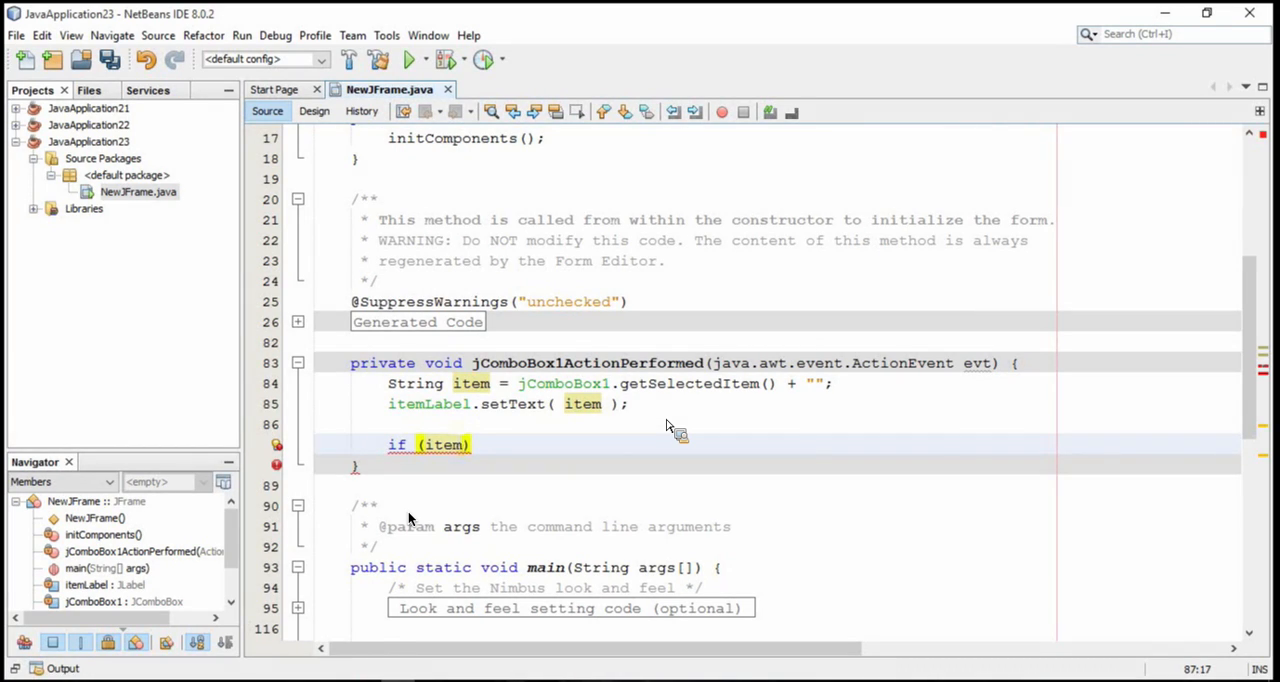
text(.equals(")
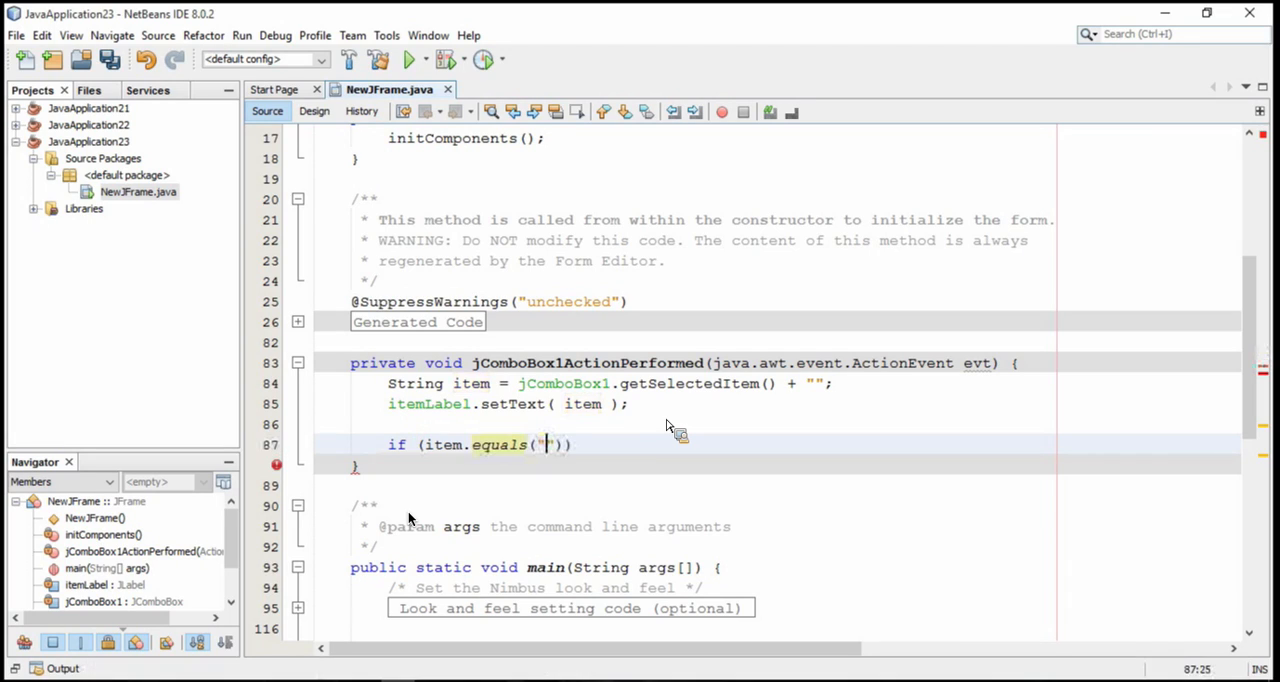
text(Puc)
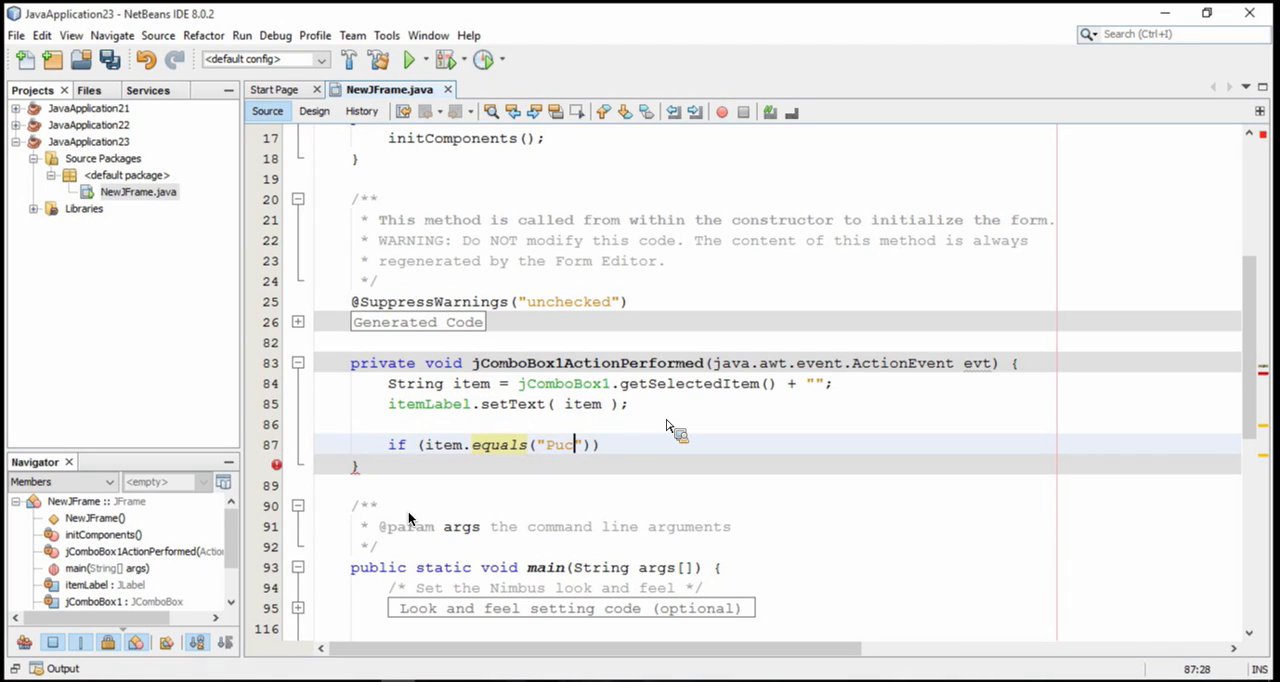
text(k)
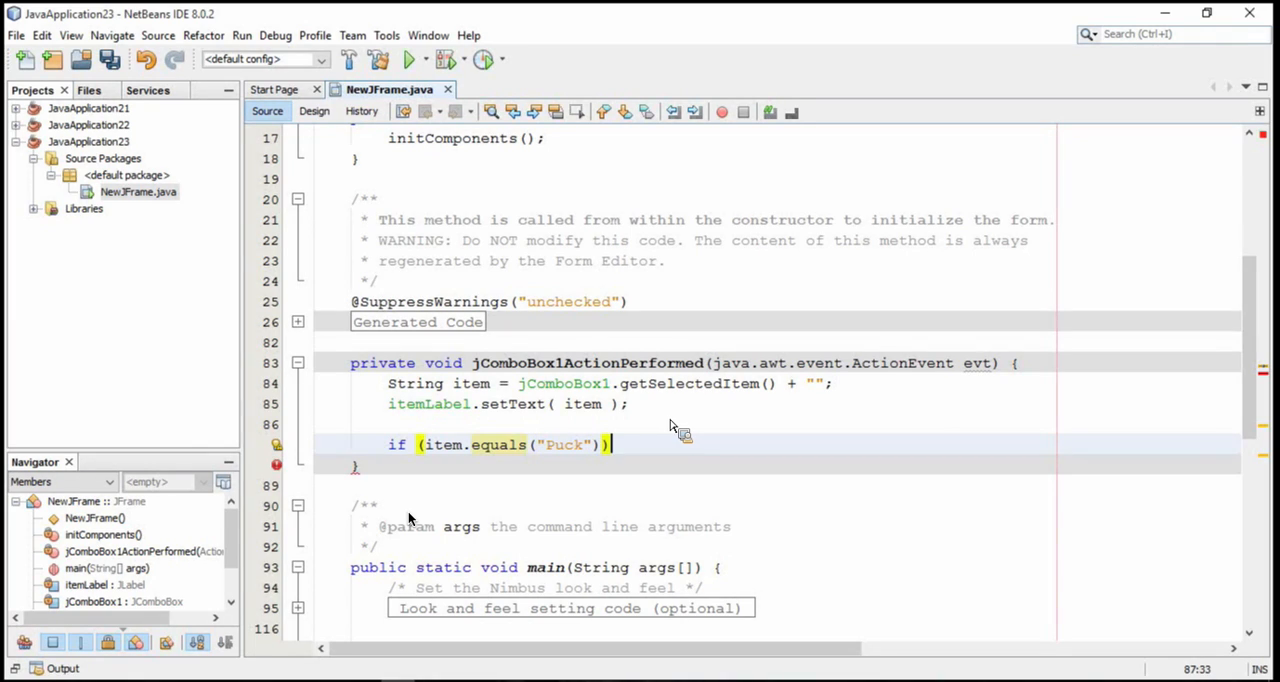
mouse_move(495, 390)
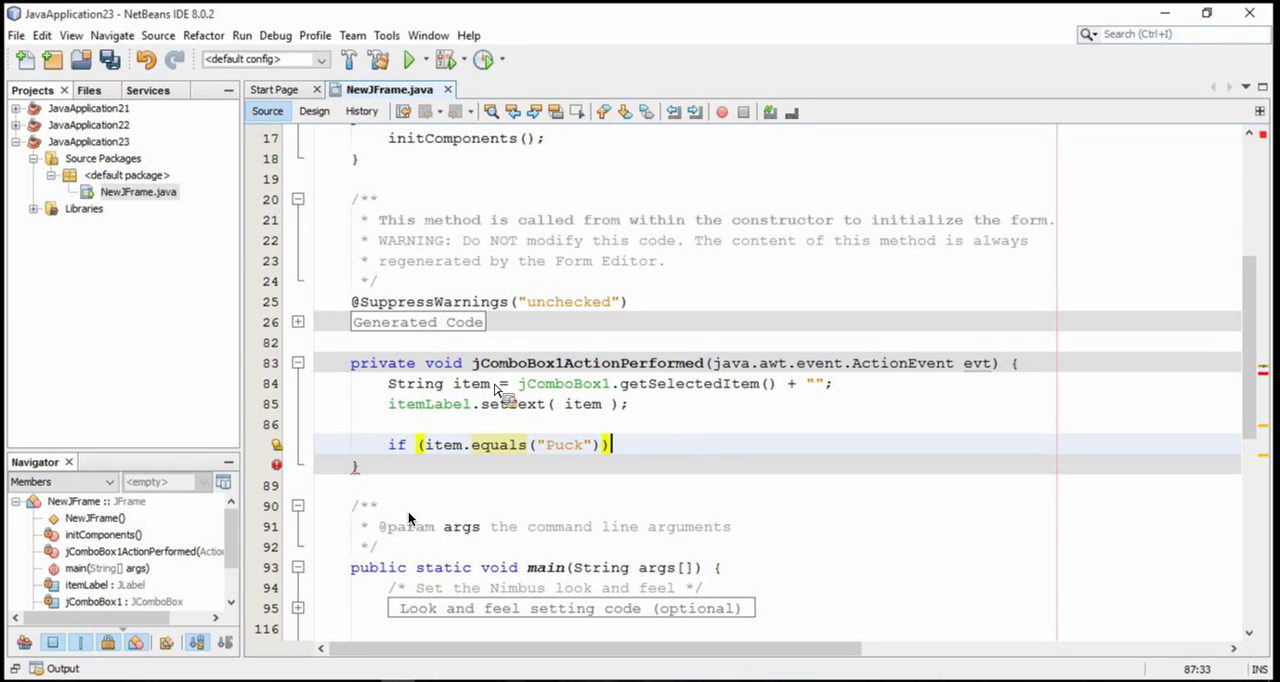
- Declare double itemCost = 0 and set itemCost to 0.99 in the Puck branch
click(490, 383)
text(Selecte)
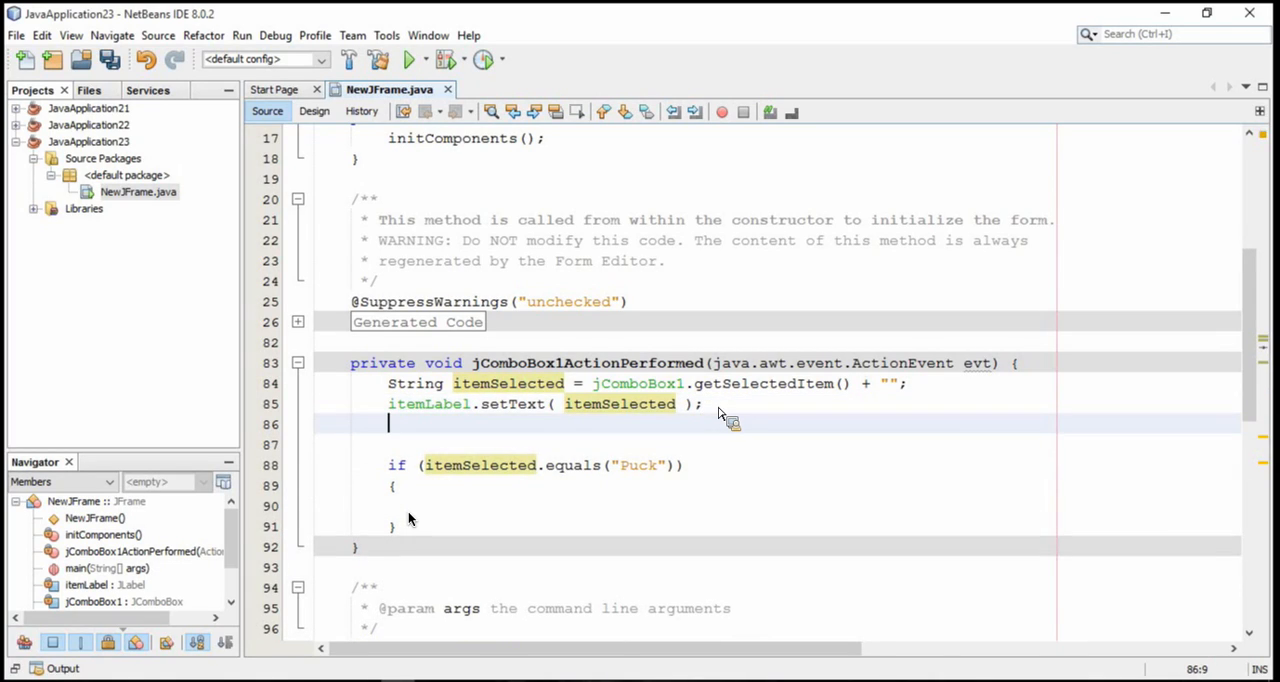
text(doub)
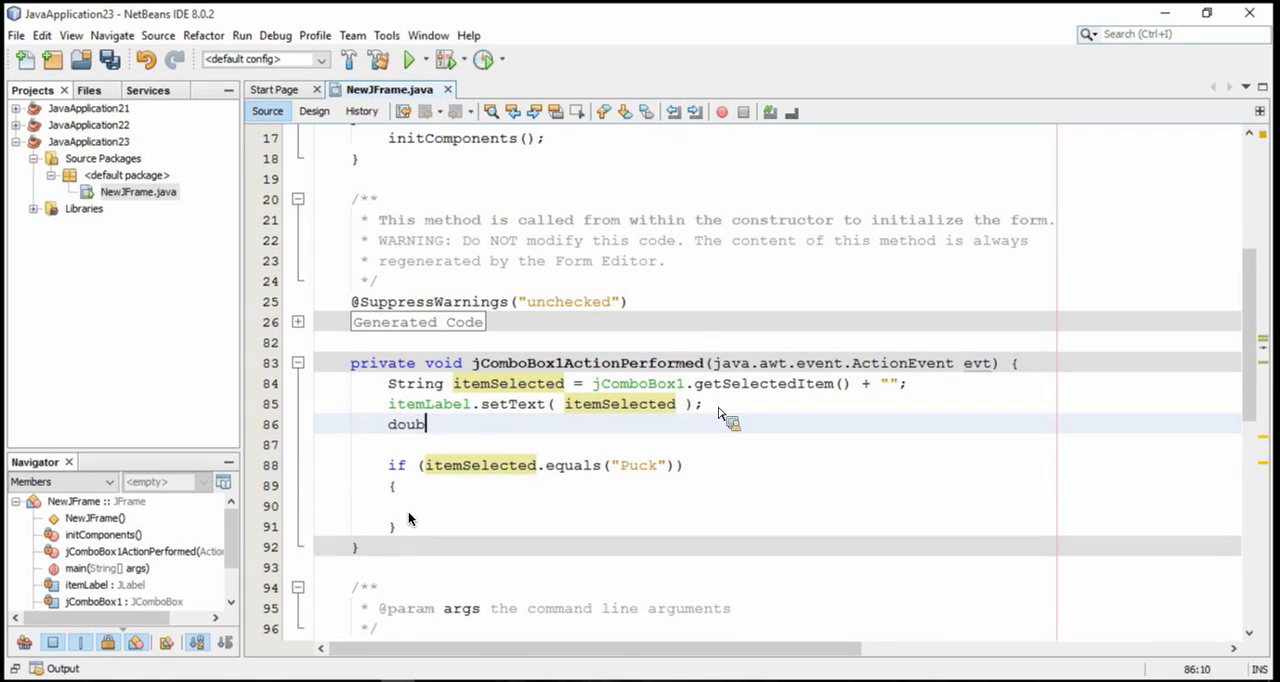
text(le cos)
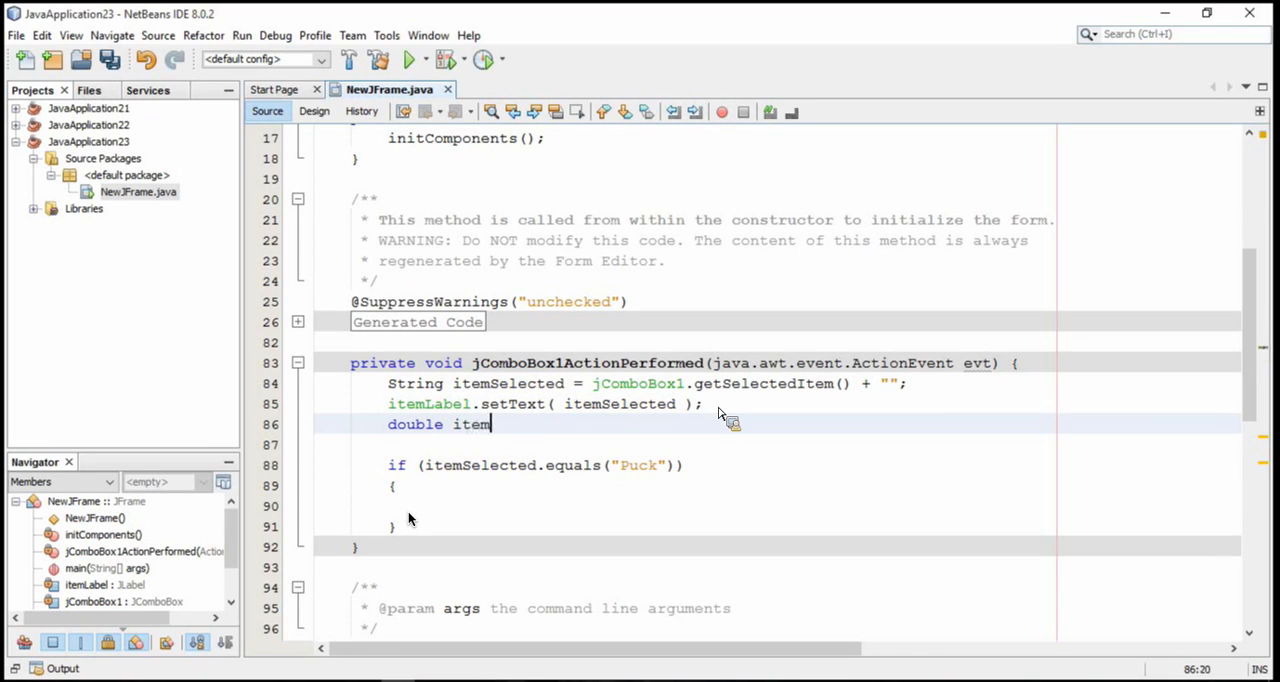
text(Cost =)
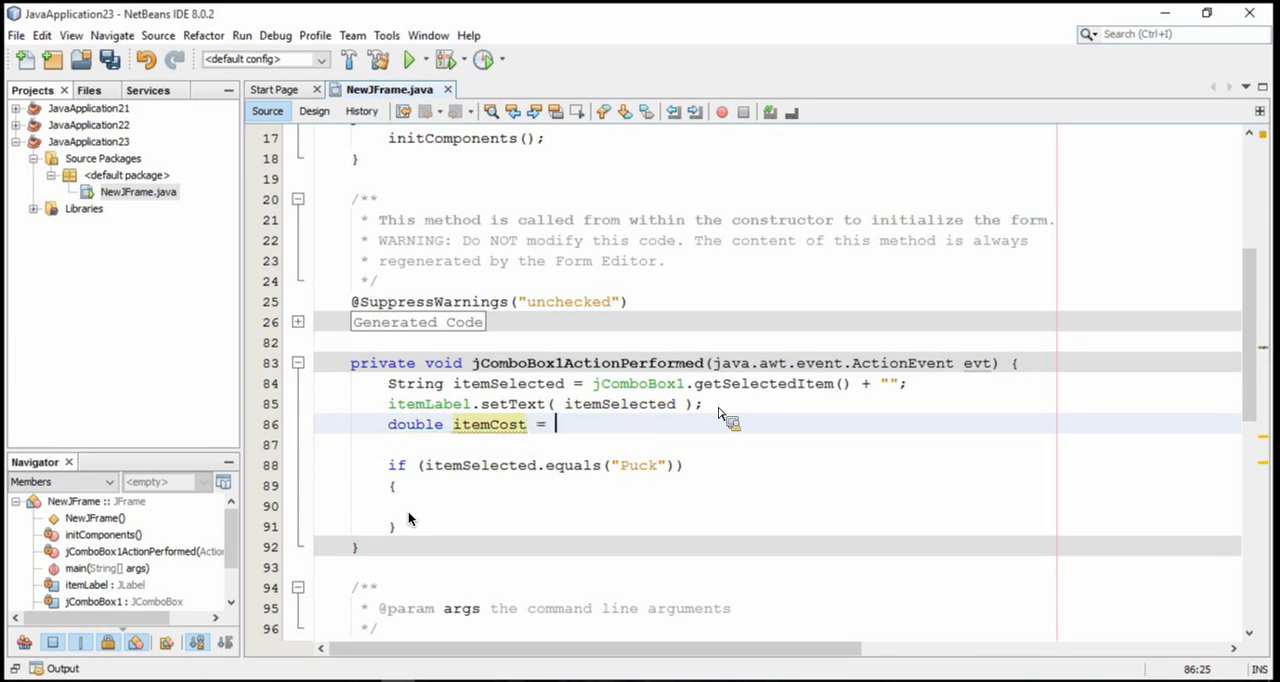
text(0;)
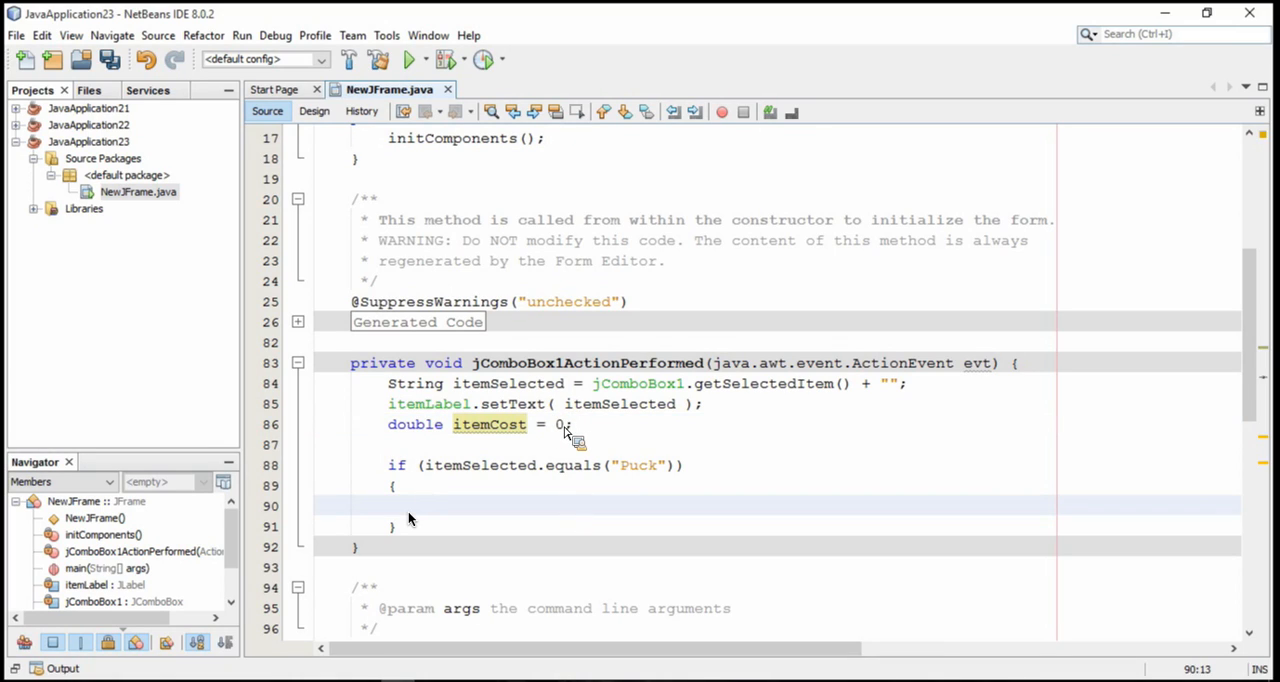
text(itemCost =)
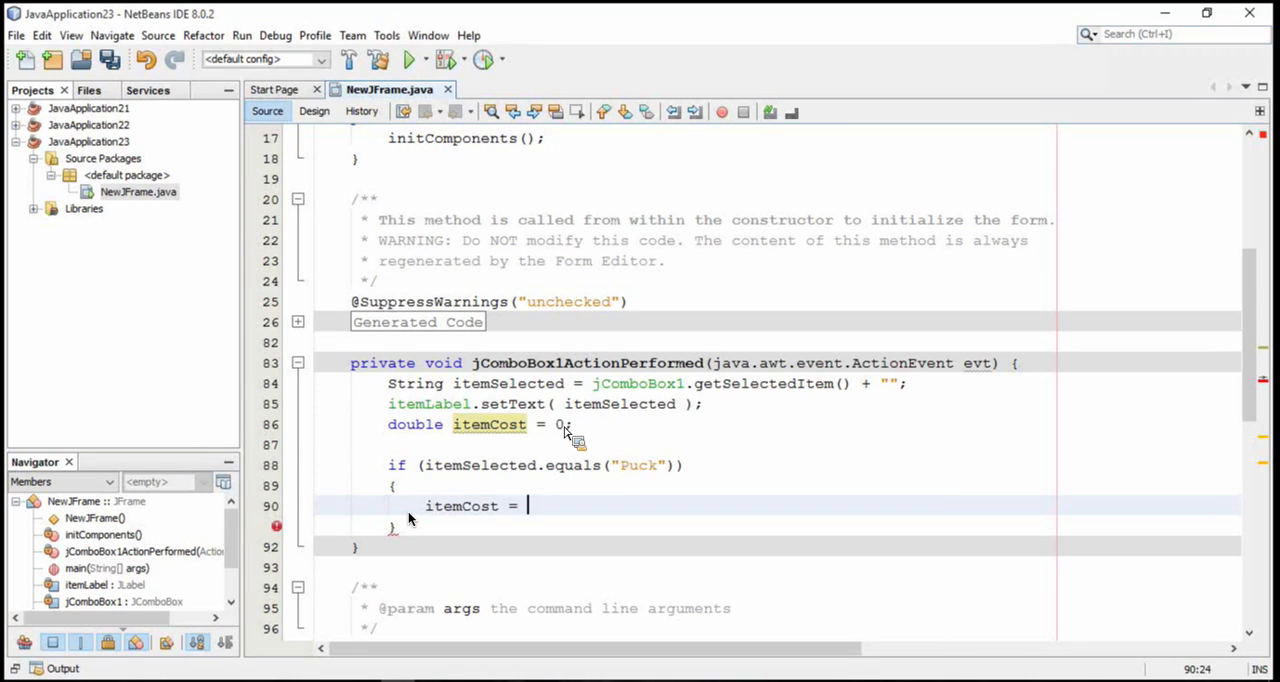
text(0.99)
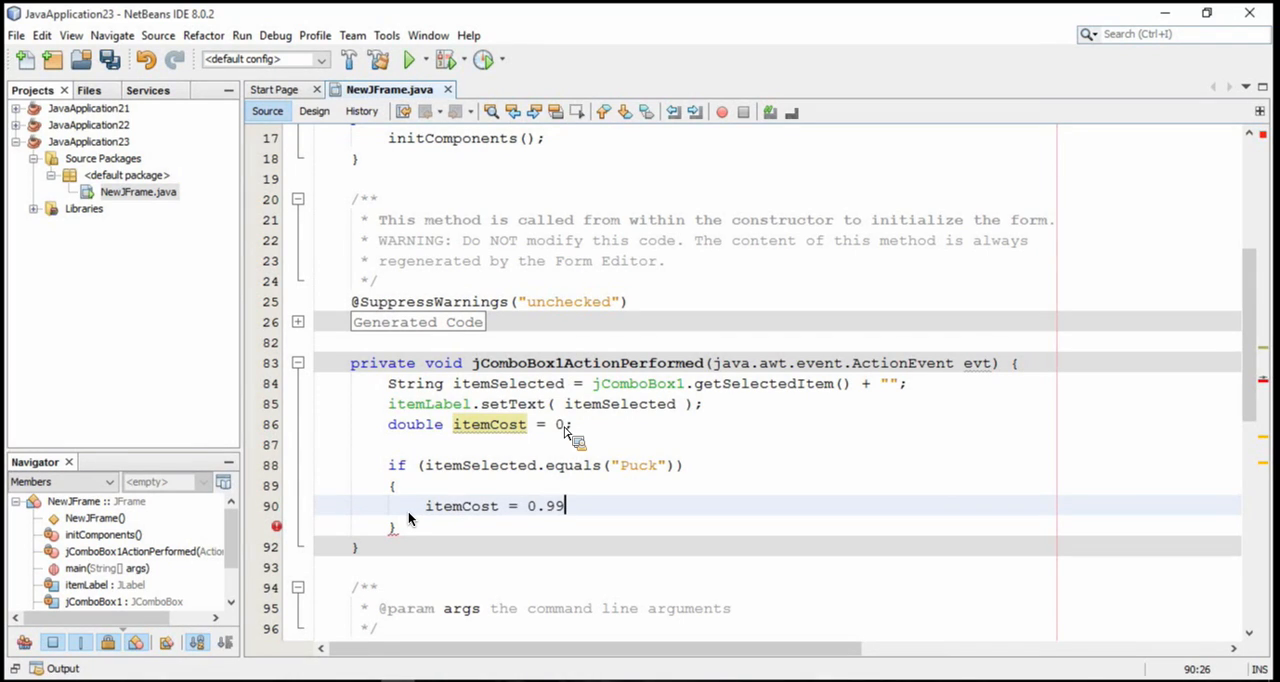
text(;)
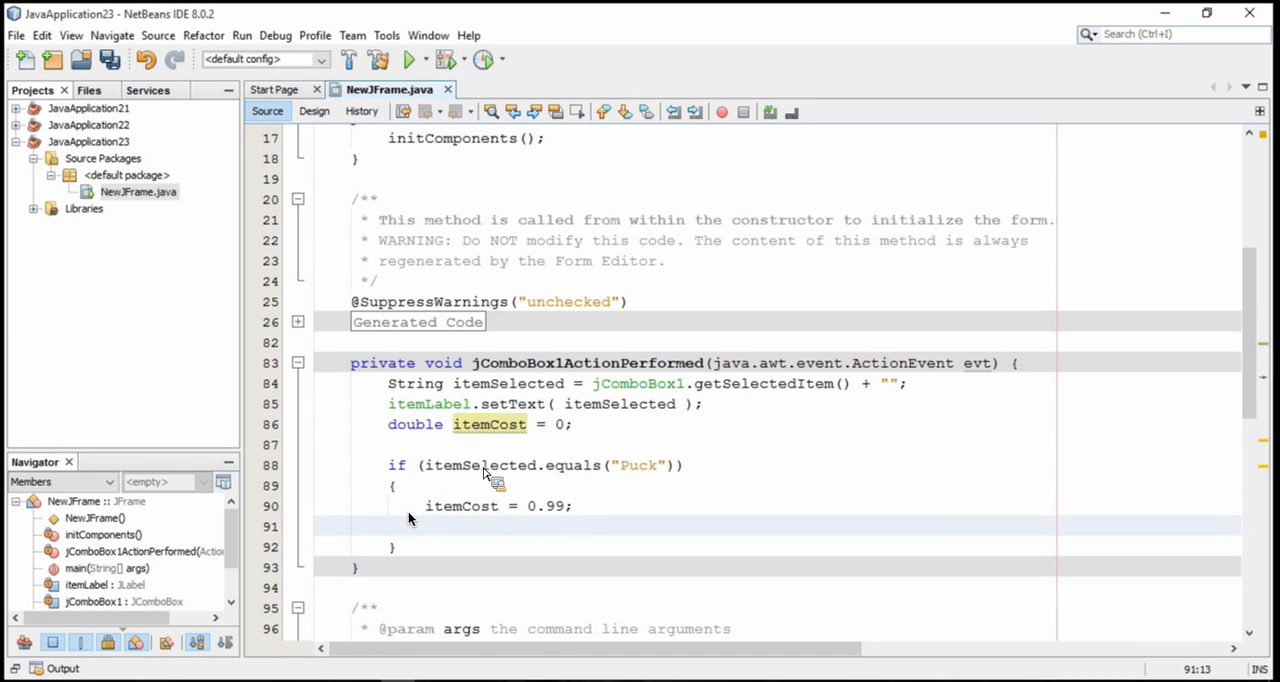
- In Design view, rename the jLabel3 price label variable to priceLabel
click(314, 110)
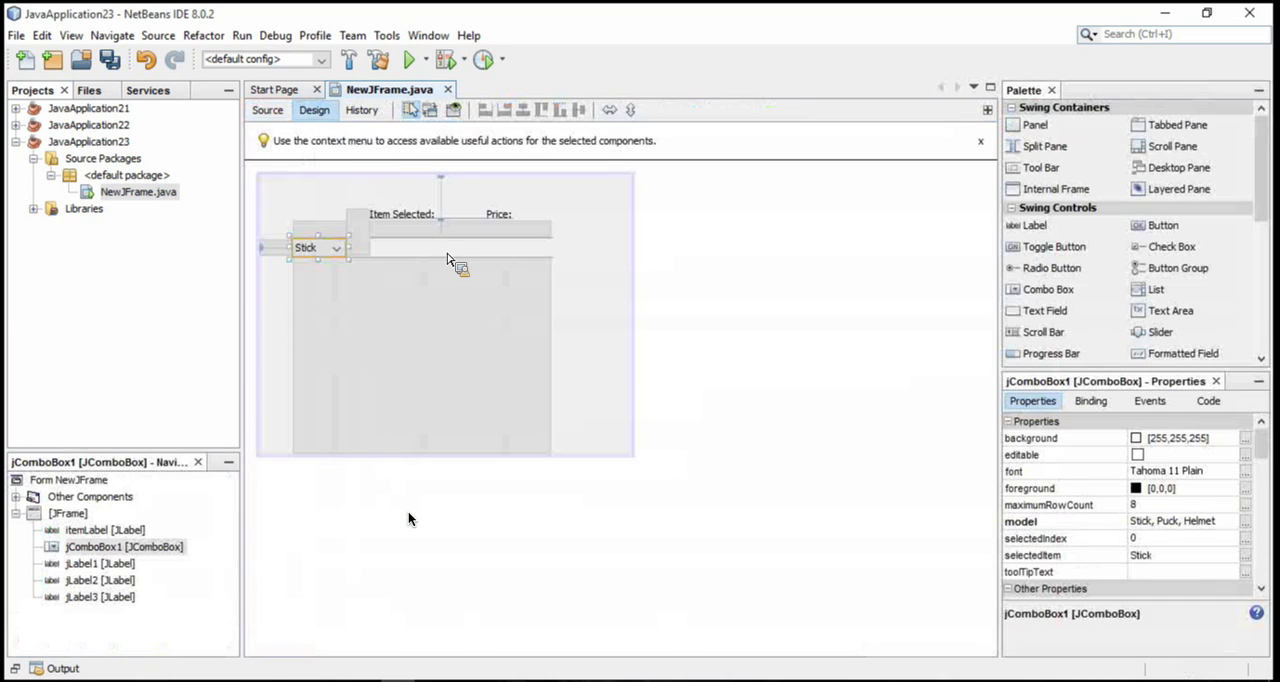
click(515, 247)
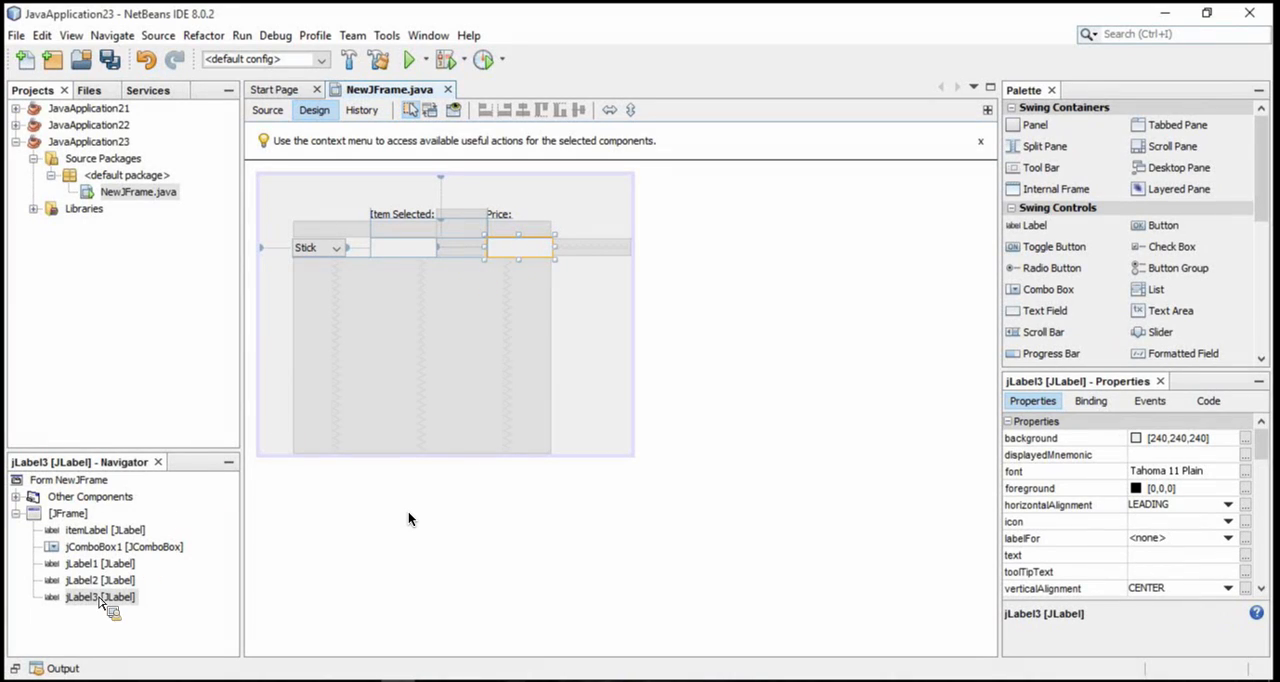
right_click(518, 248)
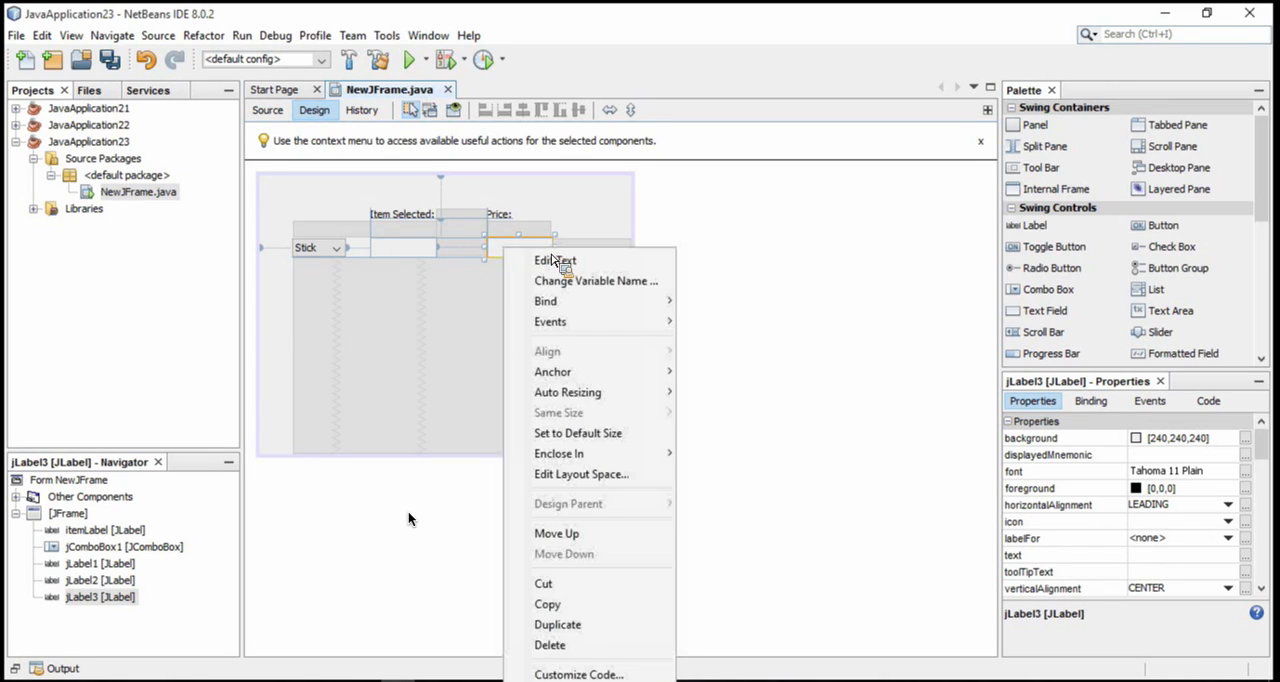
click(596, 280)
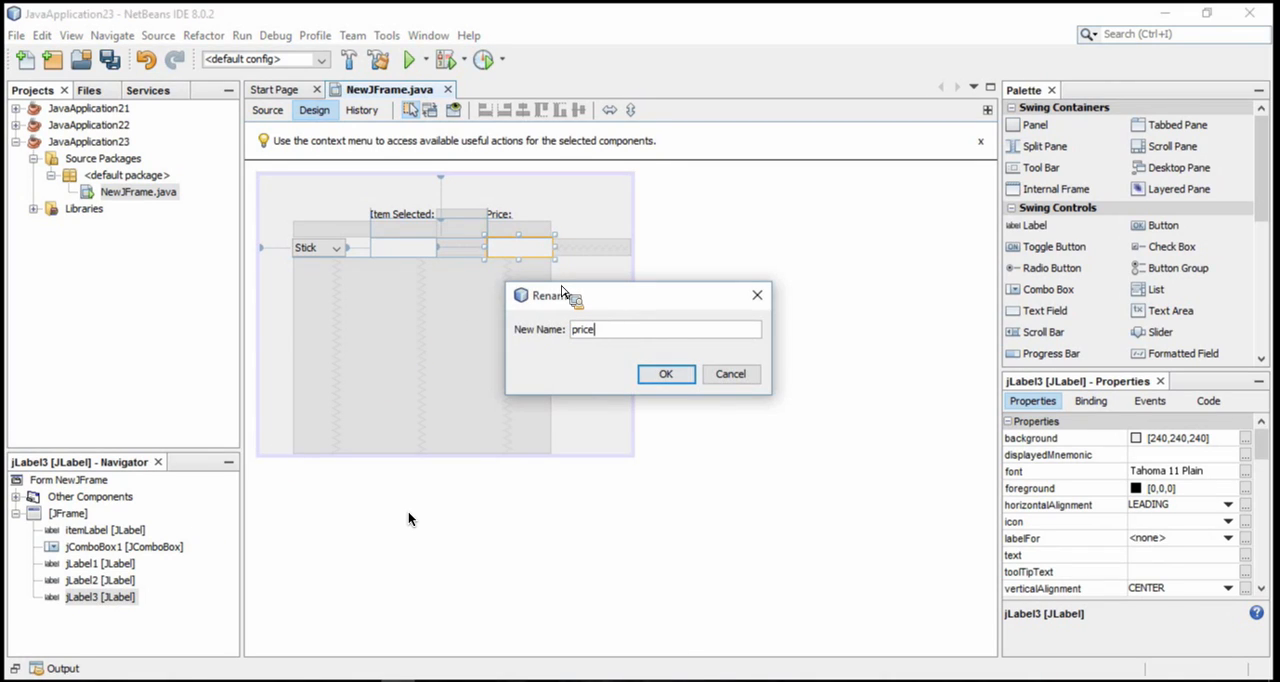
text(Label)
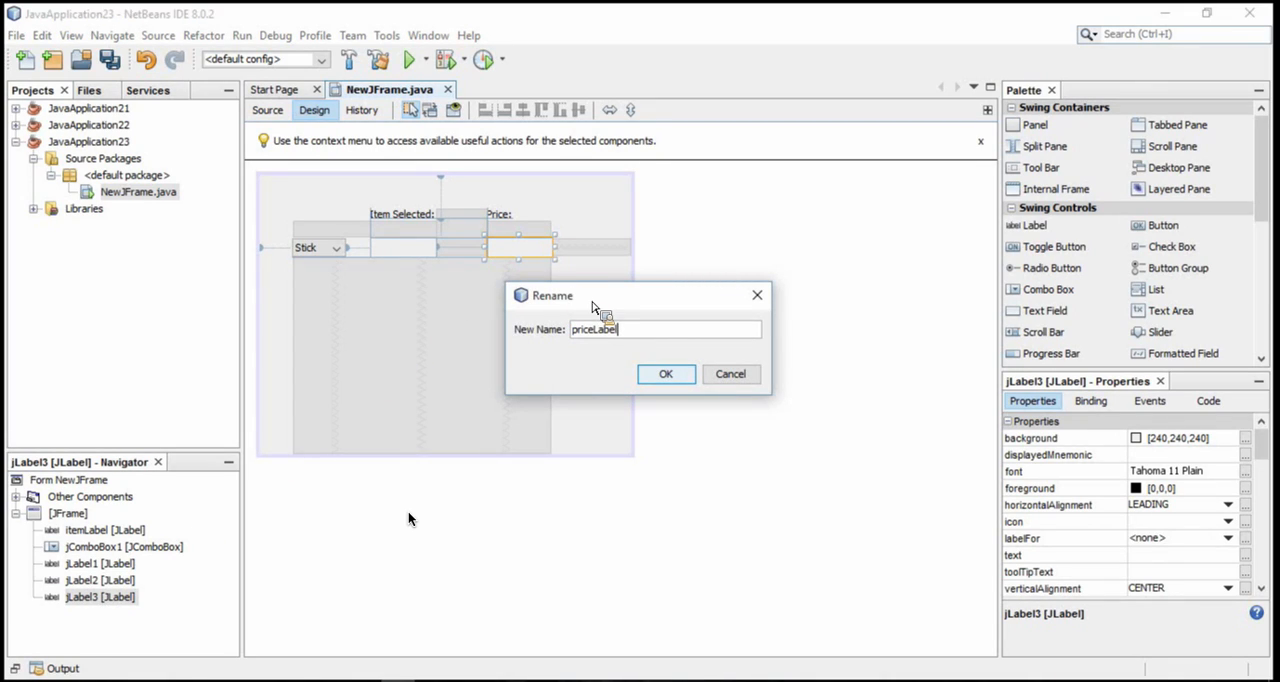
click(665, 373)
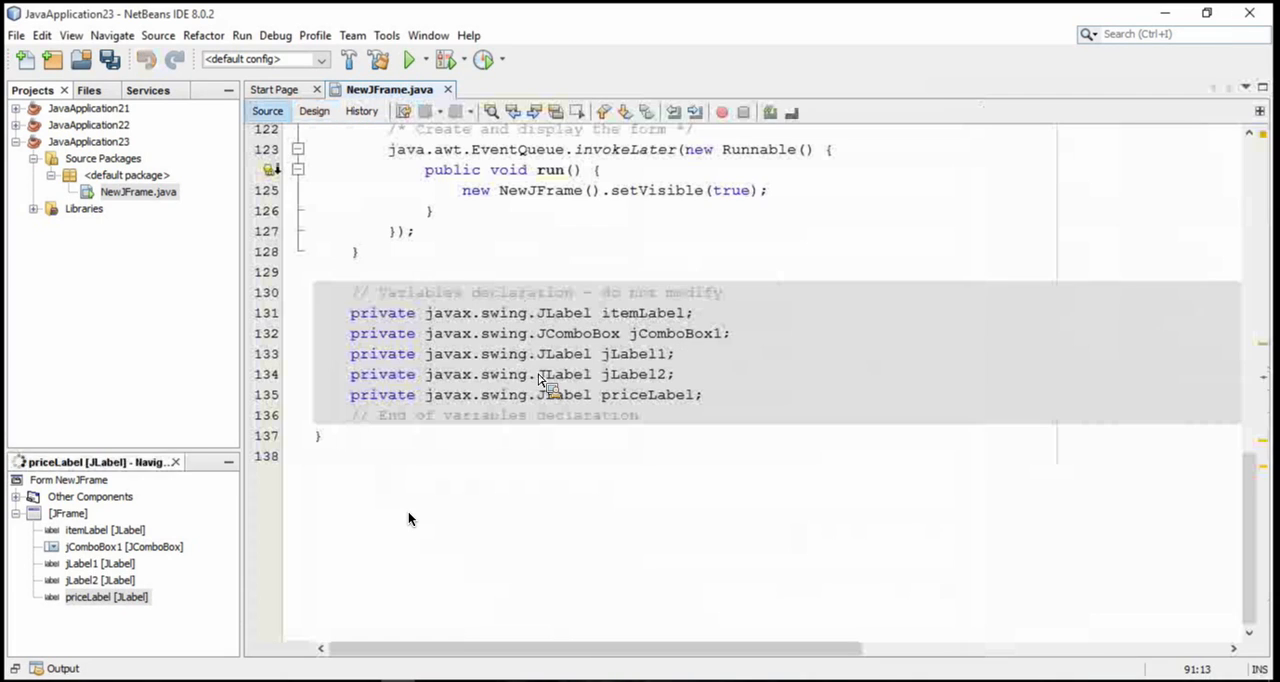
- Add priceLabel.setText("$" + itemCost) to the if branch
scroll(up, 3)
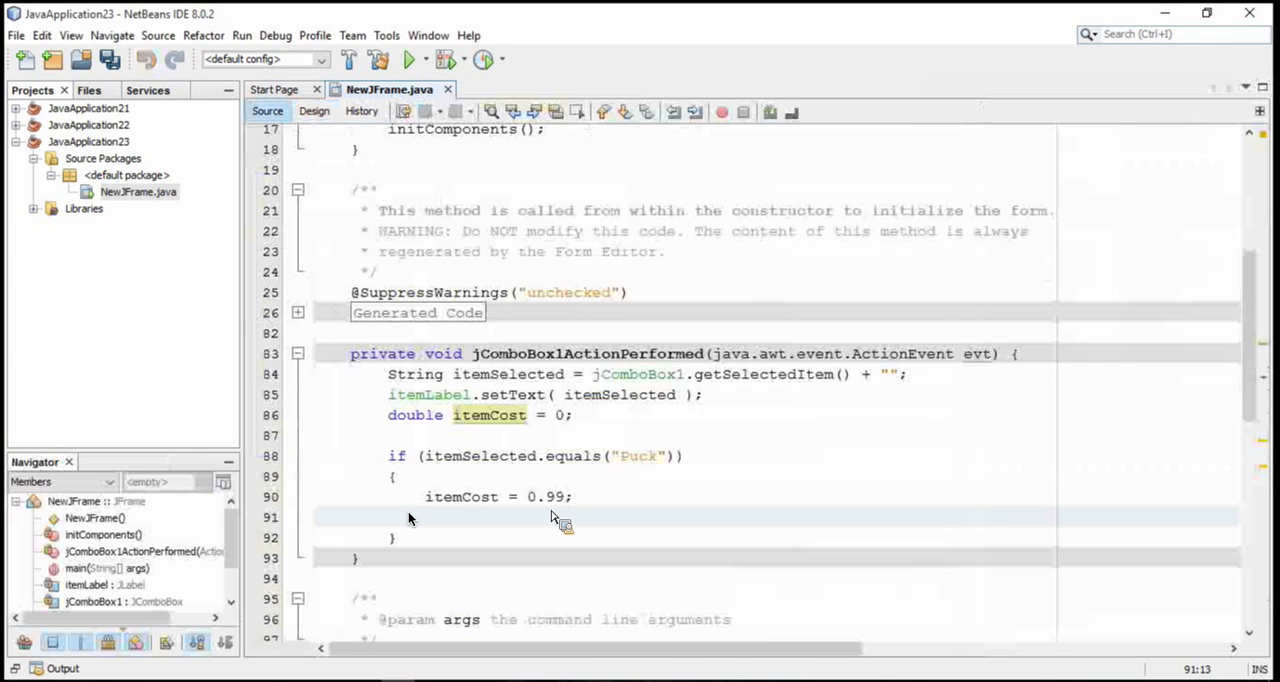
text(priceL)
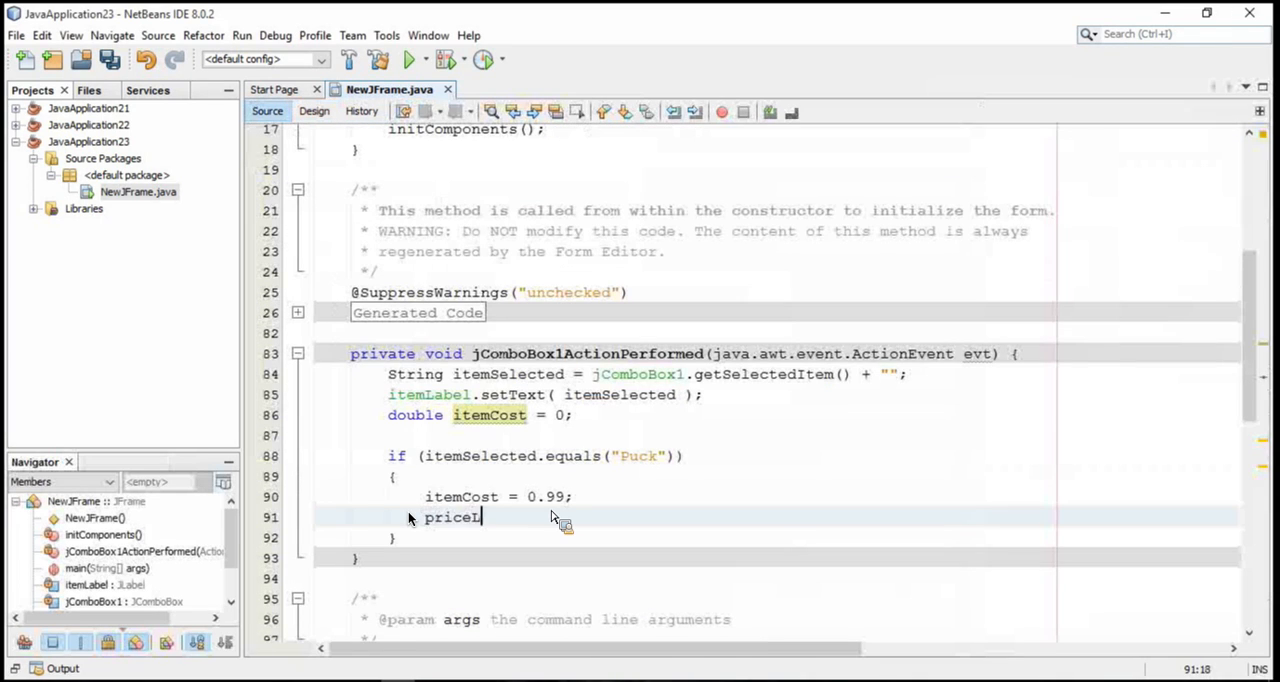
text(Label.setText("$" + itemCost);)
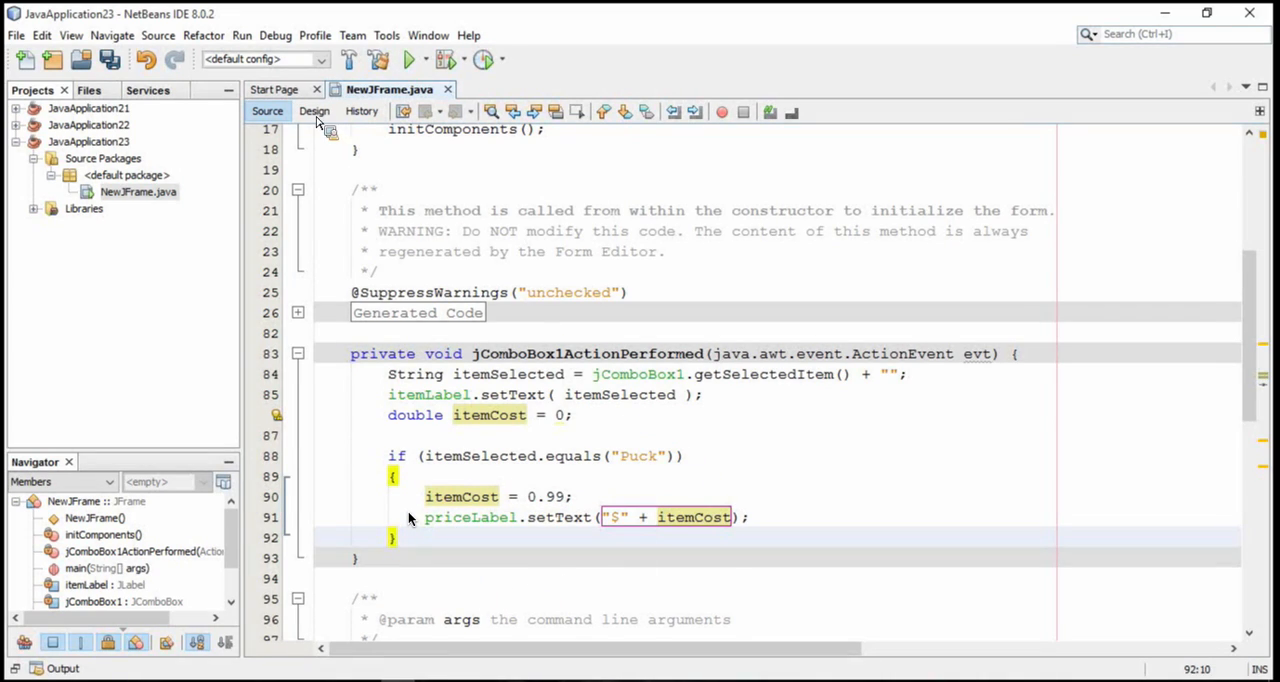
- Check the combo box items, then change the condition to Stick priced at 45.99
click(314, 110)
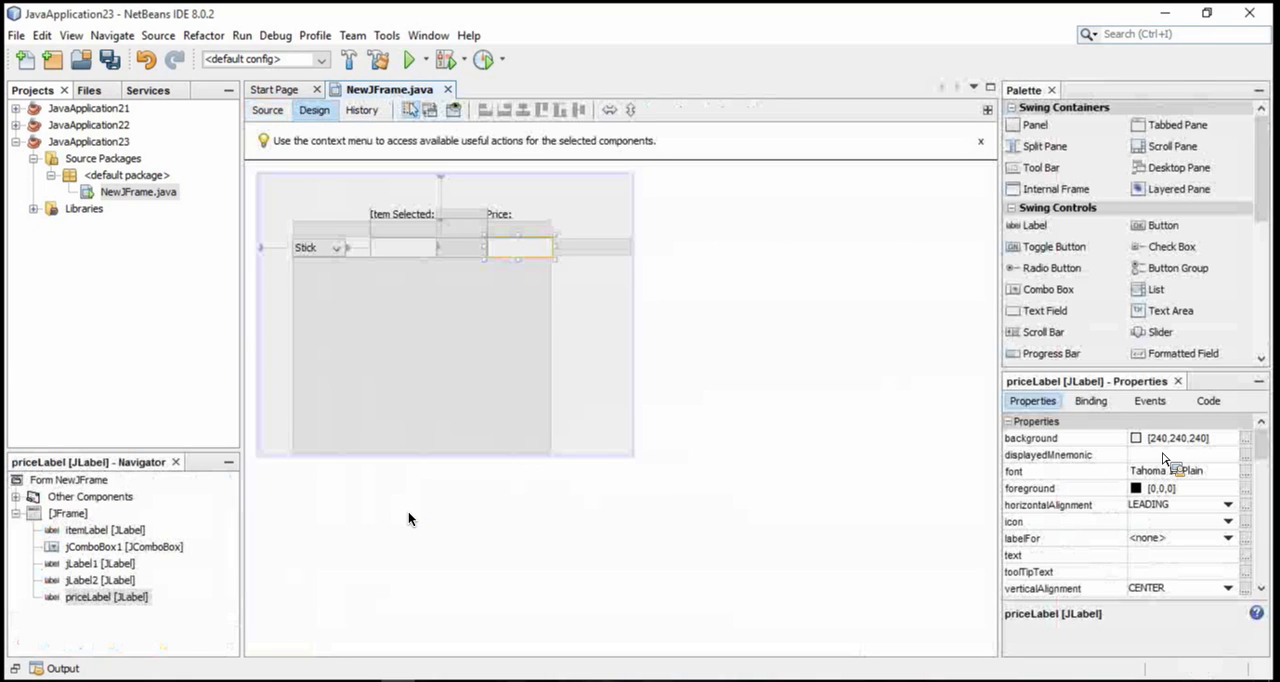
click(315, 247)
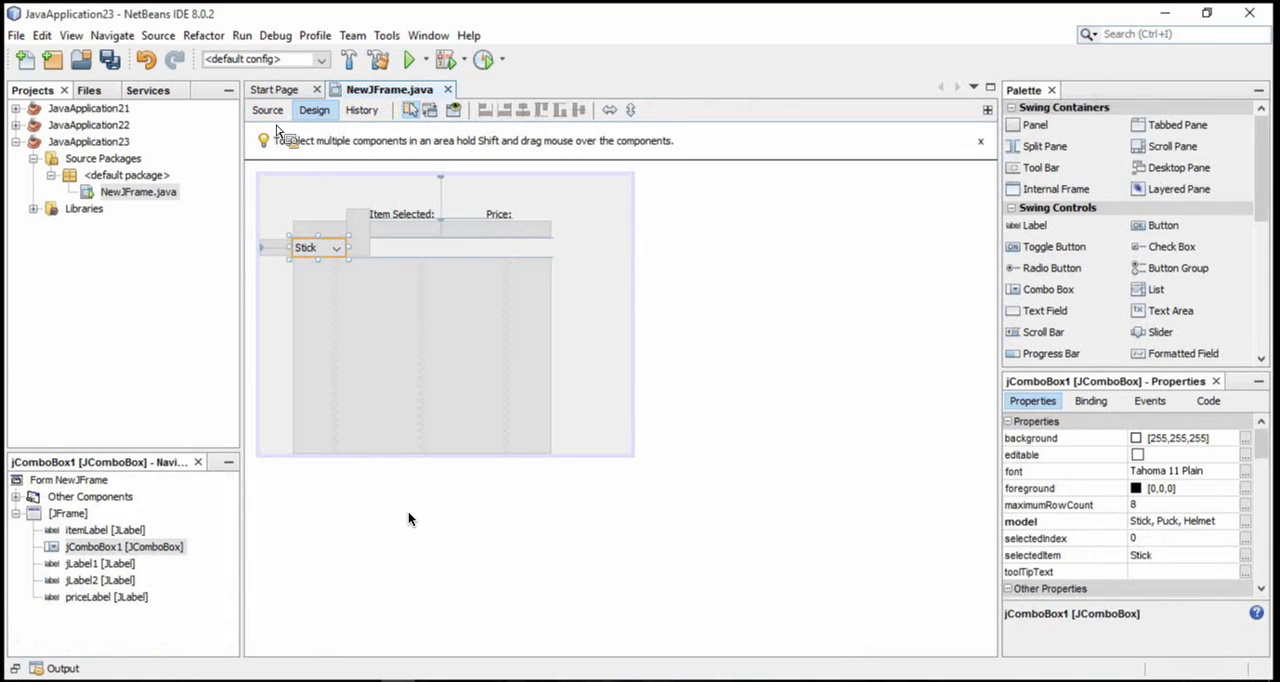
click(267, 110)
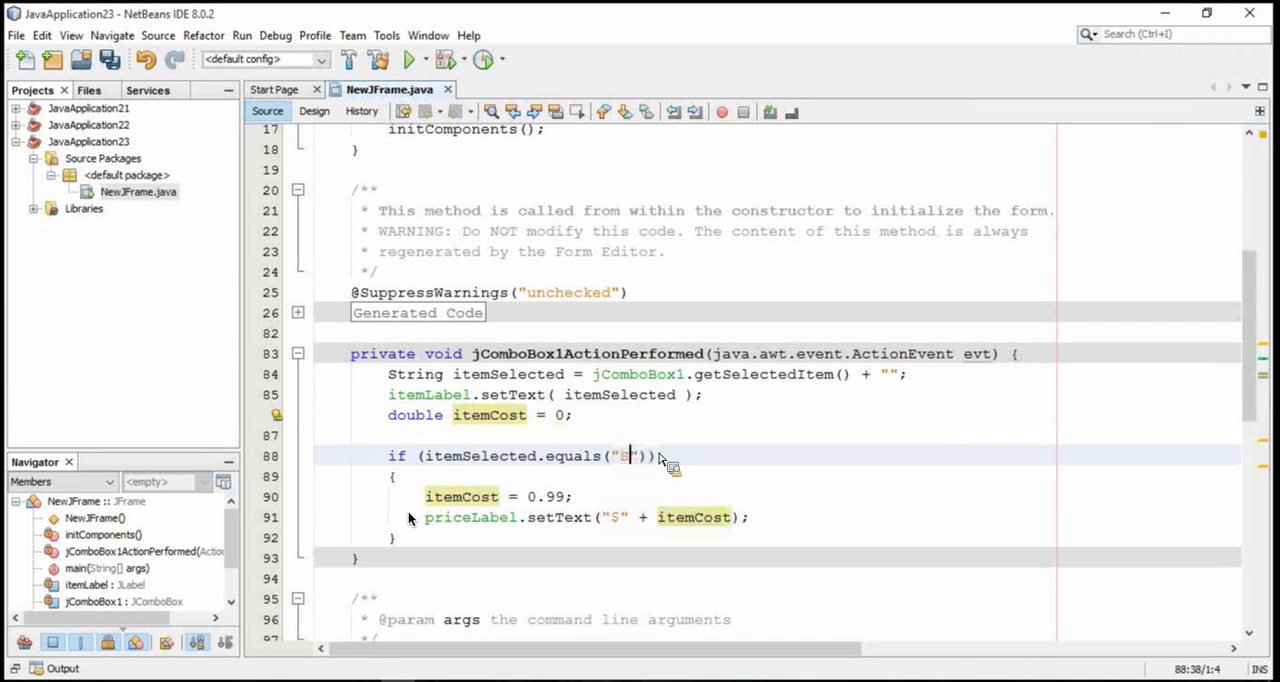
text(tick)
click(500, 497)
text(45)
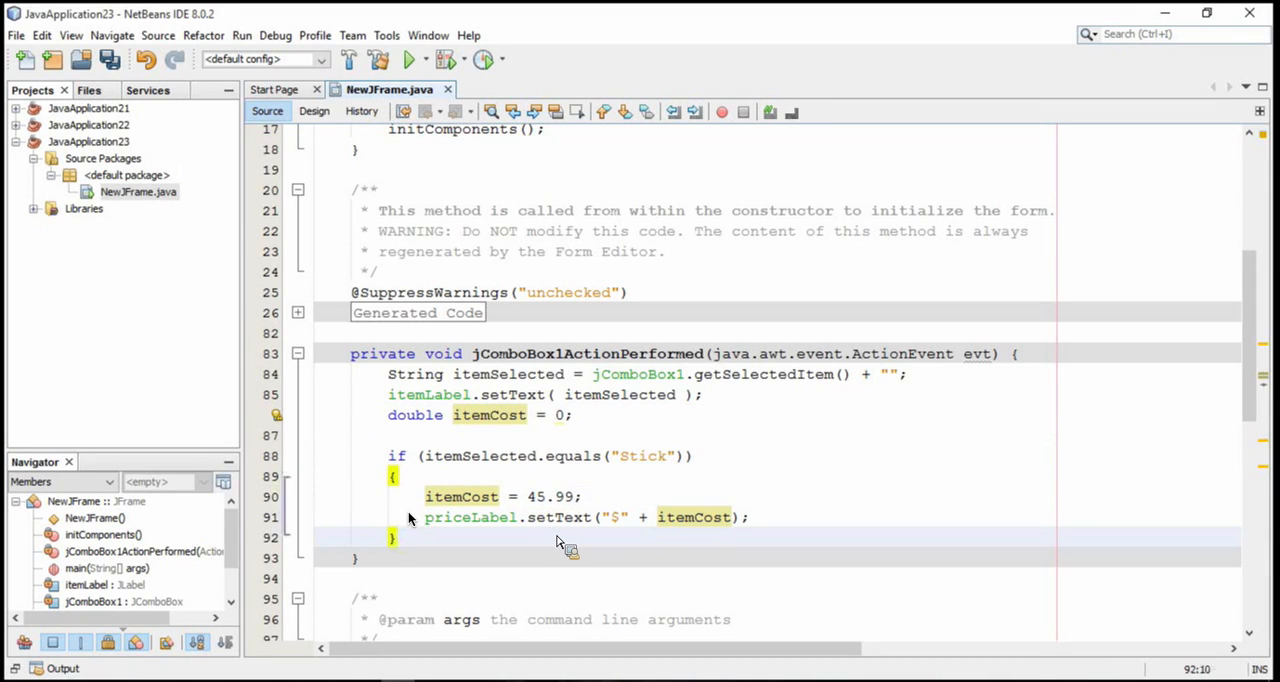
- Add an else-if branch copied from the Stick block, checking for Puck at 0.99
text(else)
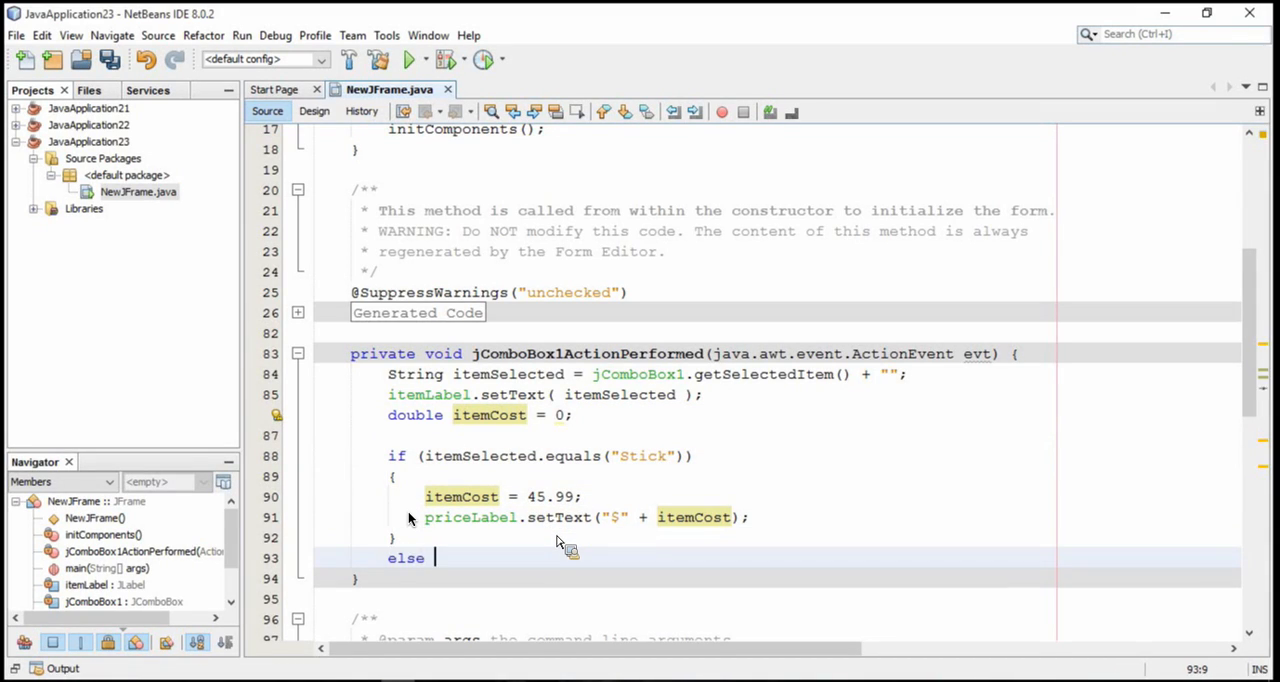
text(if)
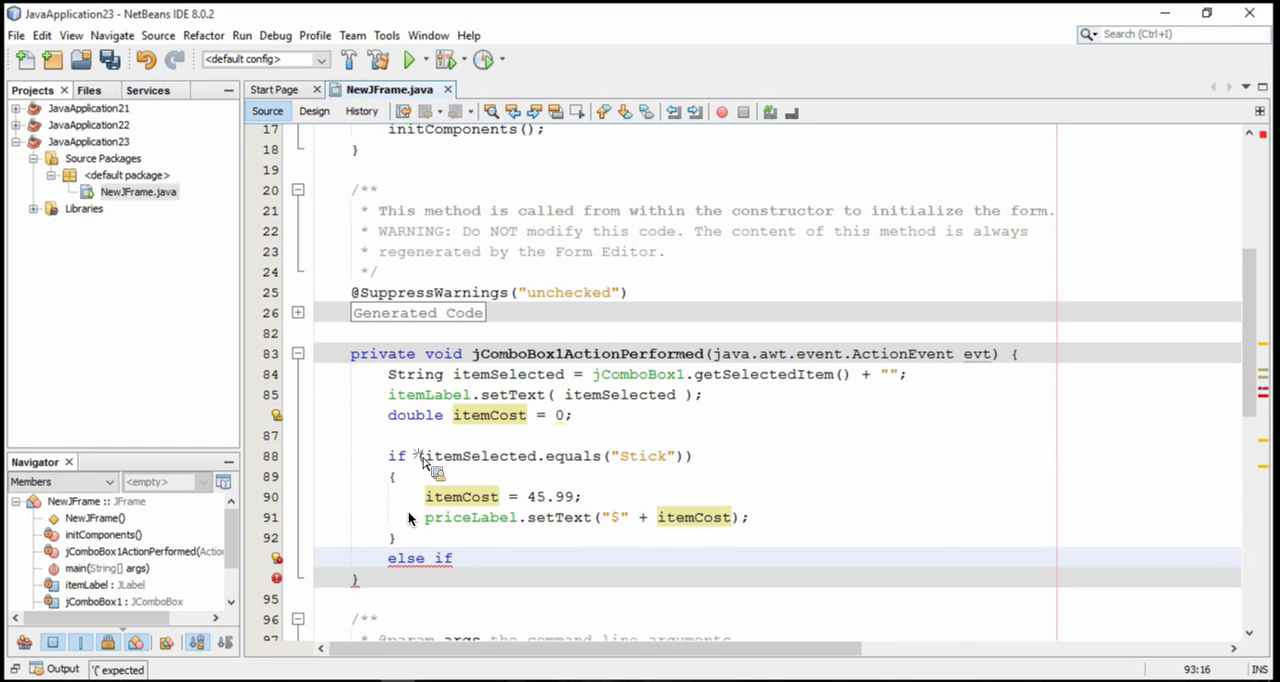
drag(418, 456, 470, 558)
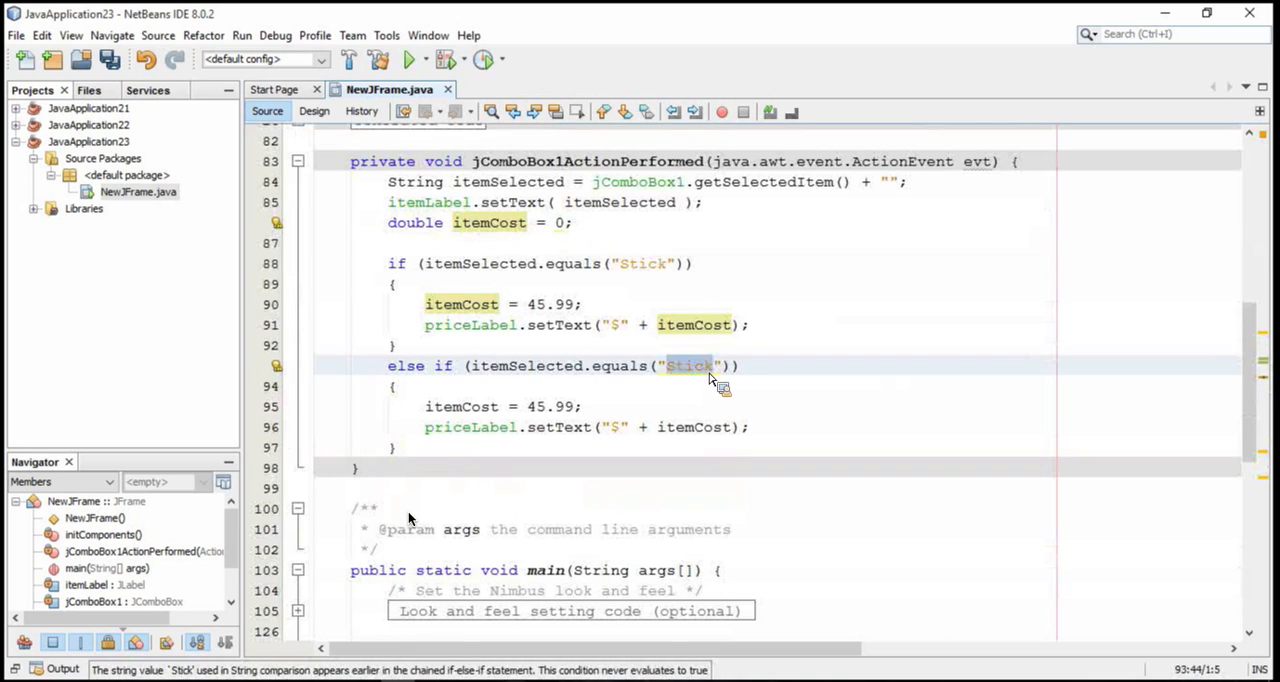
text(Puck)
click(505, 407)
text(0)
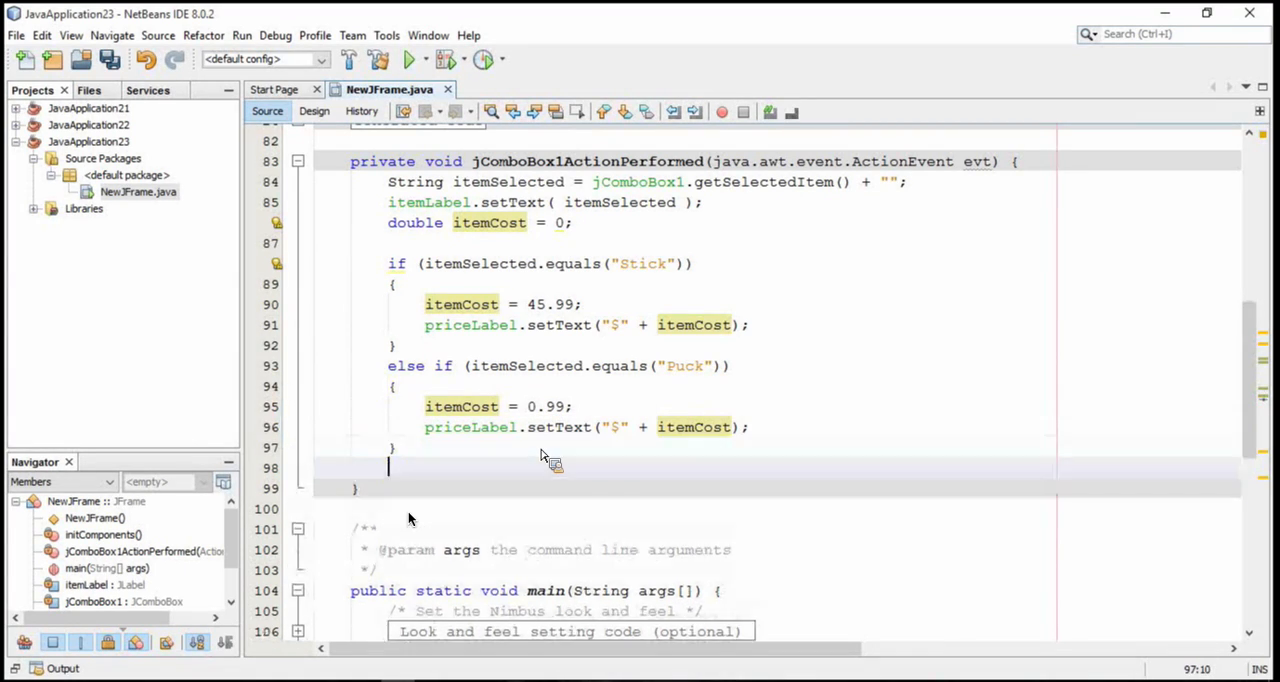
- Add an else branch with the pasted statements and itemCost set to 1189.99
text(else)
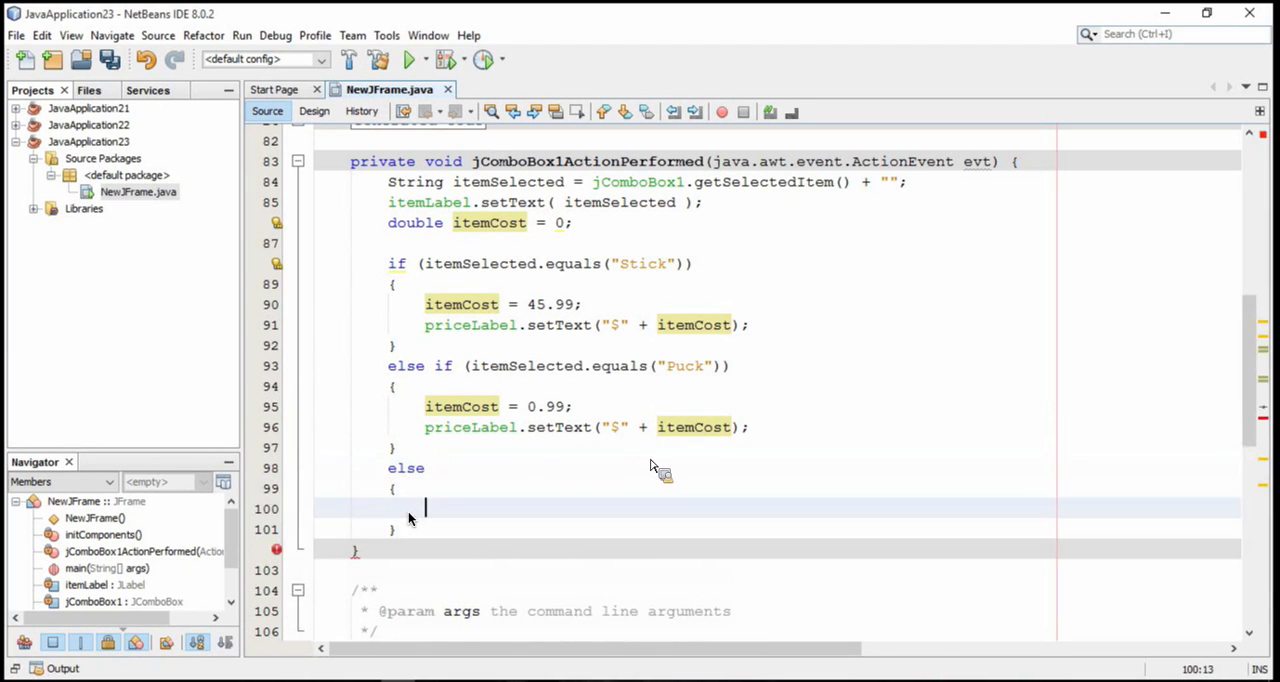
click(700, 427)
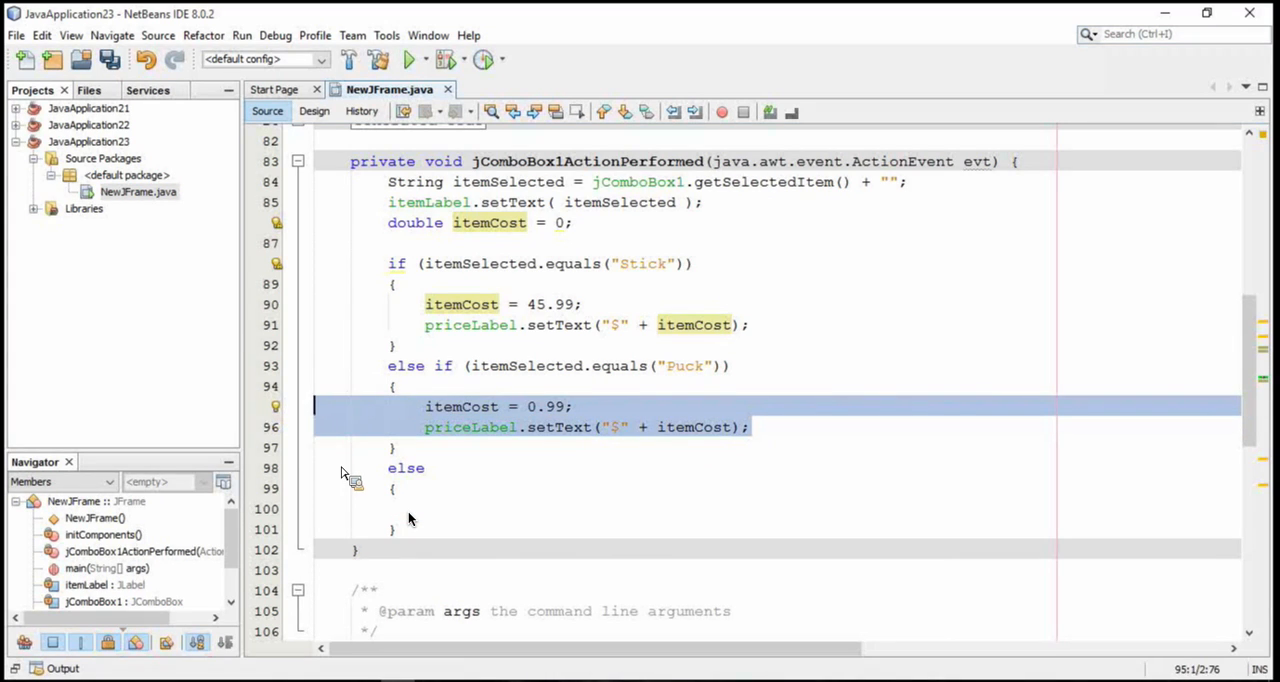
key(ctrl+v)
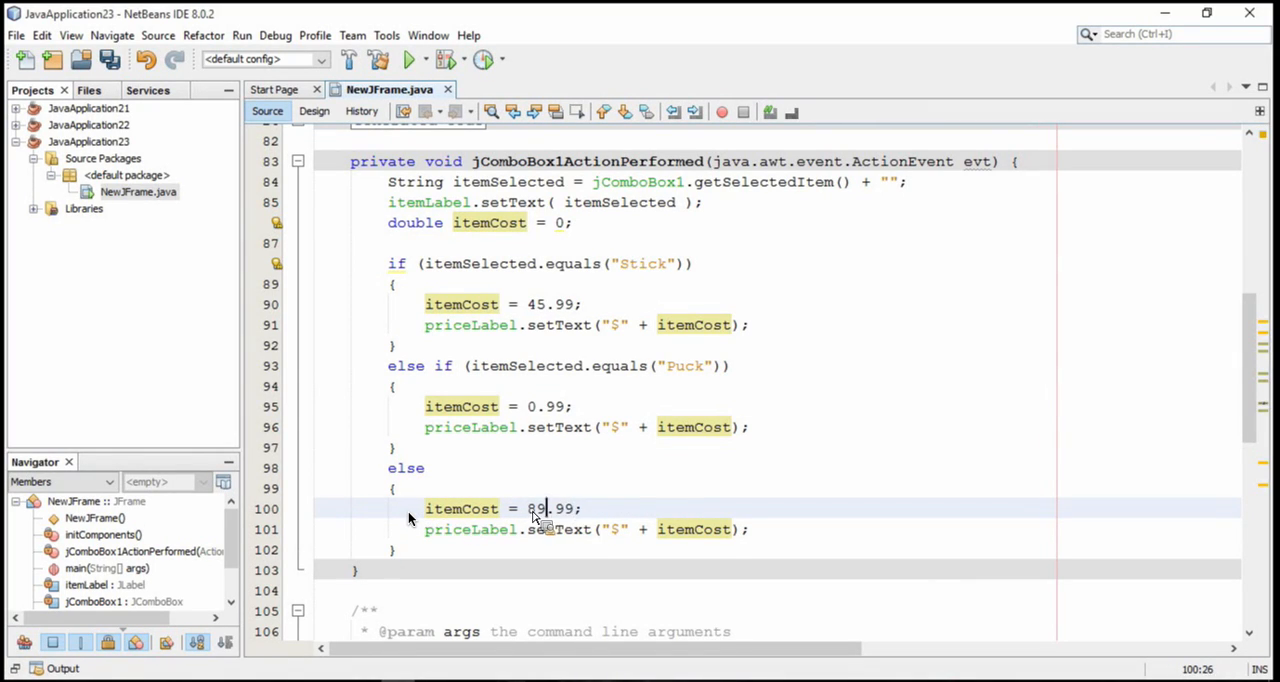
text(11)
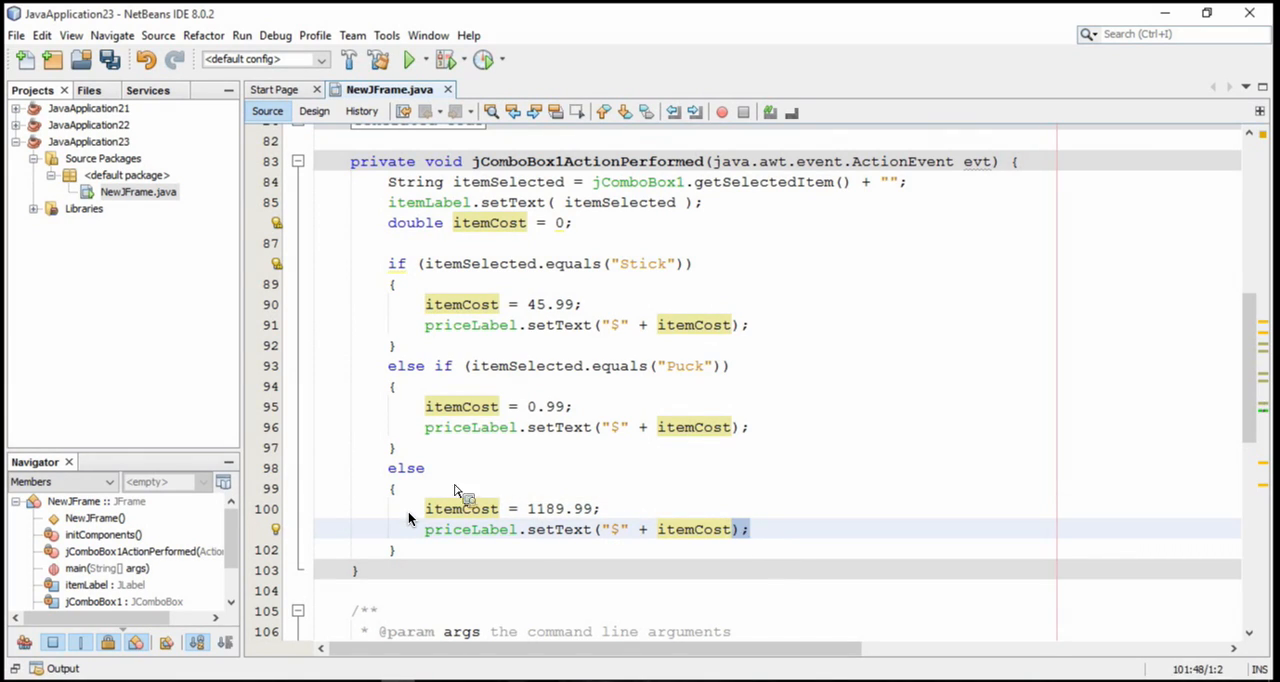
mouse_move(615, 395)
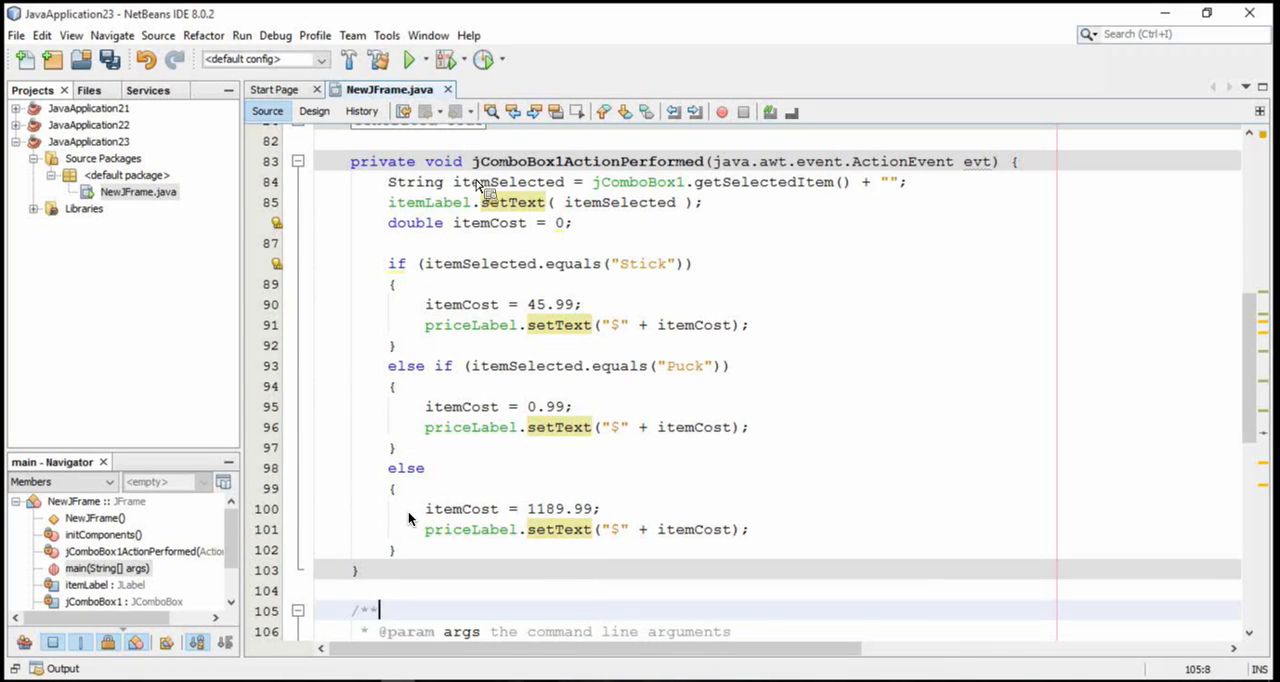
- Run the project from the toolbar so the item-and-price JFrame launches
click(409, 59)
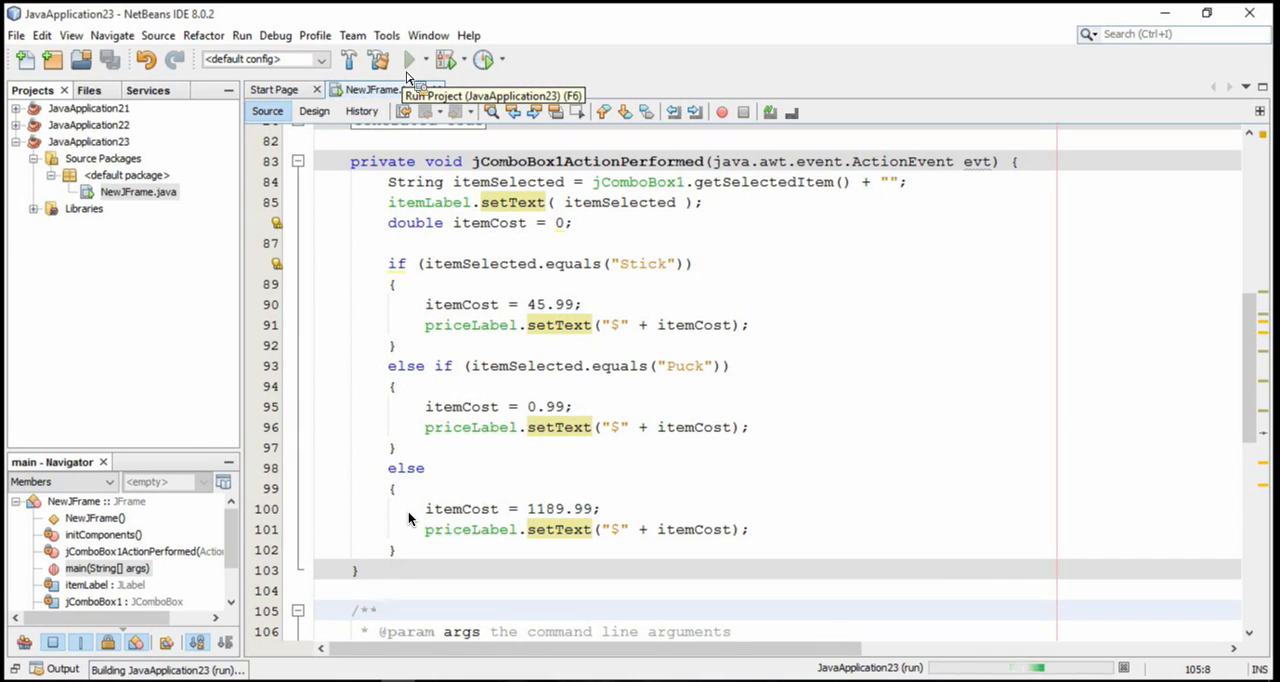
click(409, 59)
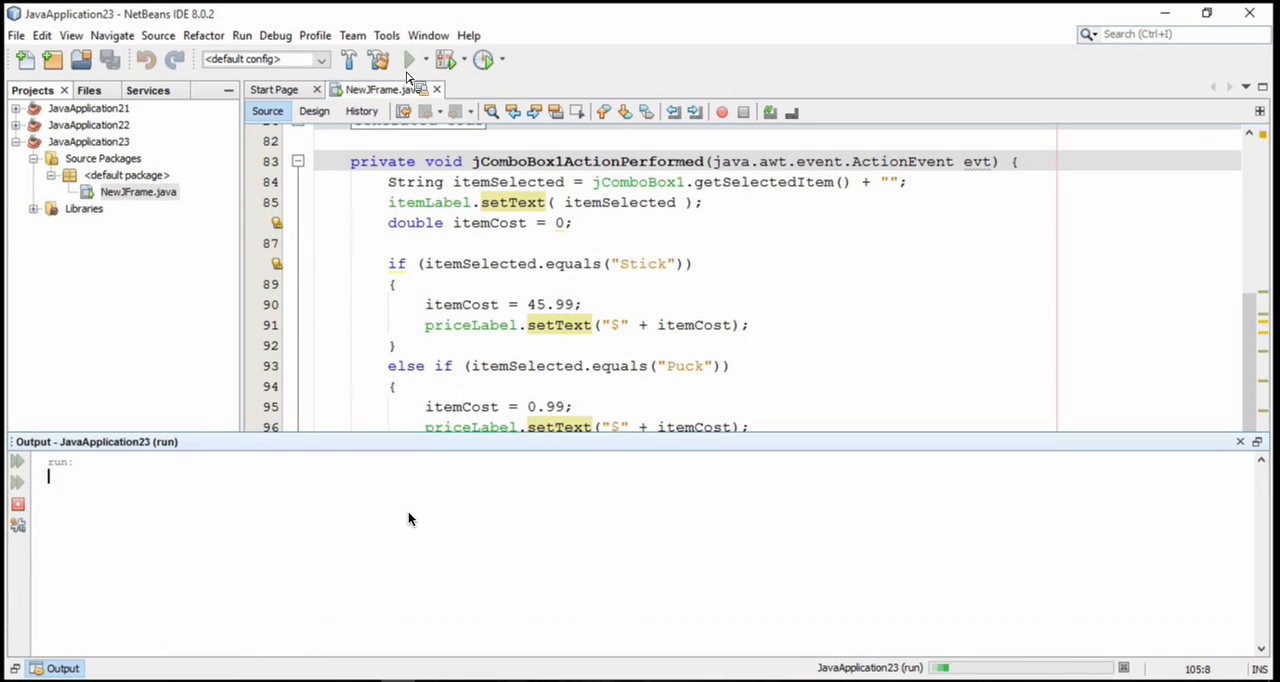
click(409, 59)
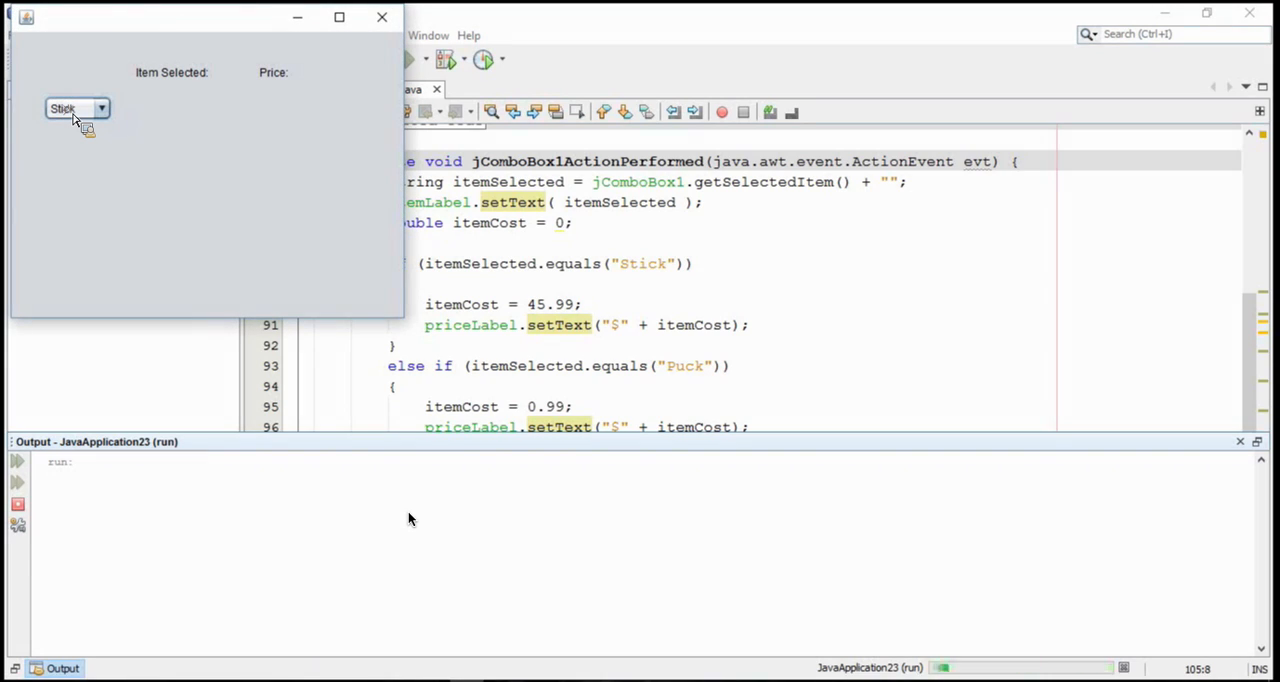
- Choose Helmet in the running form, confirm it shows $1189.99, then close the window
click(77, 108)
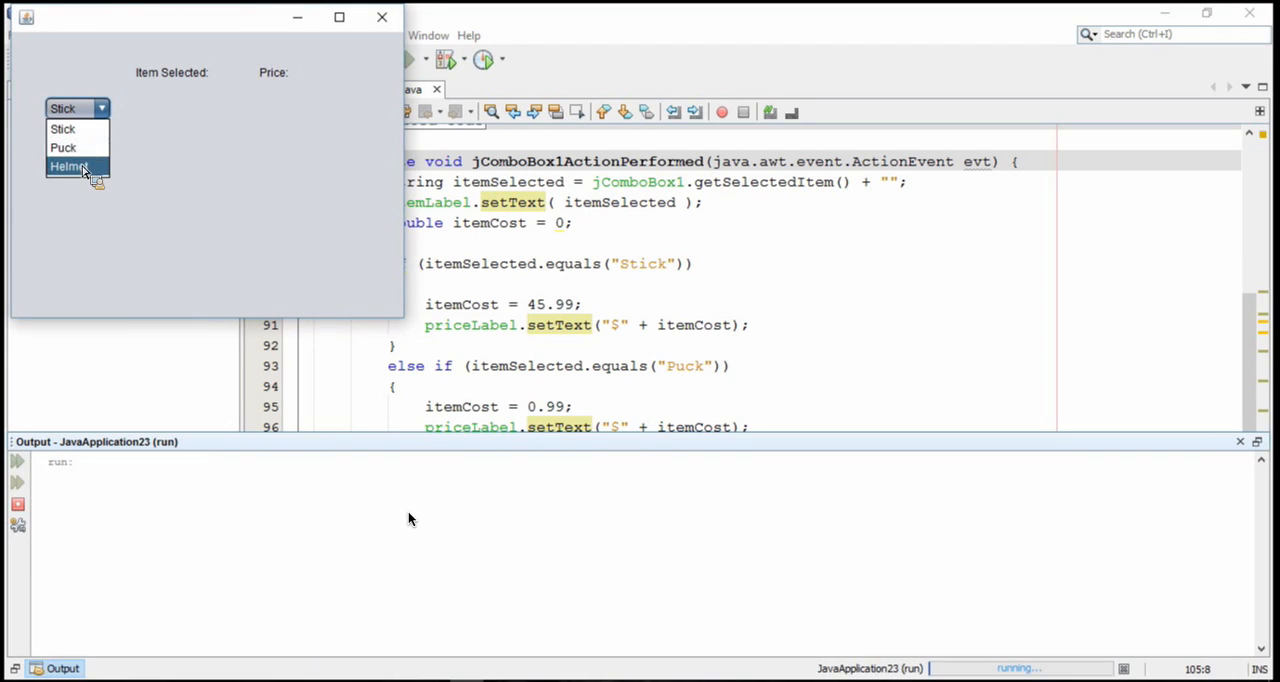
click(70, 166)
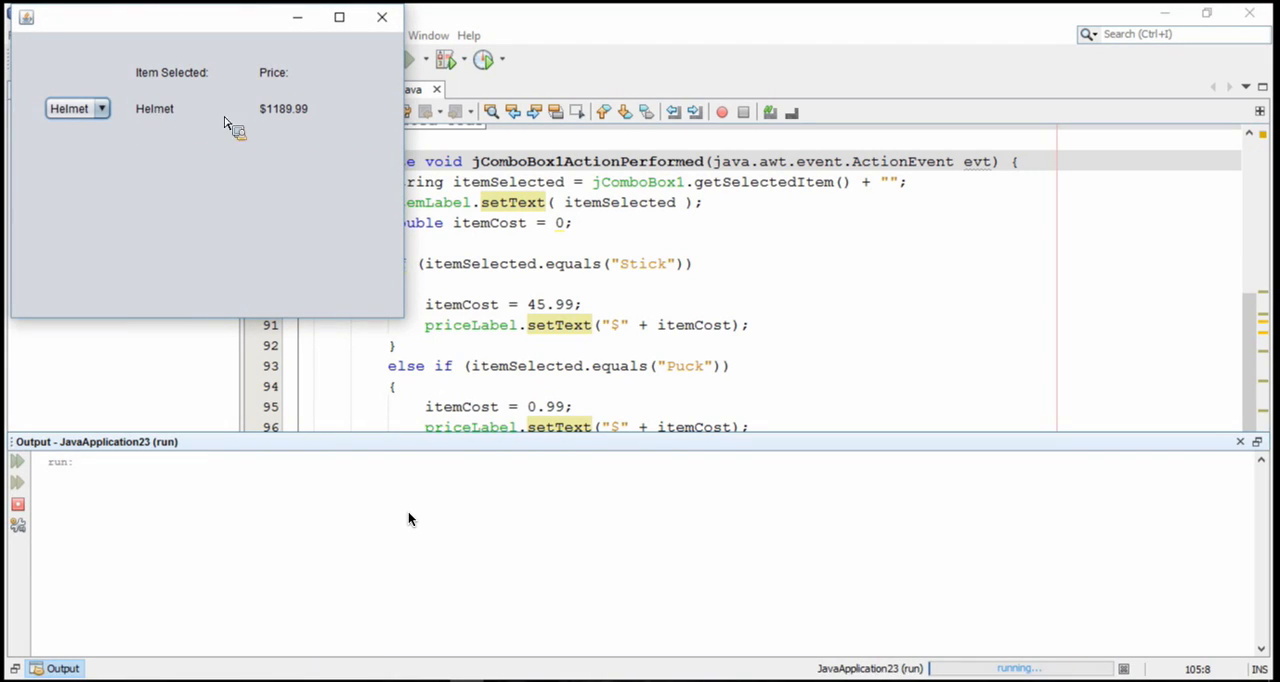
mouse_move(310, 158)
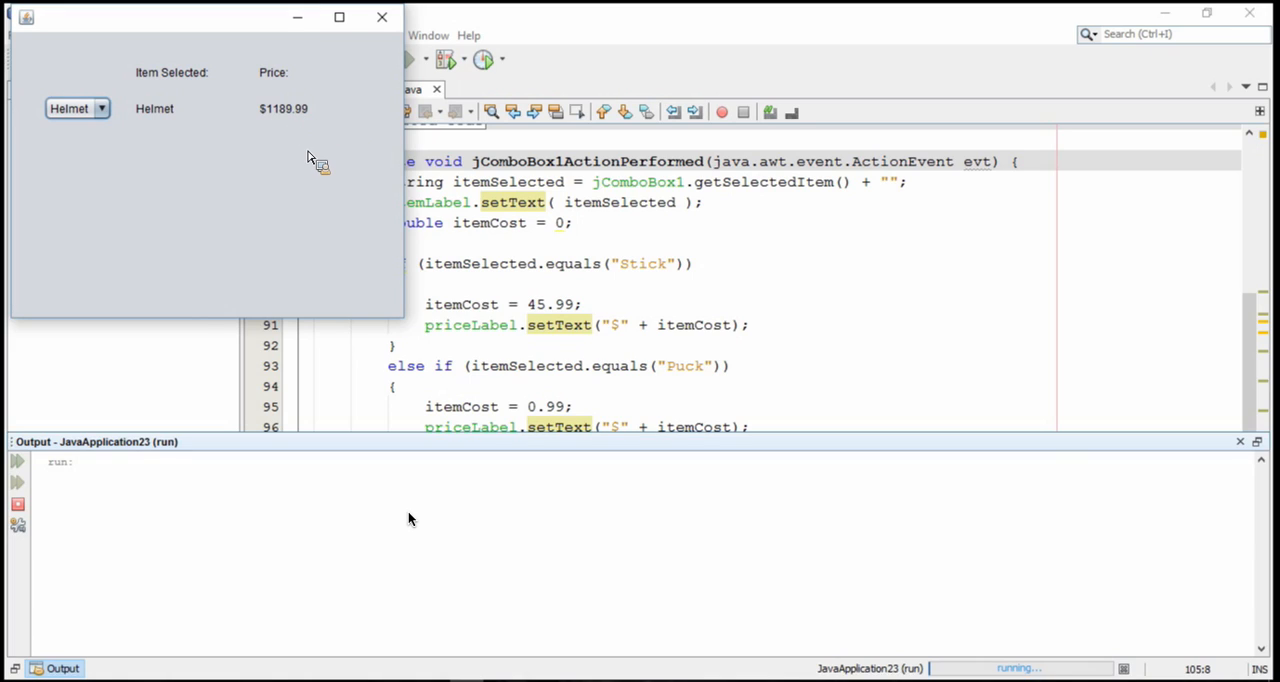
mouse_move(347, 305)
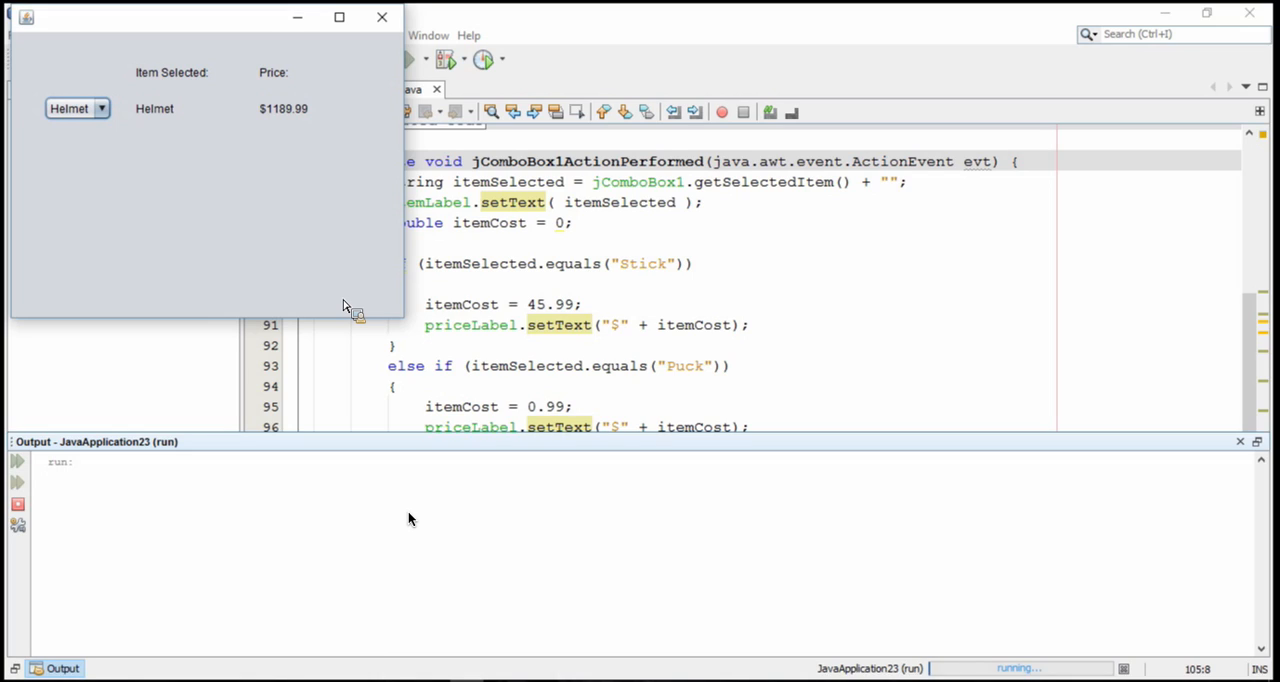
mouse_move(288, 192)
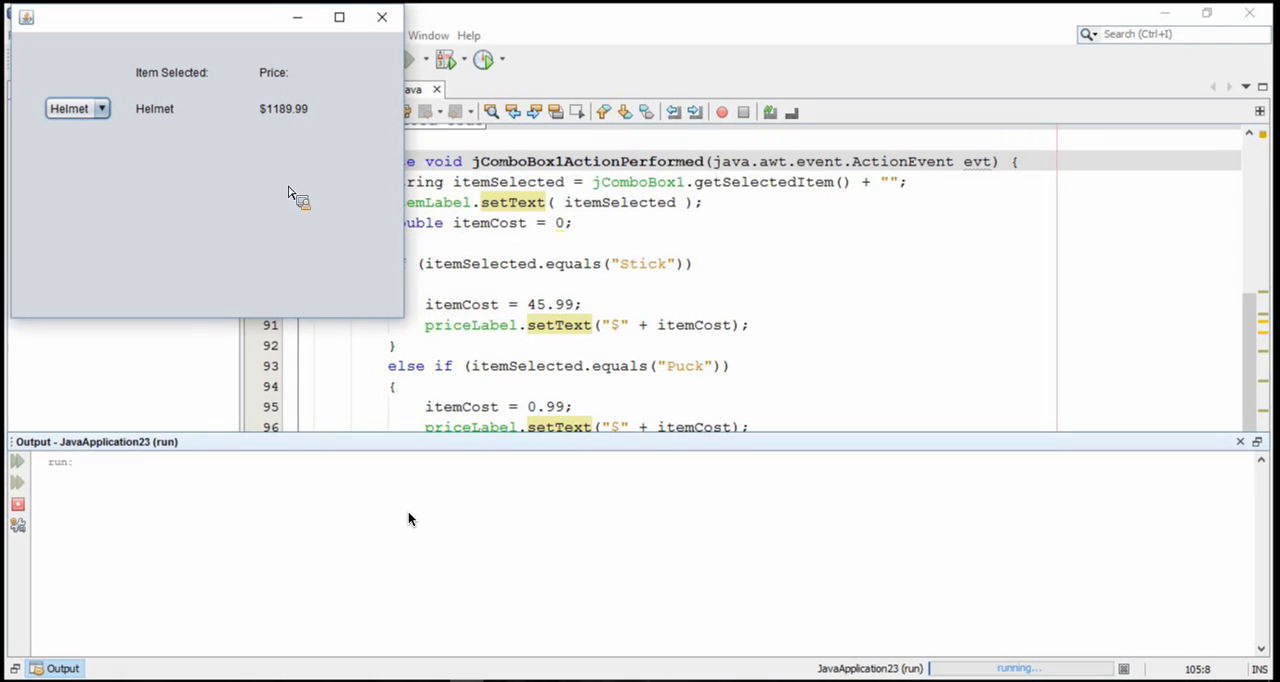
mouse_move(280, 238)
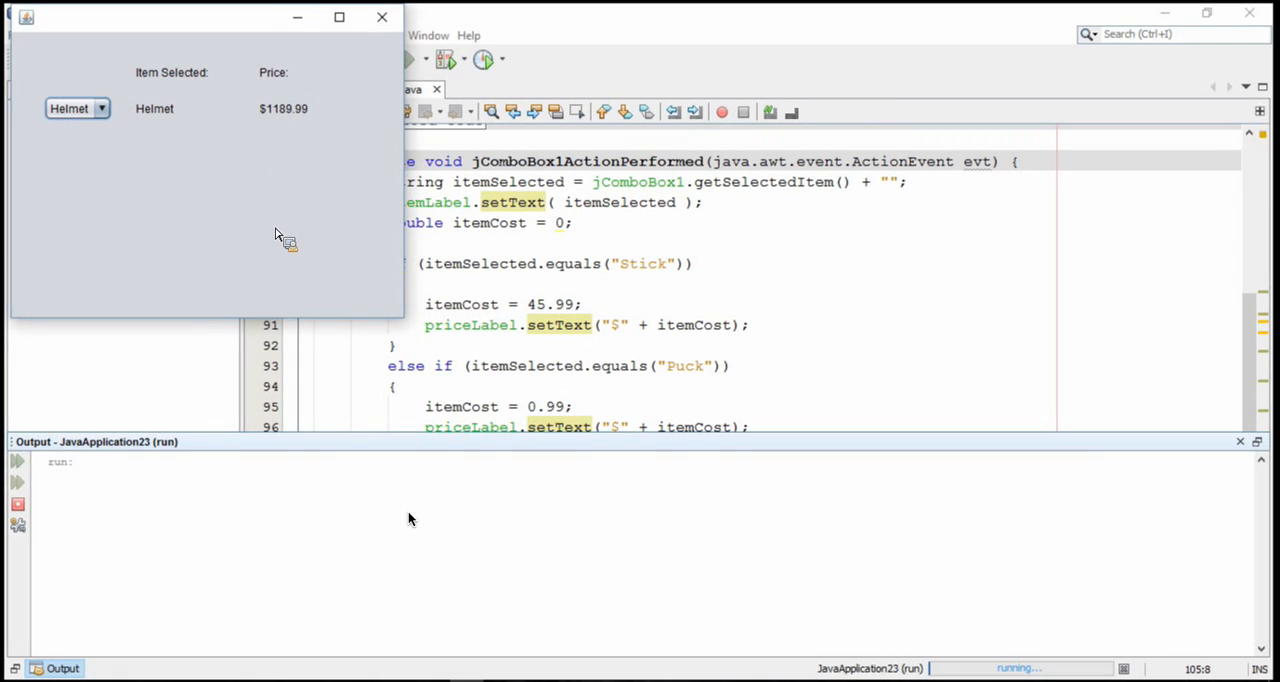
mouse_move(332, 232)
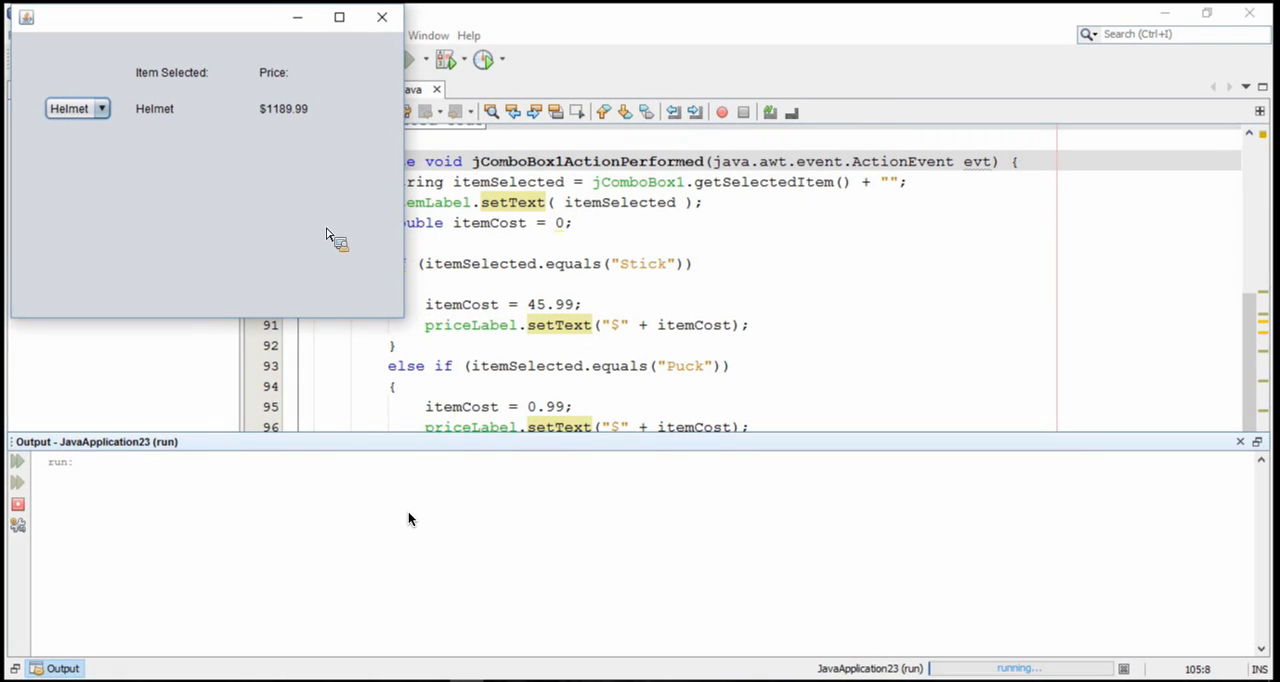
click(380, 17)
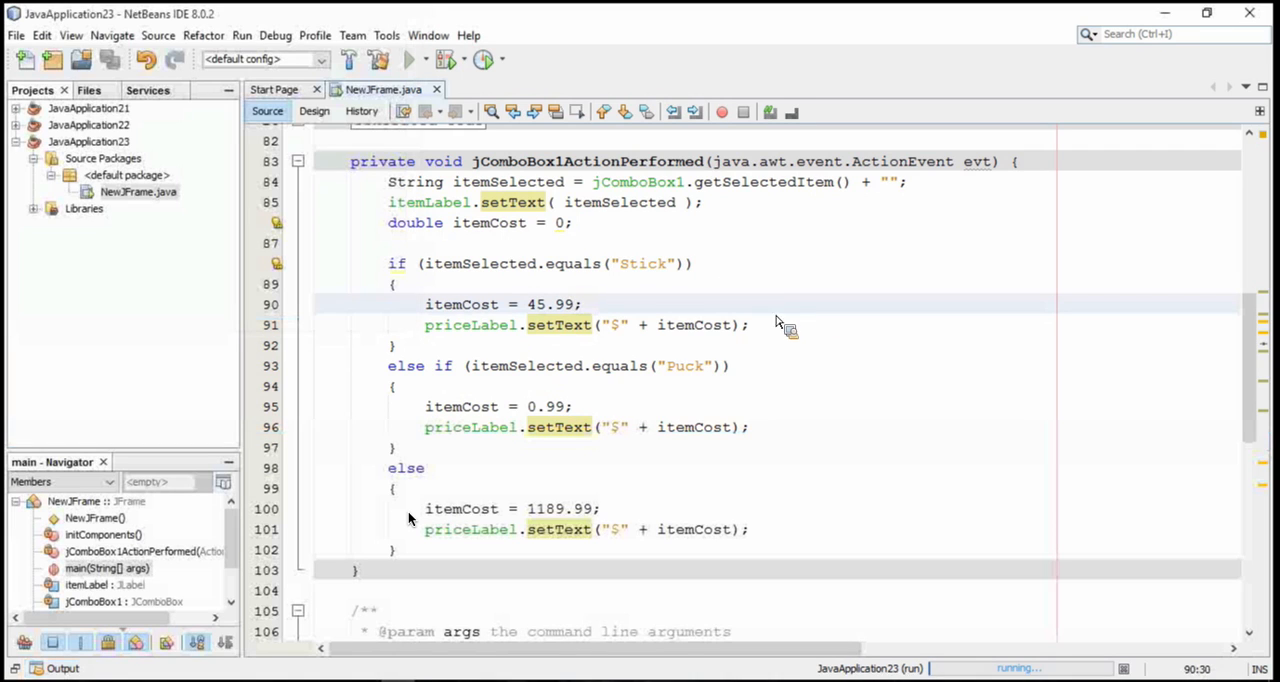